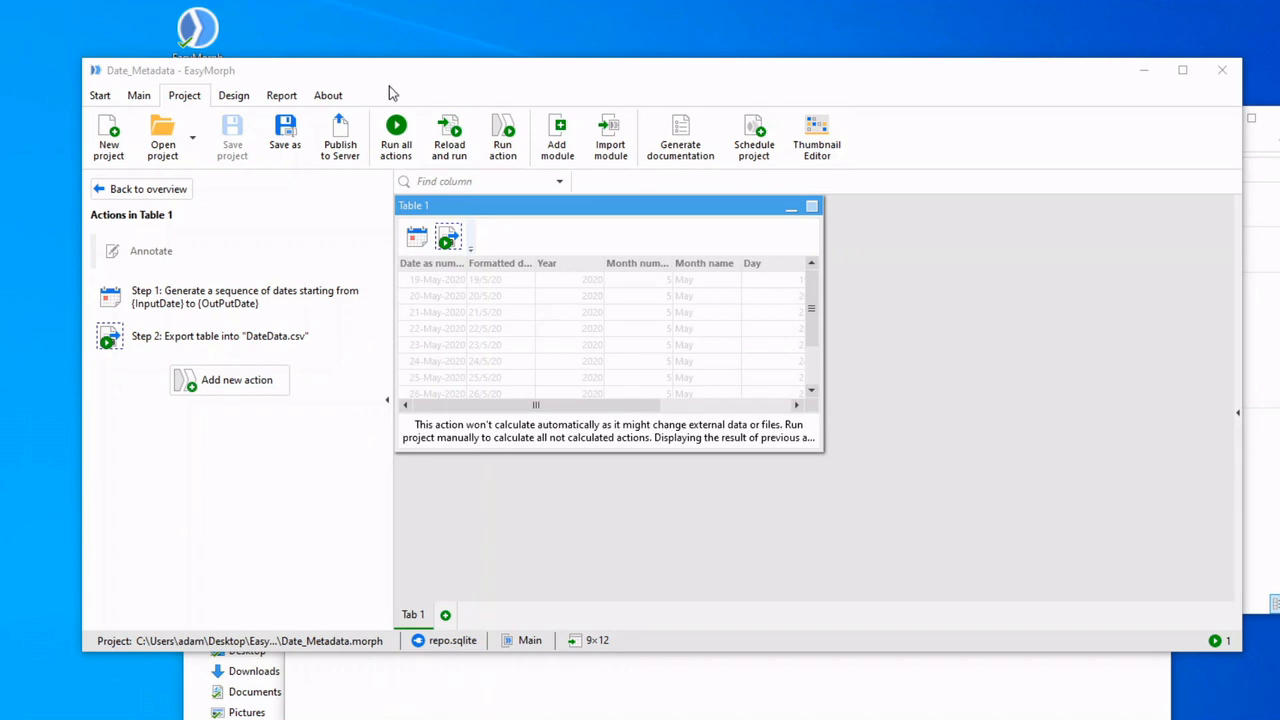
mouse_move(457, 214)
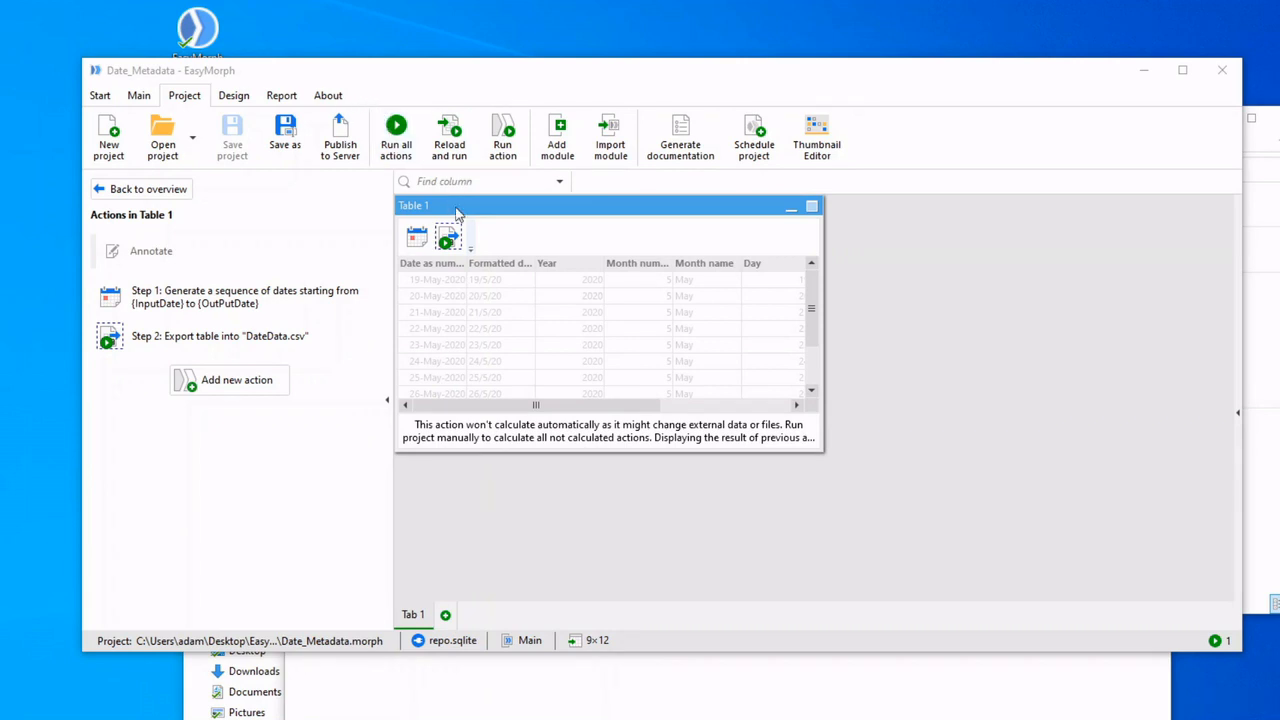
mouse_move(420, 195)
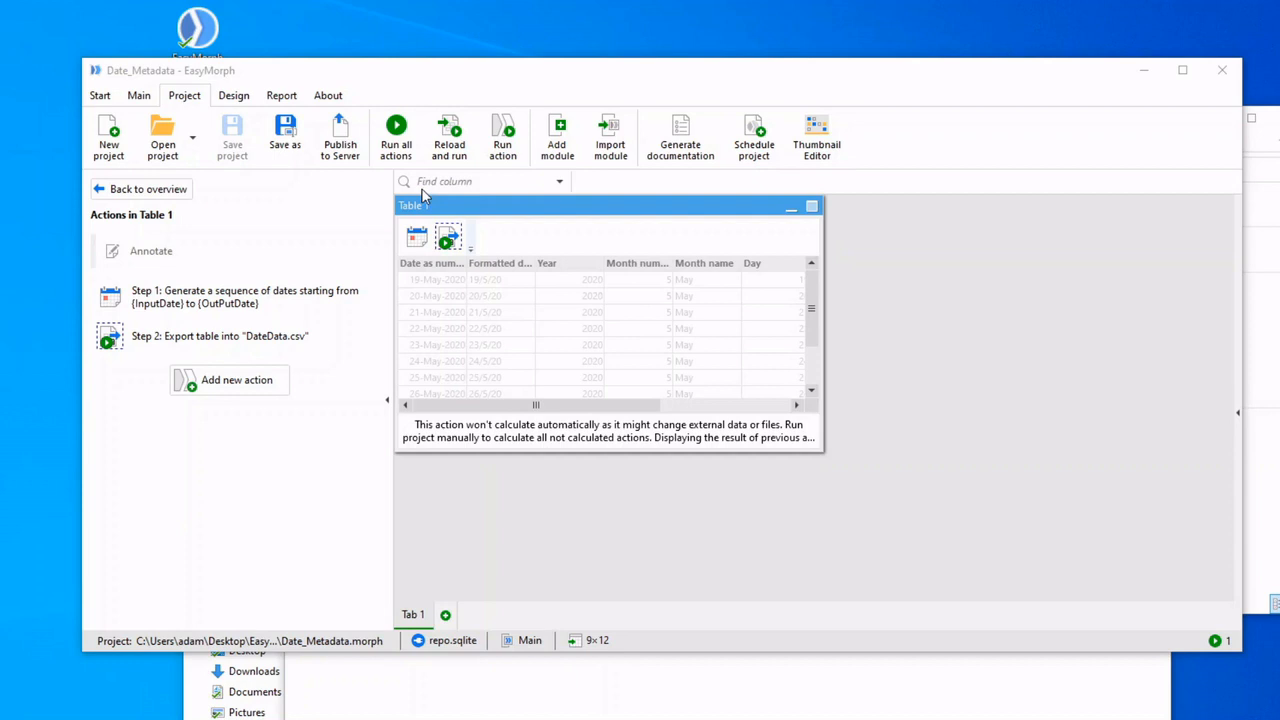
mouse_move(340, 137)
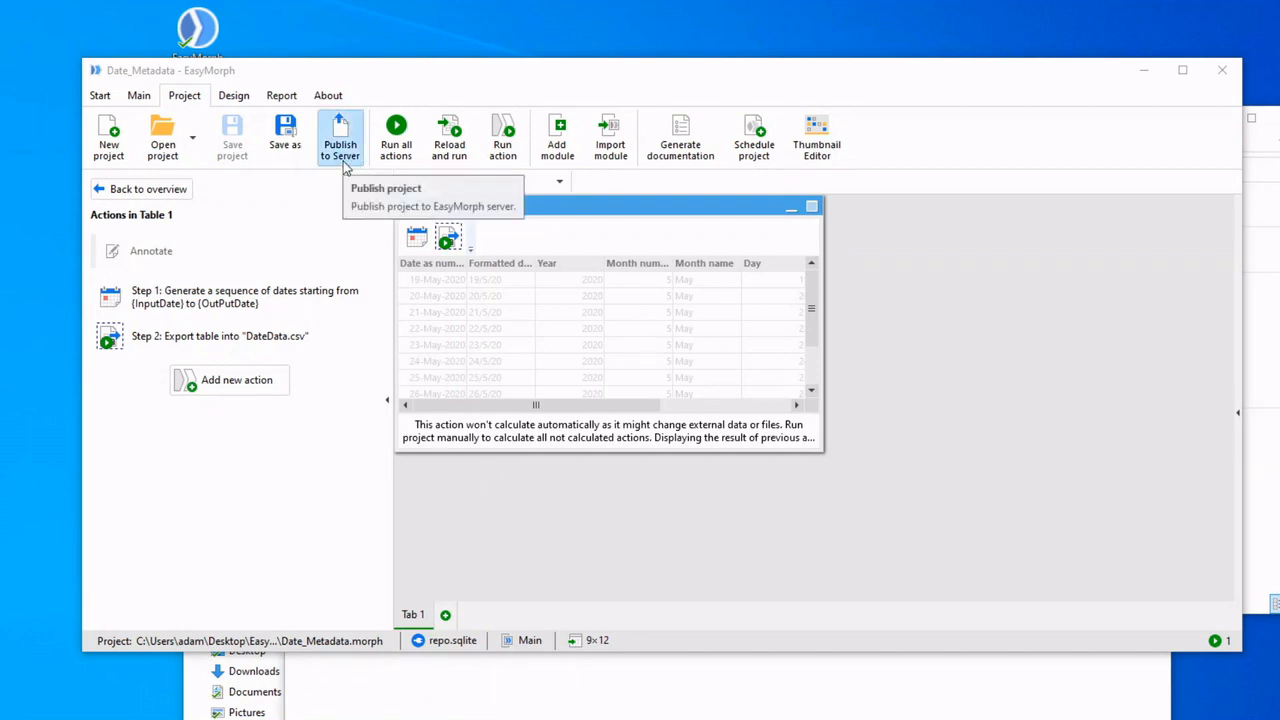
Step: Publish the Date_Metadata project to the server's demo space and acknowledge completion
left_click(340, 138)
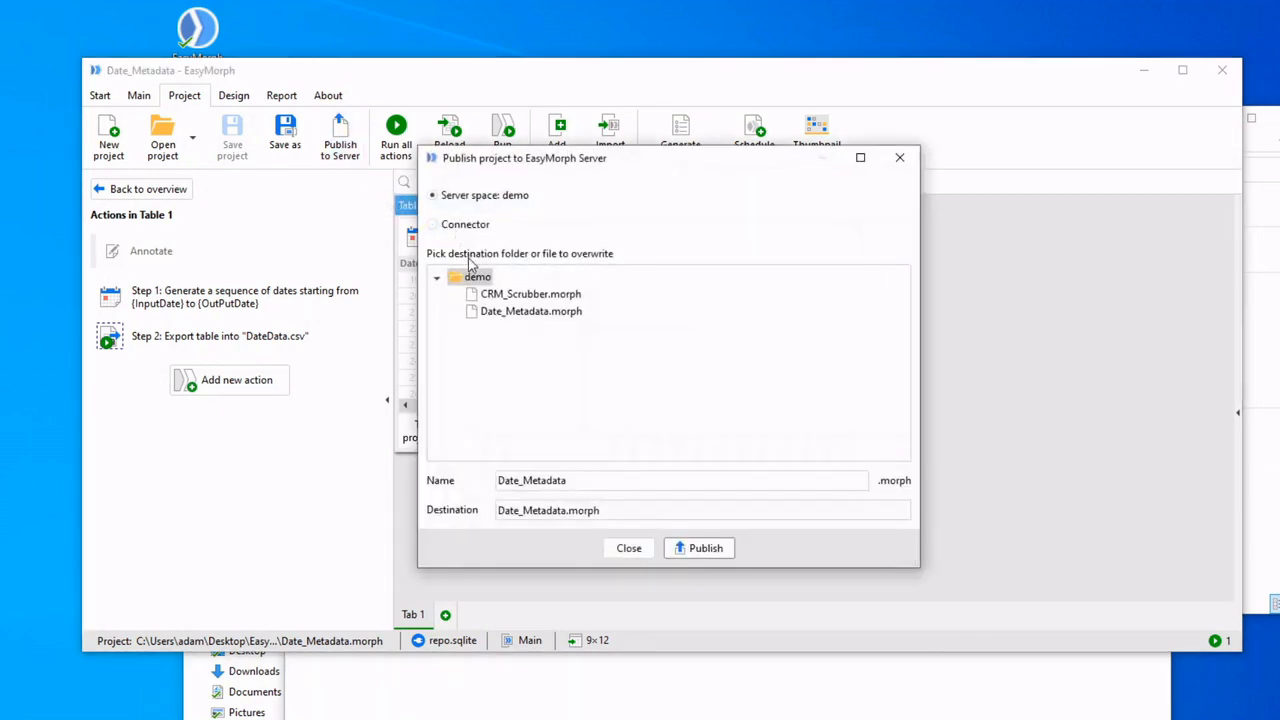
left_click(477, 276)
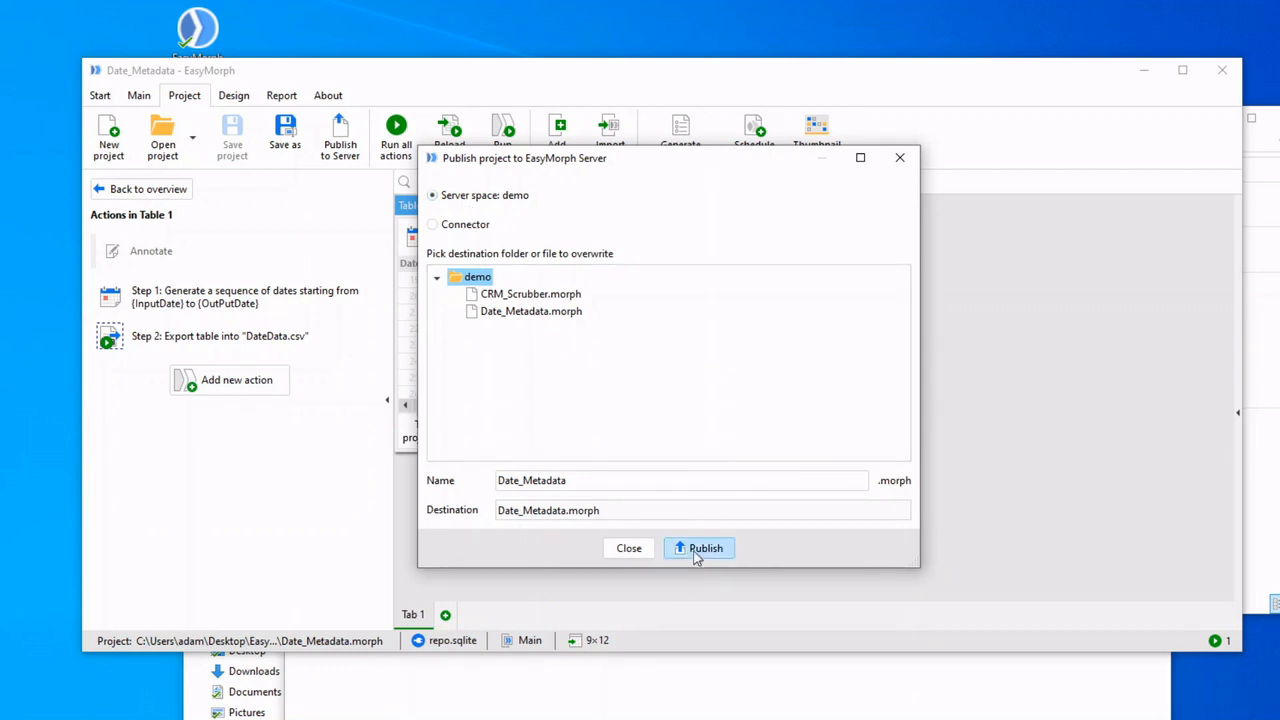
left_click(706, 548)
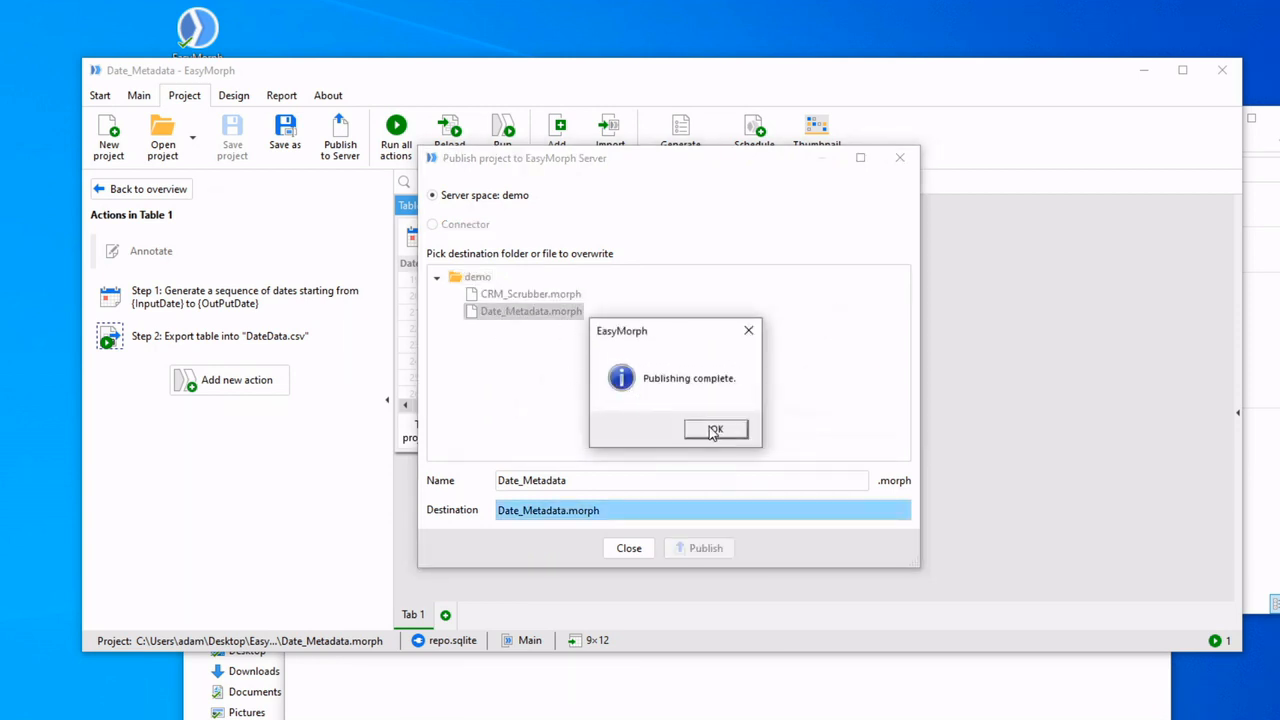
left_click(715, 429)
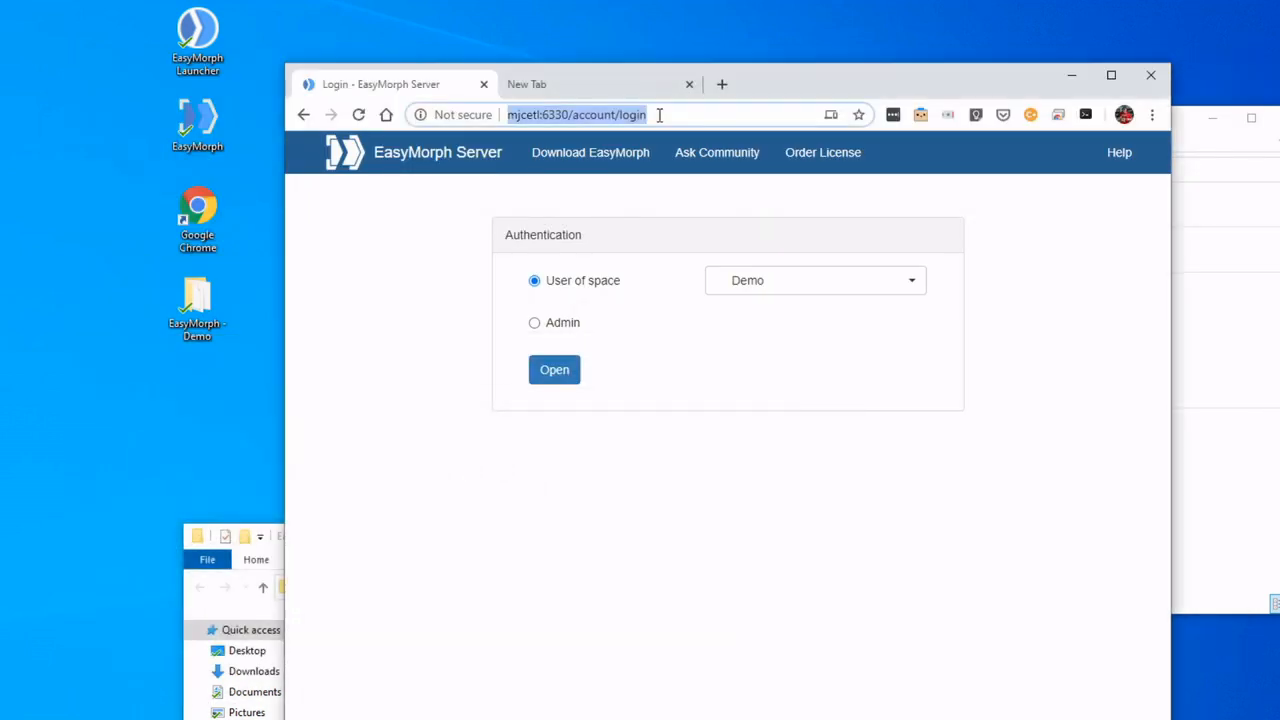
mouse_move(390, 88)
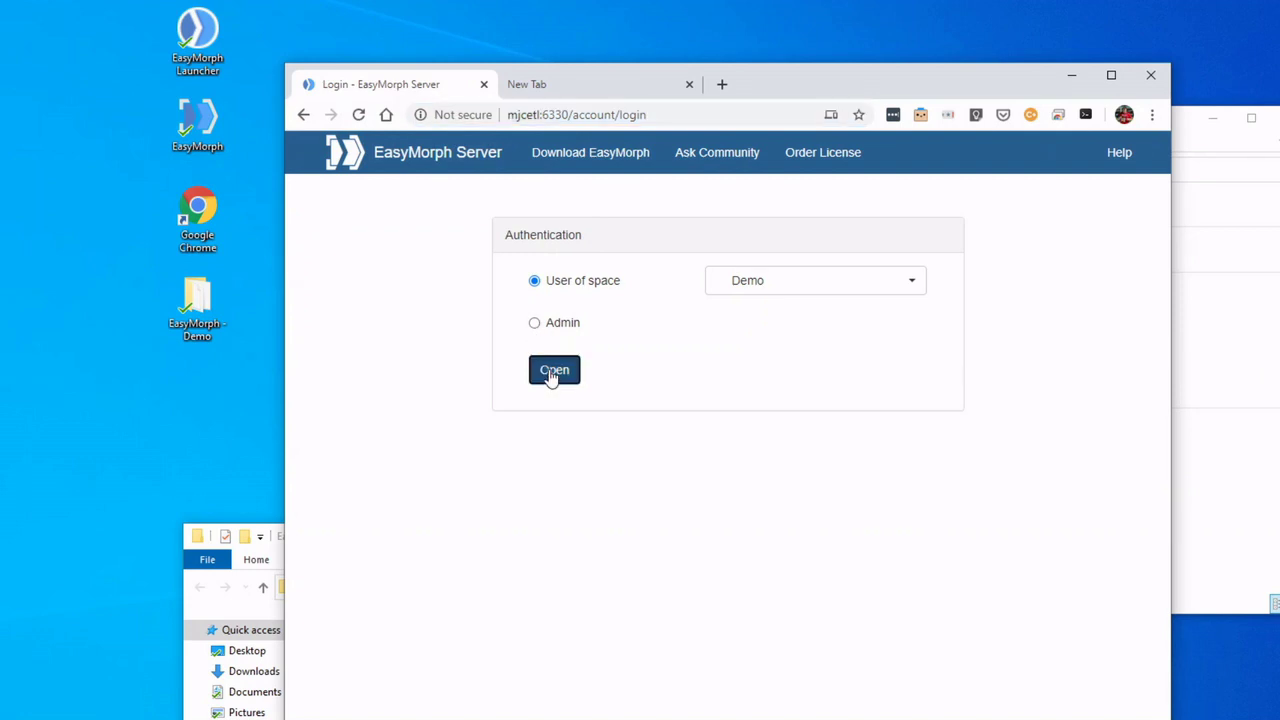
Step: Log in as a Demo space user and start a new task
left_click(554, 370)
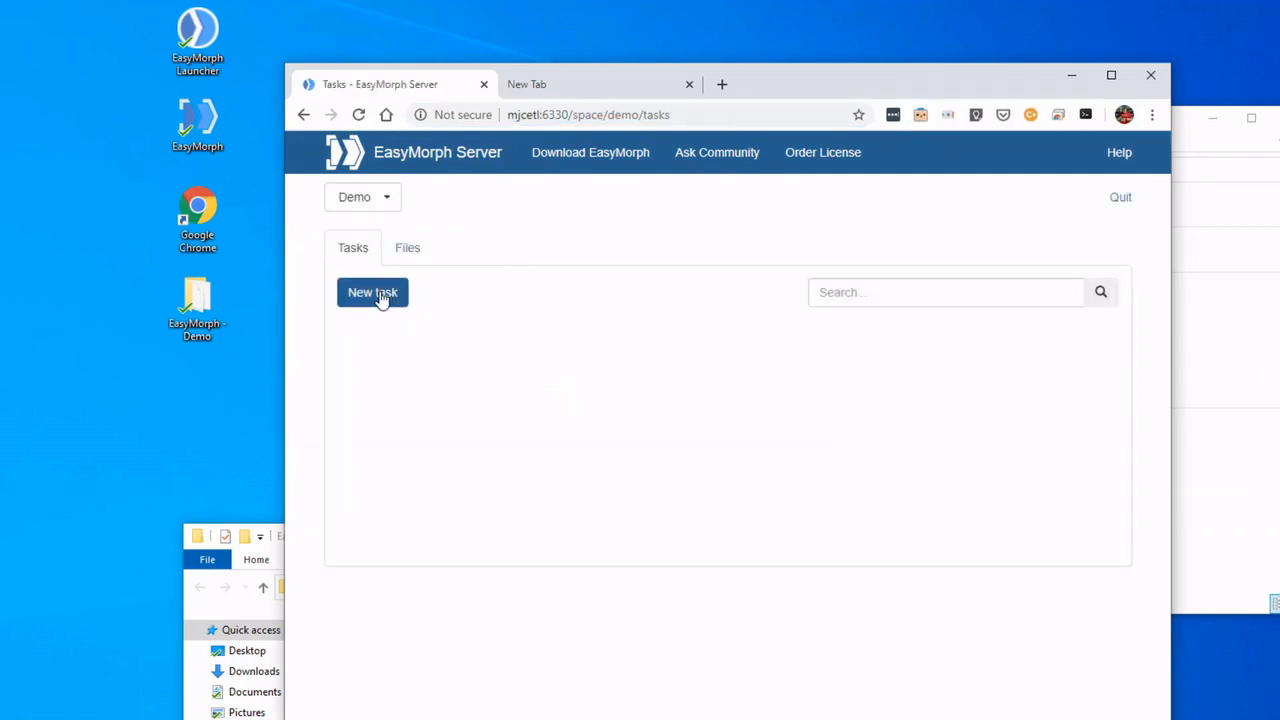
left_click(372, 292)
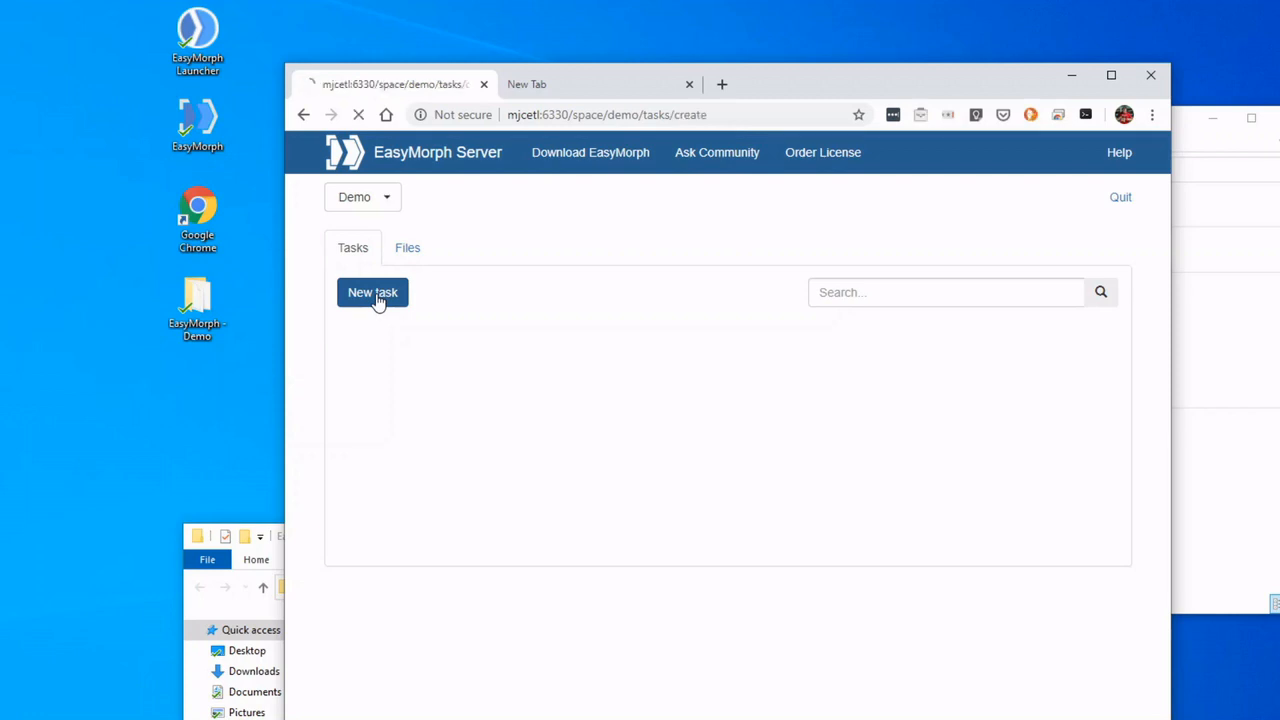
Step: Choose Date_Metadata.morph as the task's project with the note 'Date Generator'
left_click(372, 292)
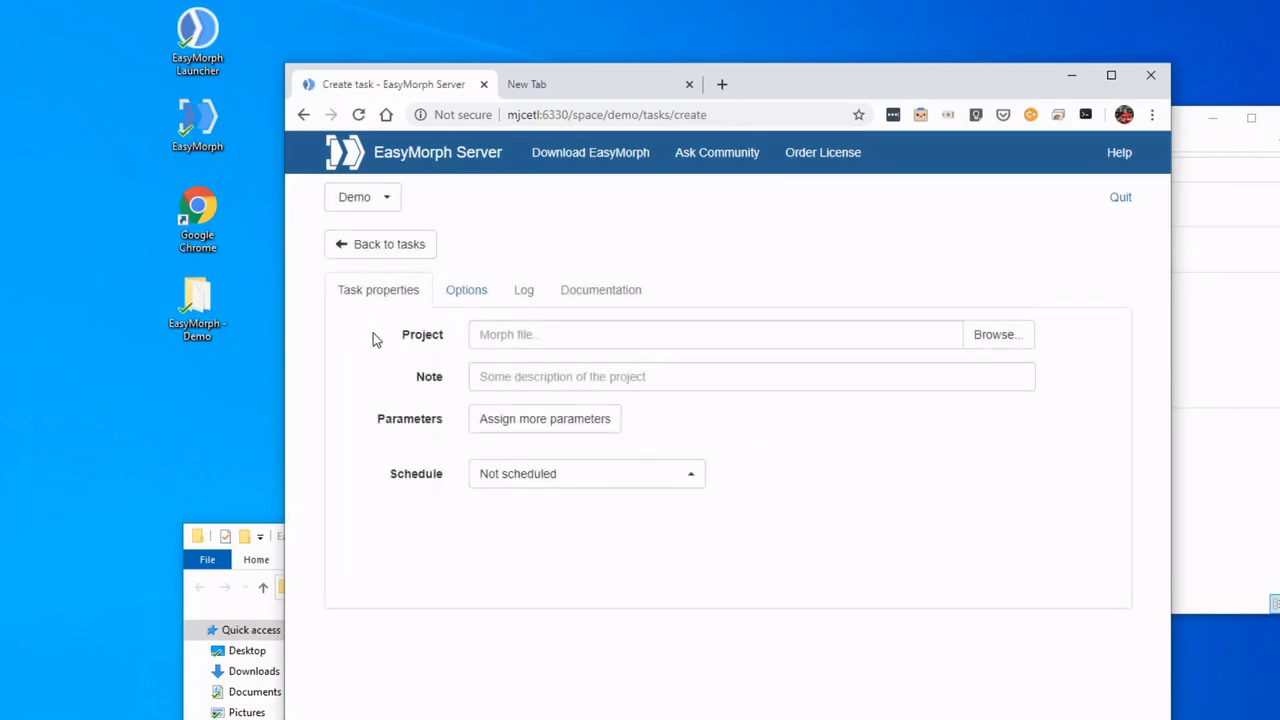
mouse_move(996, 358)
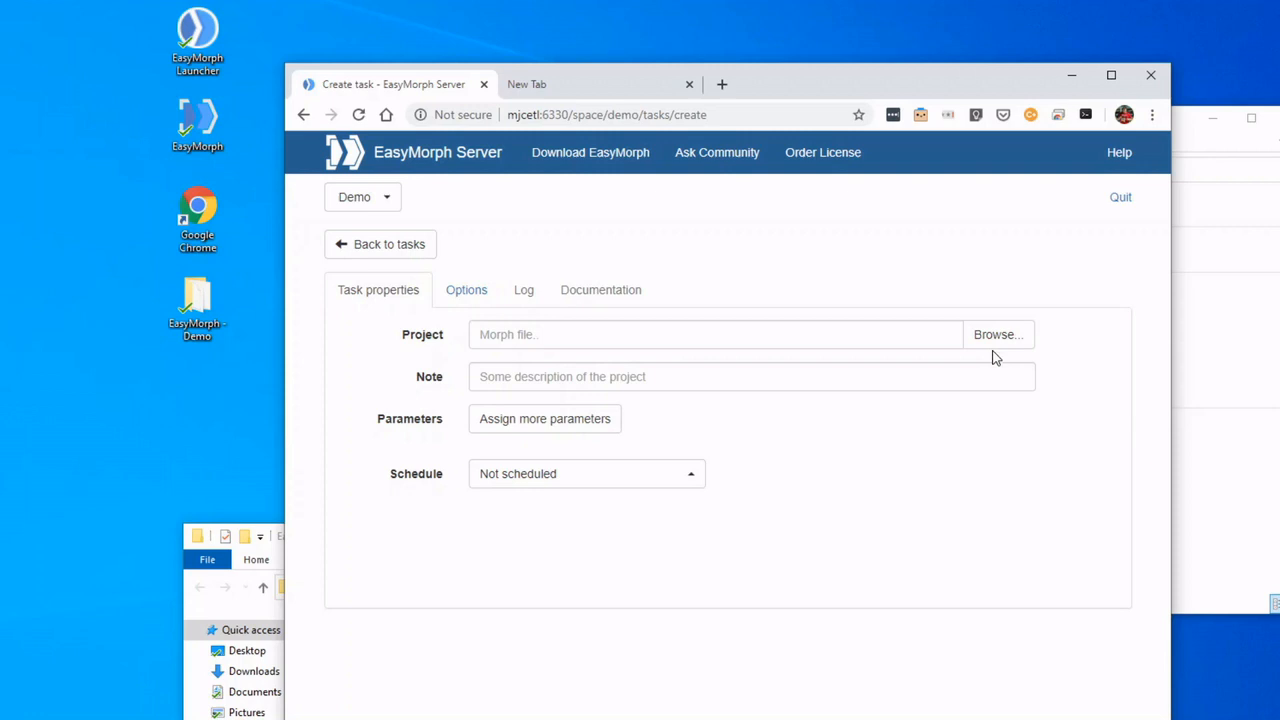
left_click(996, 334)
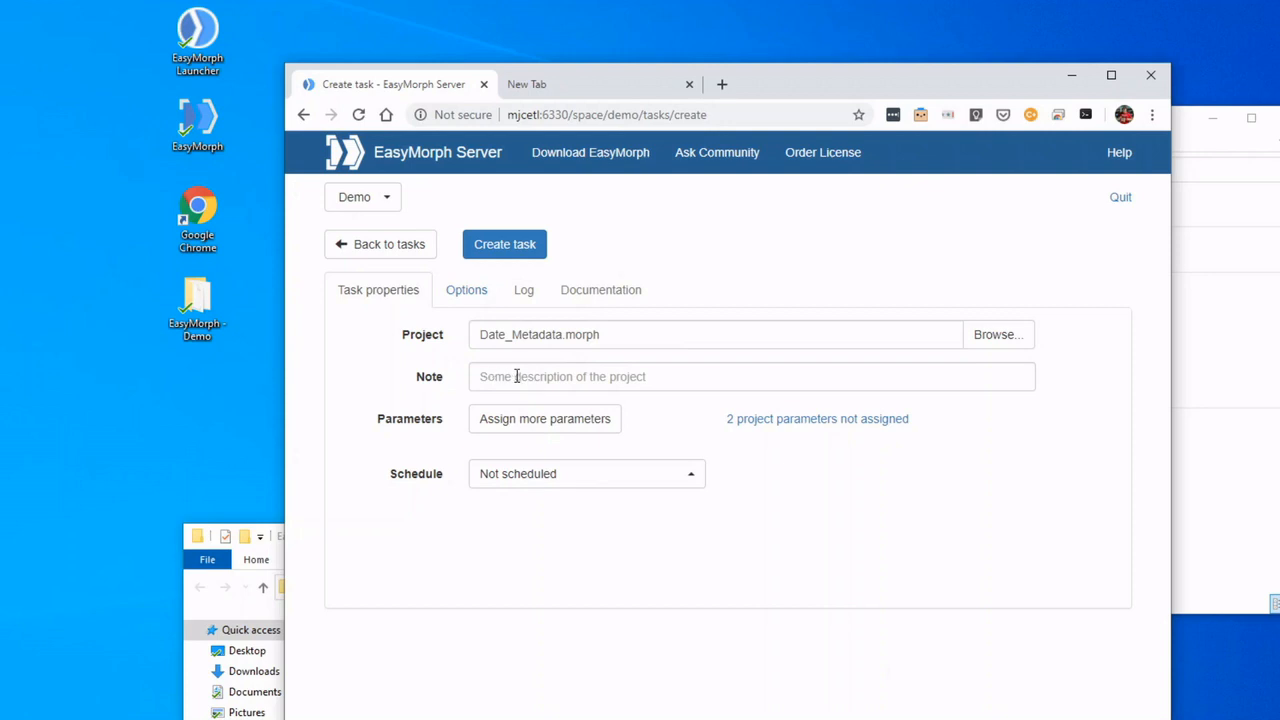
type("D")
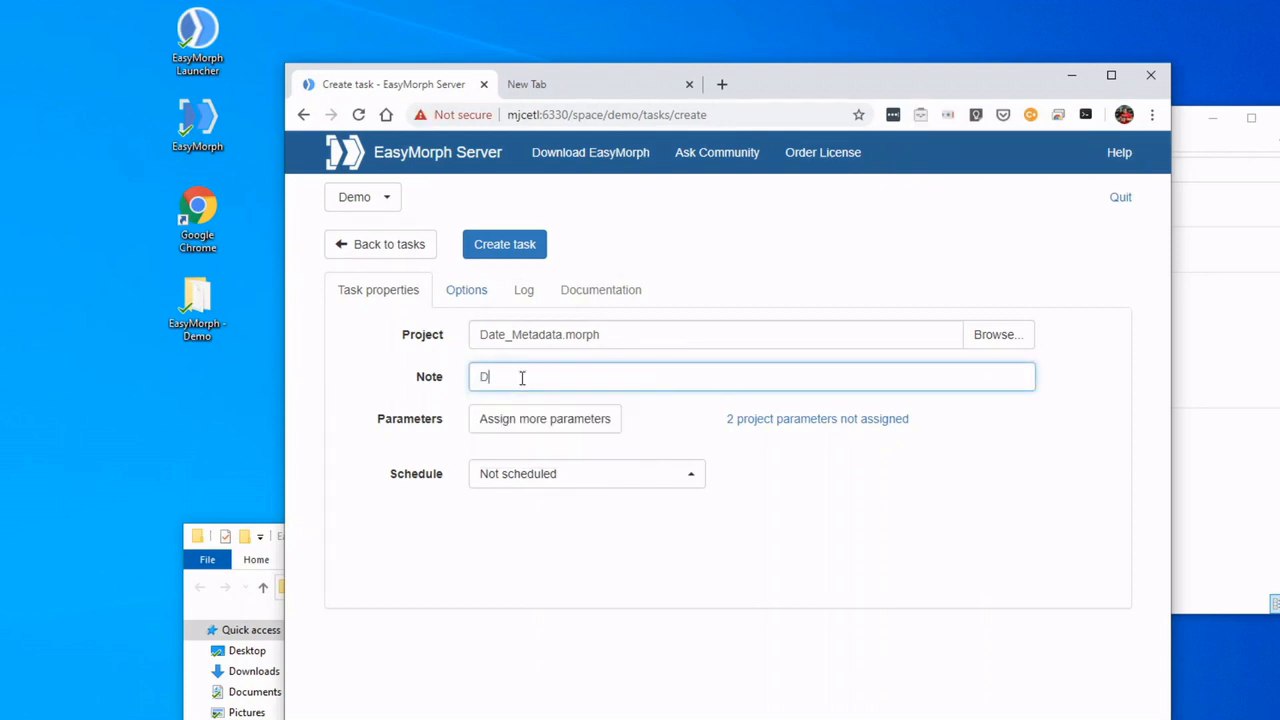
type("Date Generate")
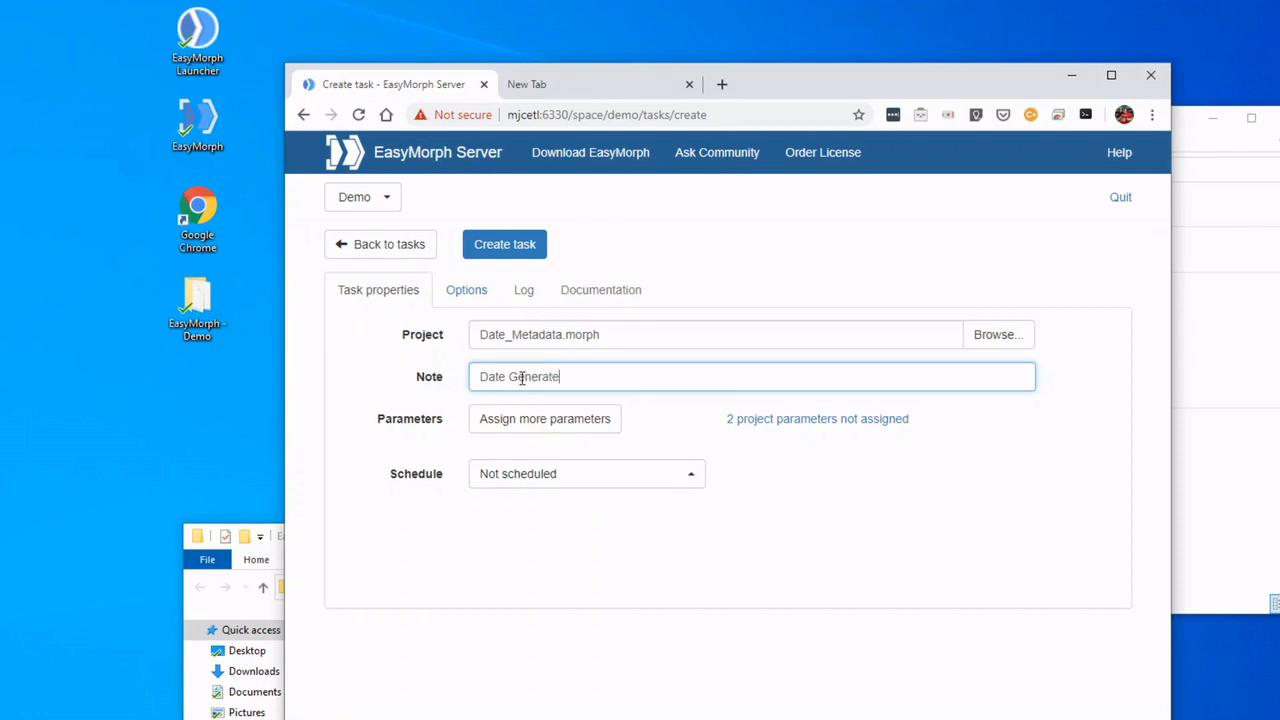
type("or")
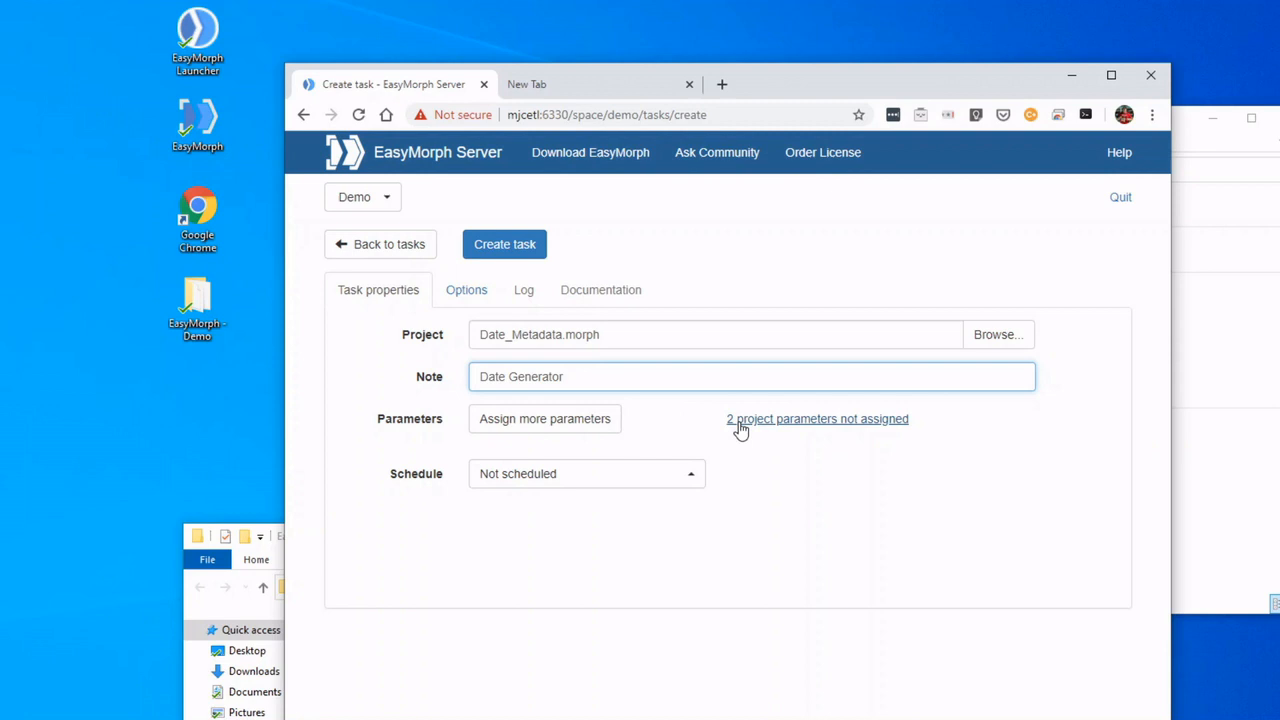
mouse_move(668, 424)
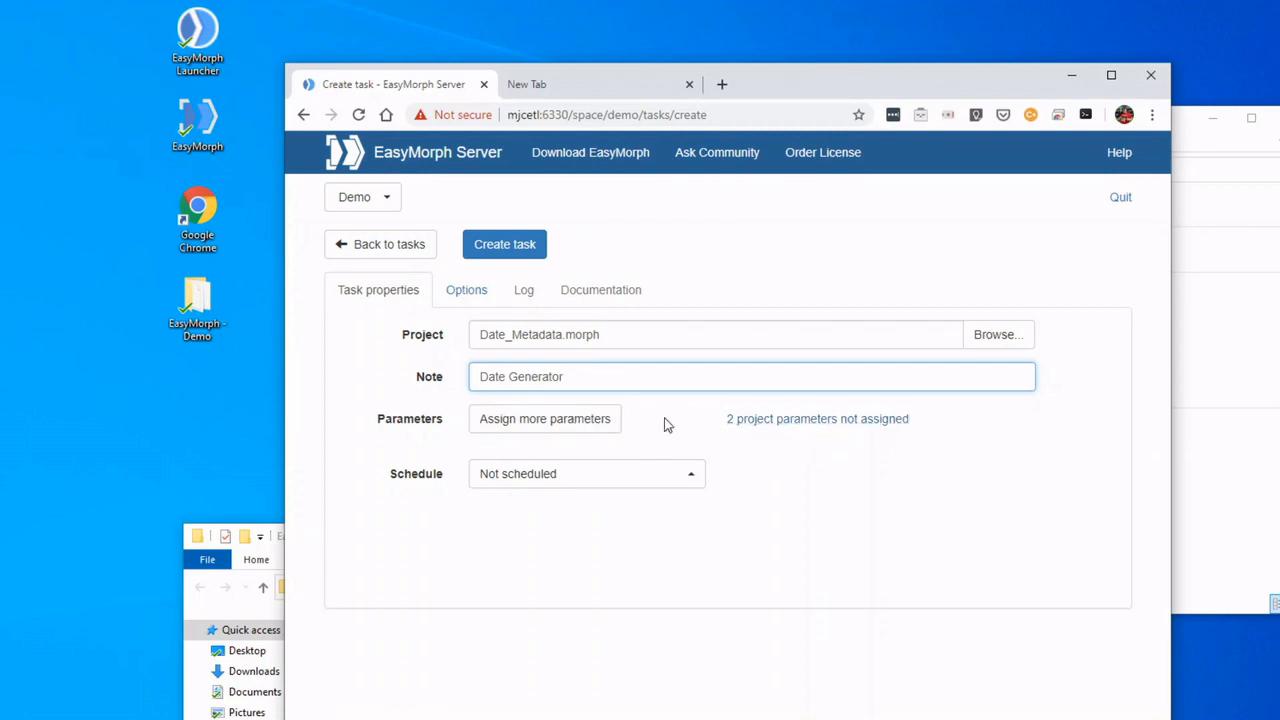
Step: Assign InputDate and OutPutDate, enable prompting on task start, and create the task
left_click(545, 418)
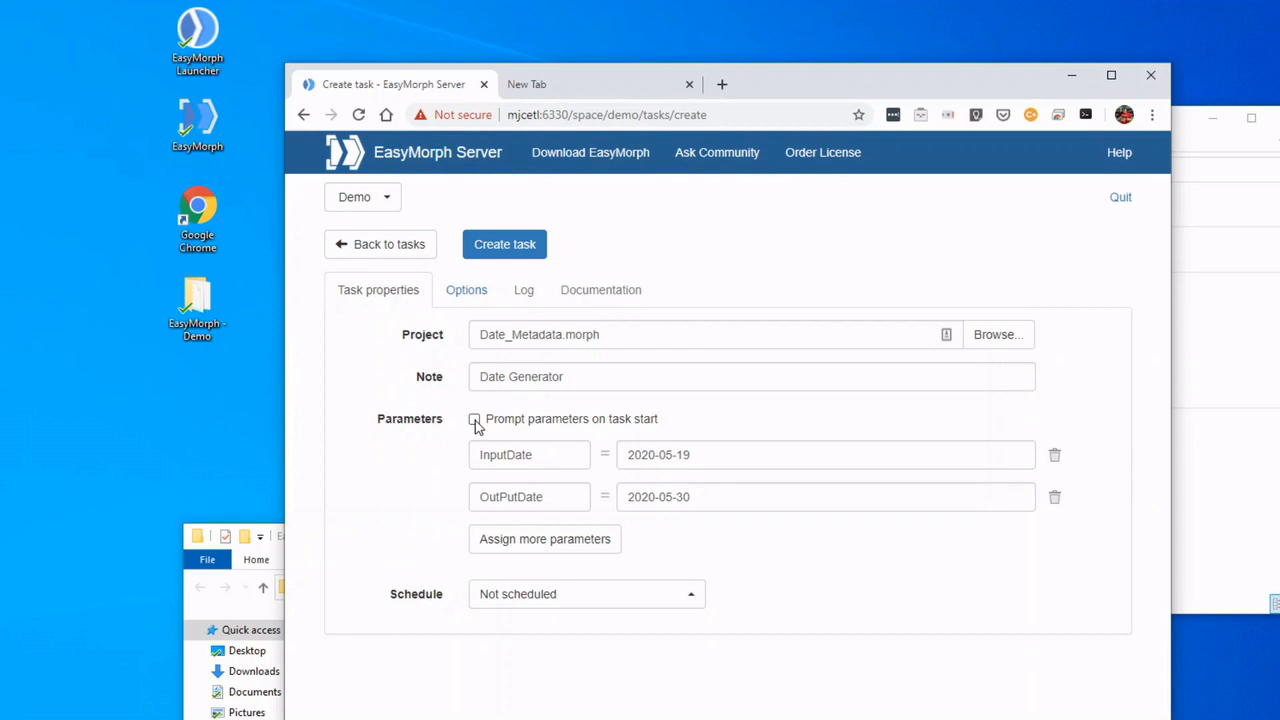
left_click(474, 419)
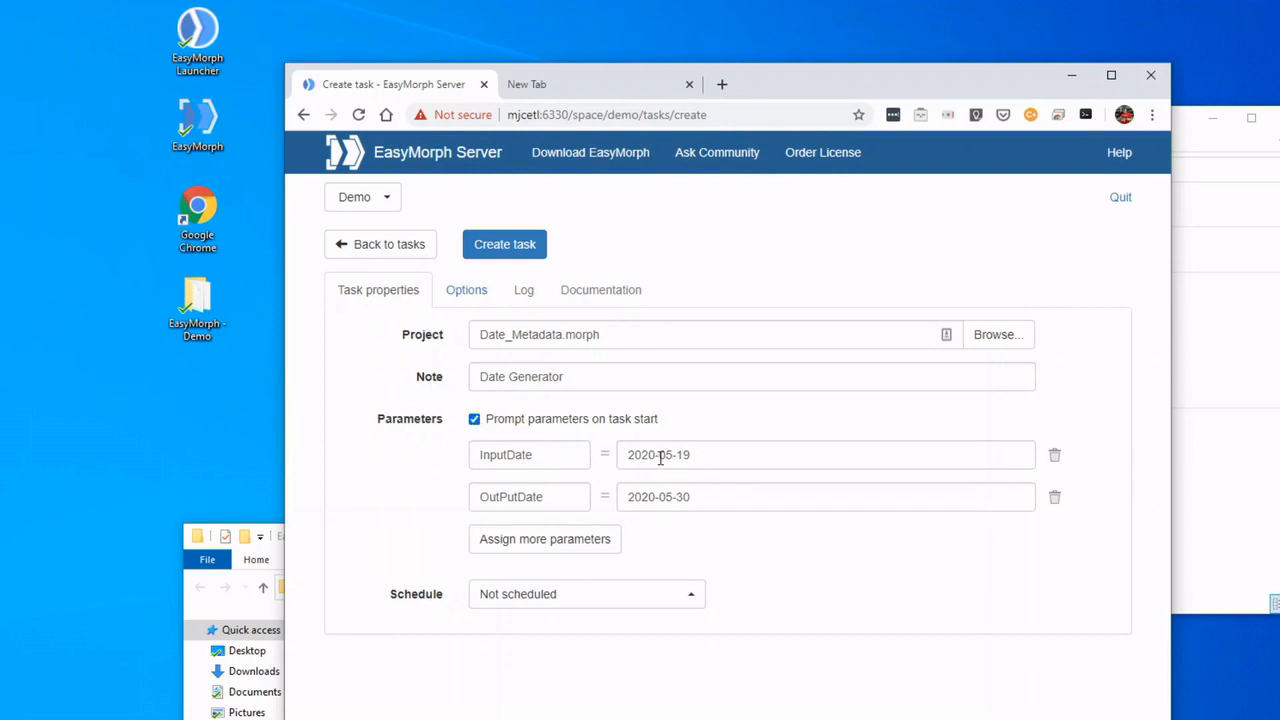
mouse_move(505, 312)
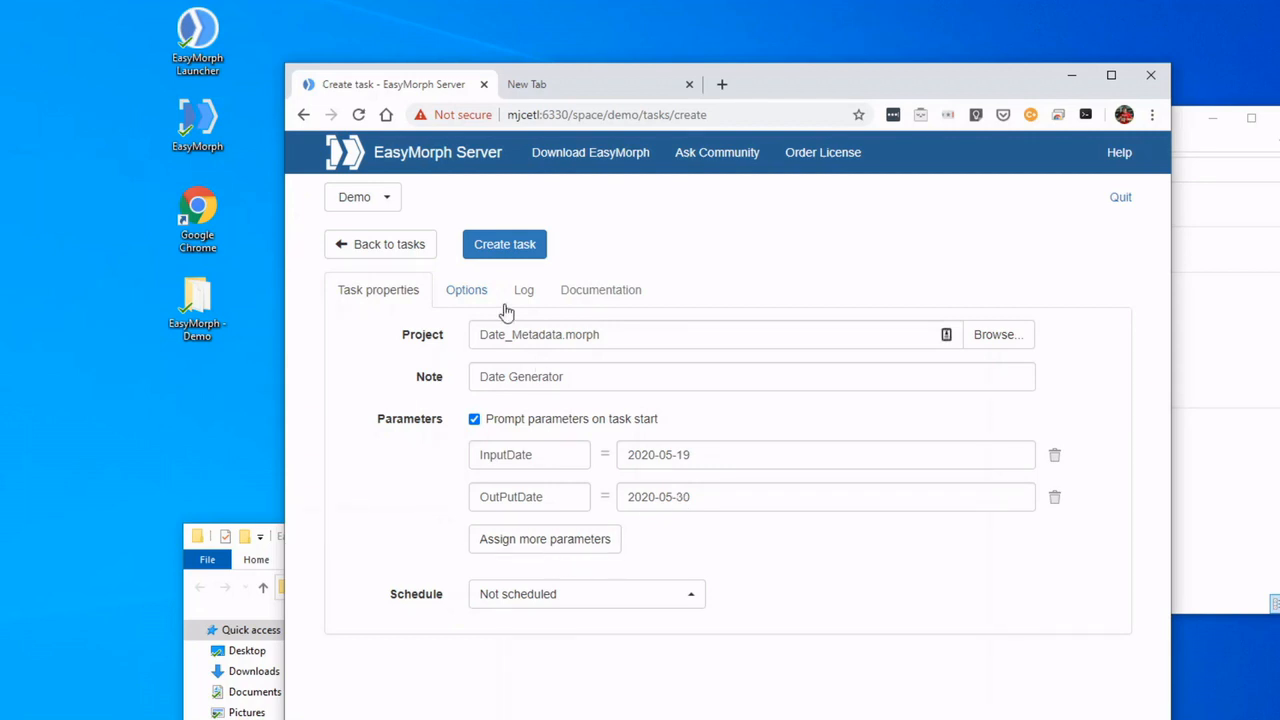
left_click(504, 244)
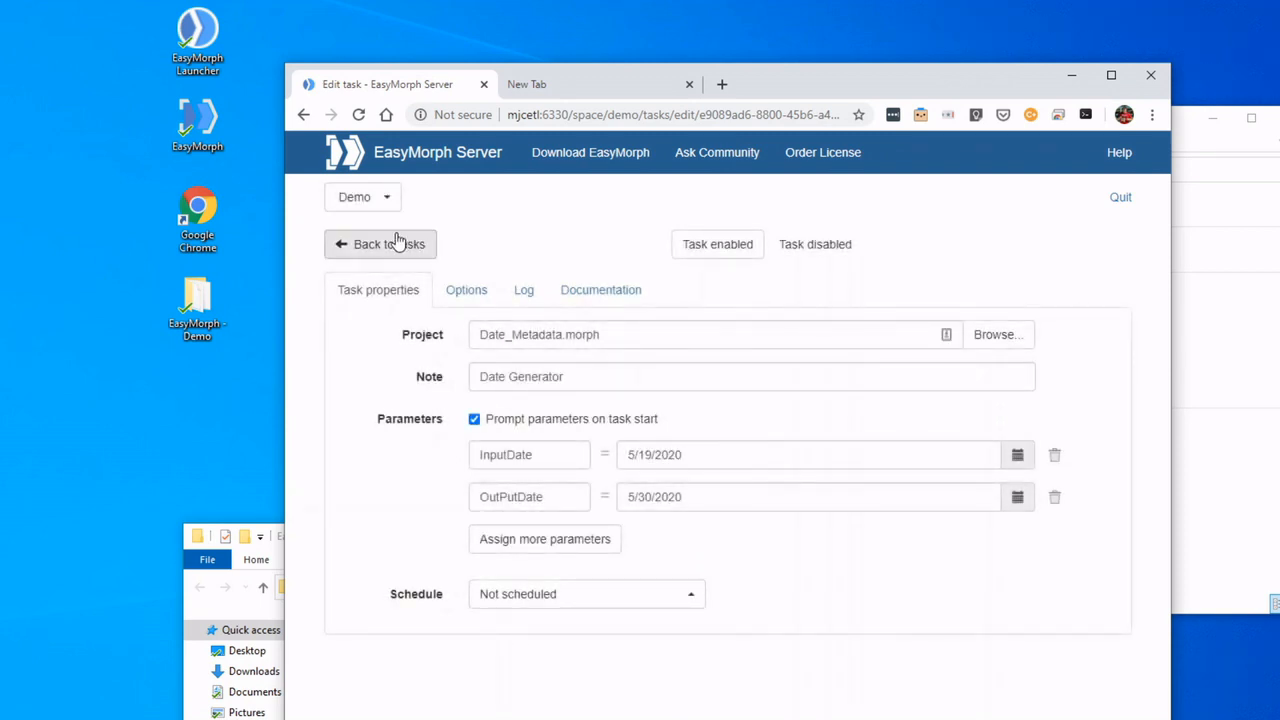
Step: Back in the task list, run Date_Metadata and close its date parameters prompt
left_click(380, 244)
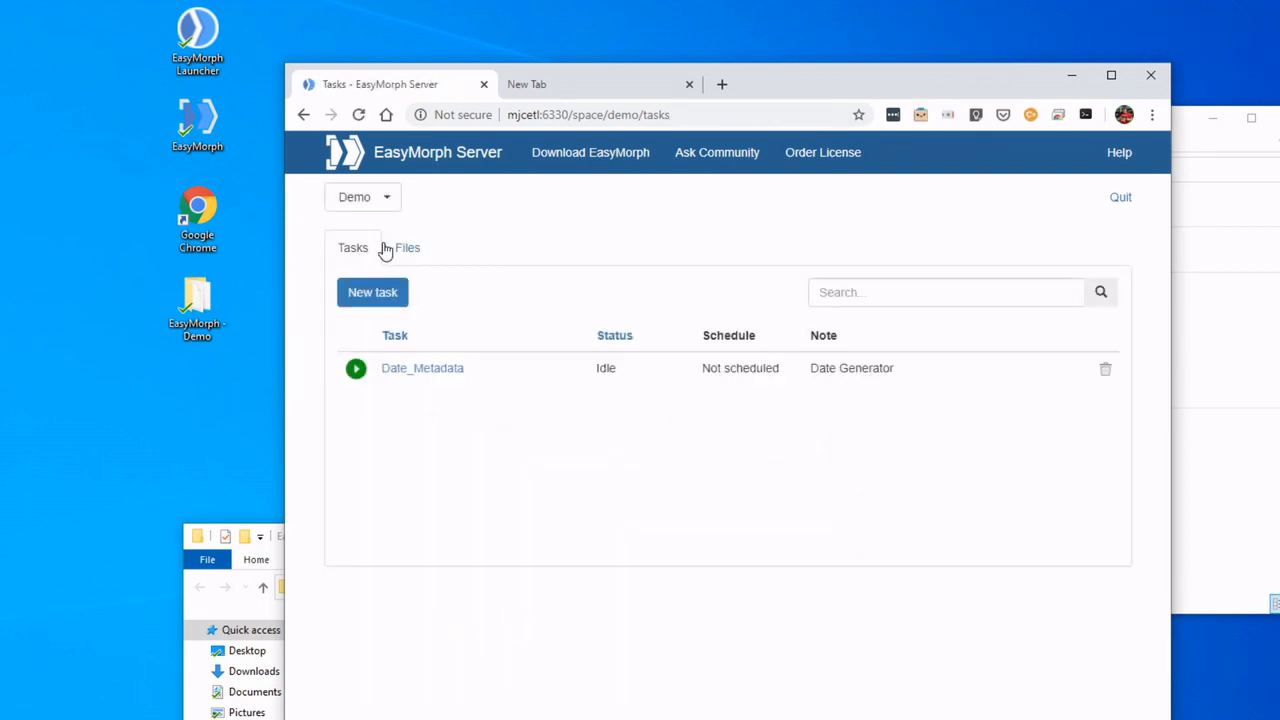
mouse_move(422, 368)
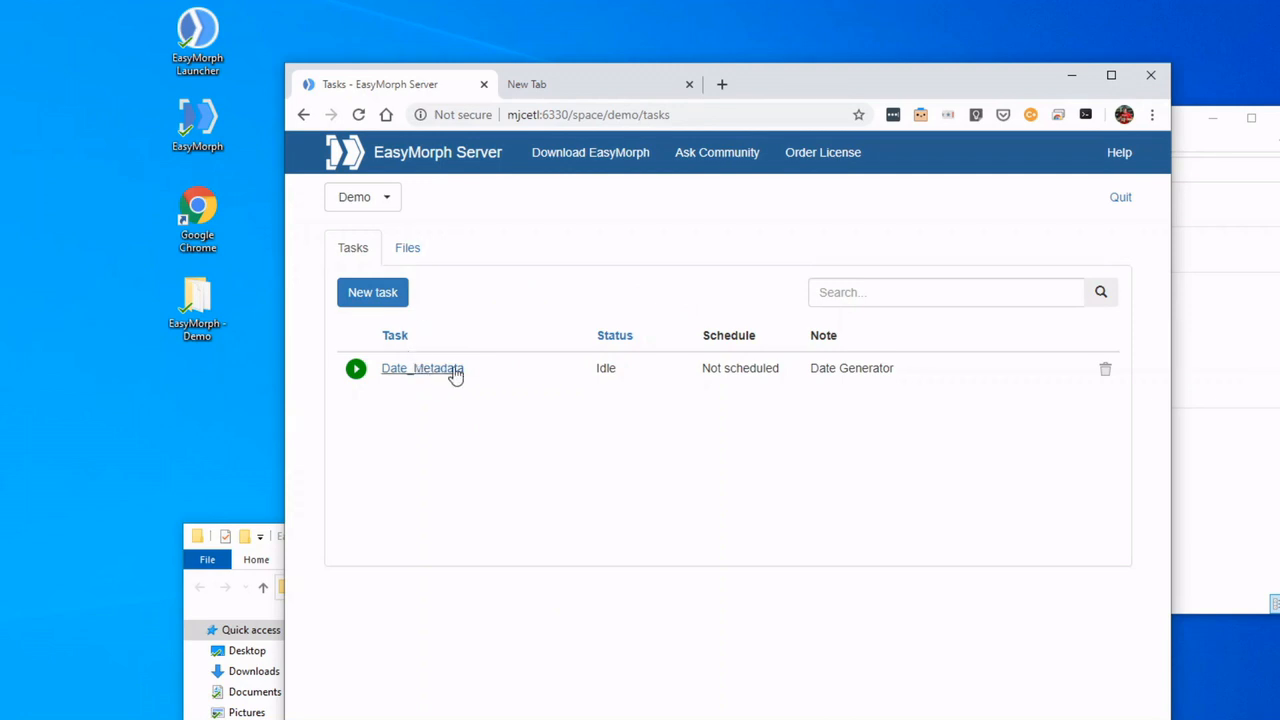
mouse_move(437, 373)
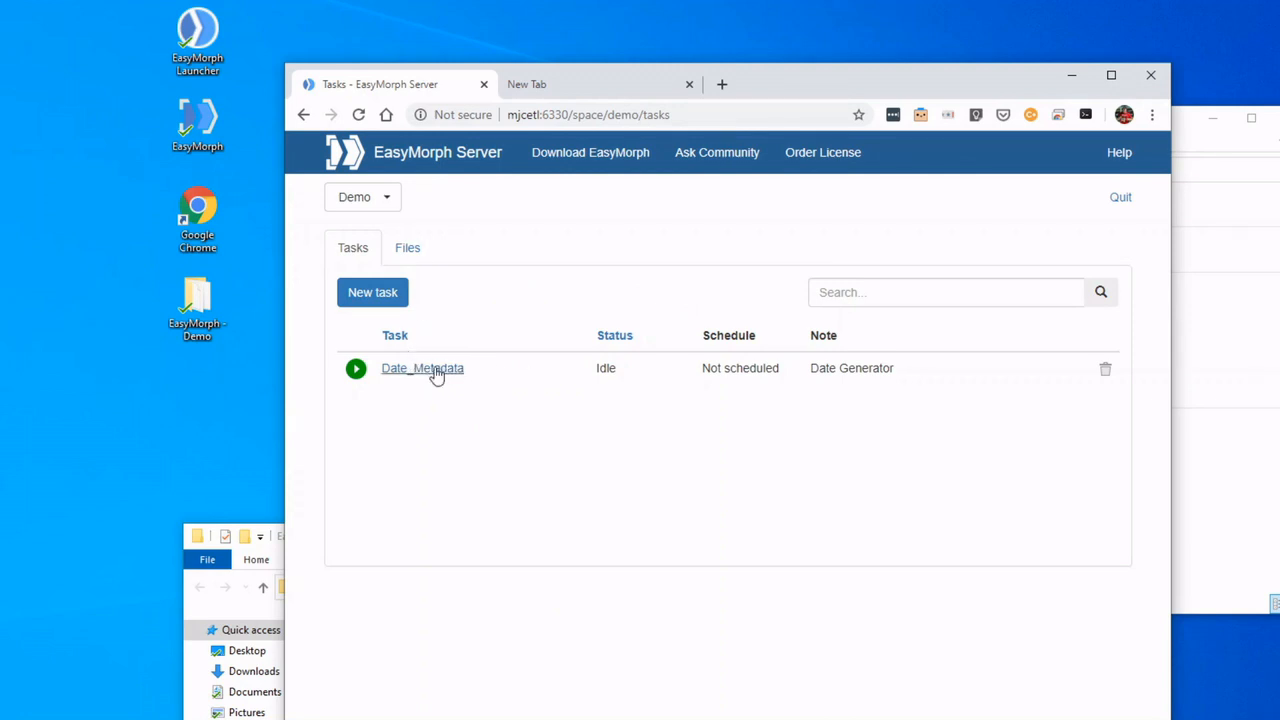
left_click(356, 368)
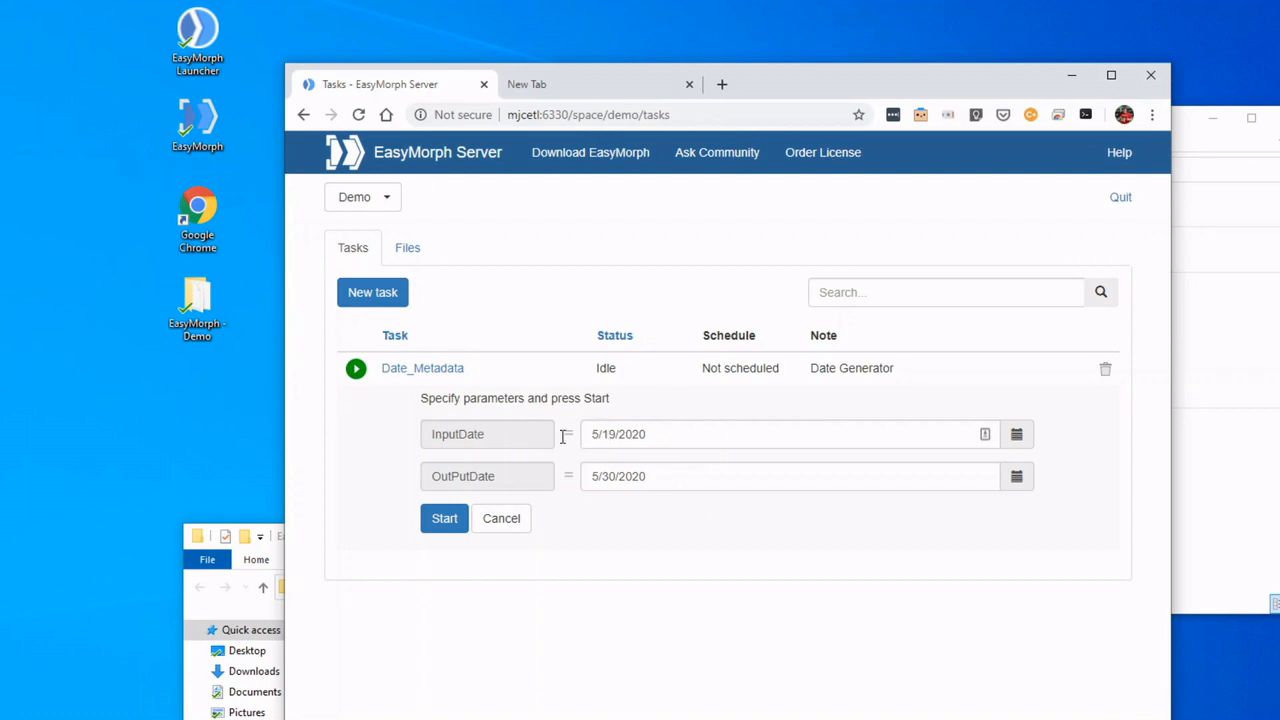
left_click(790, 434)
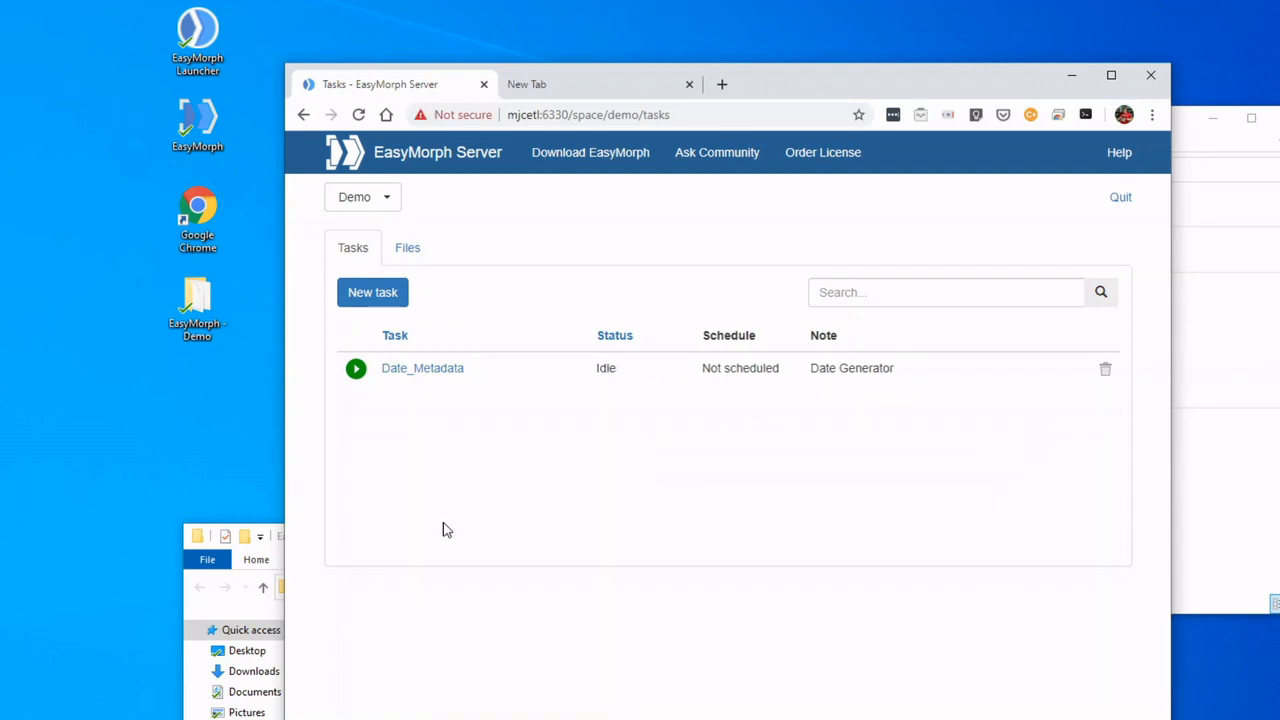
mouse_move(422, 368)
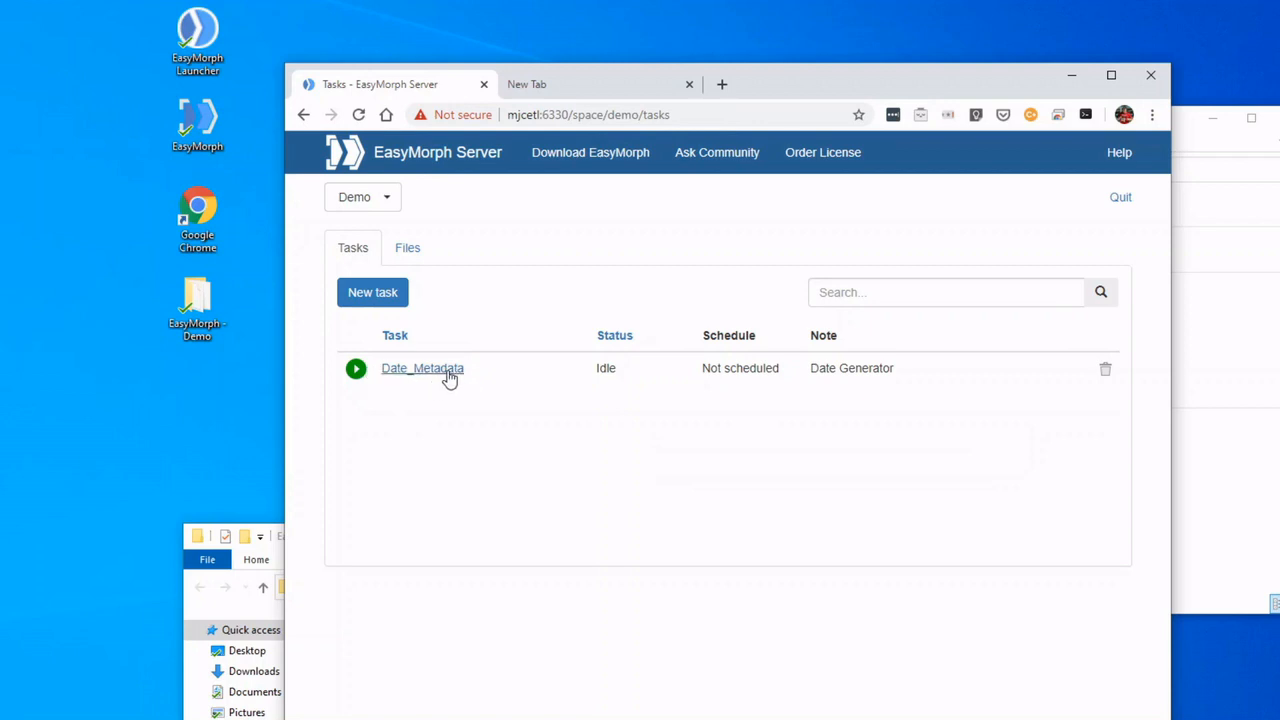
mouse_move(435, 375)
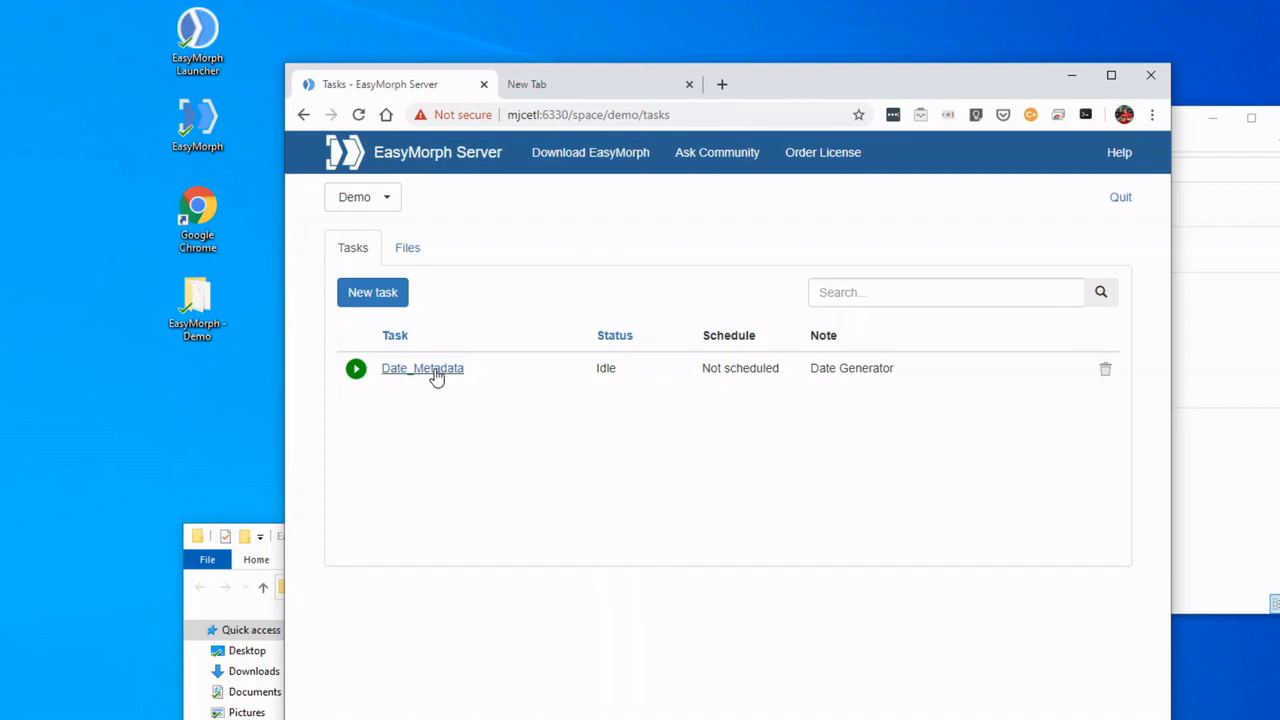
Step: Review the Date_Metadata task and its successful run log, then return to tasks
left_click(422, 368)
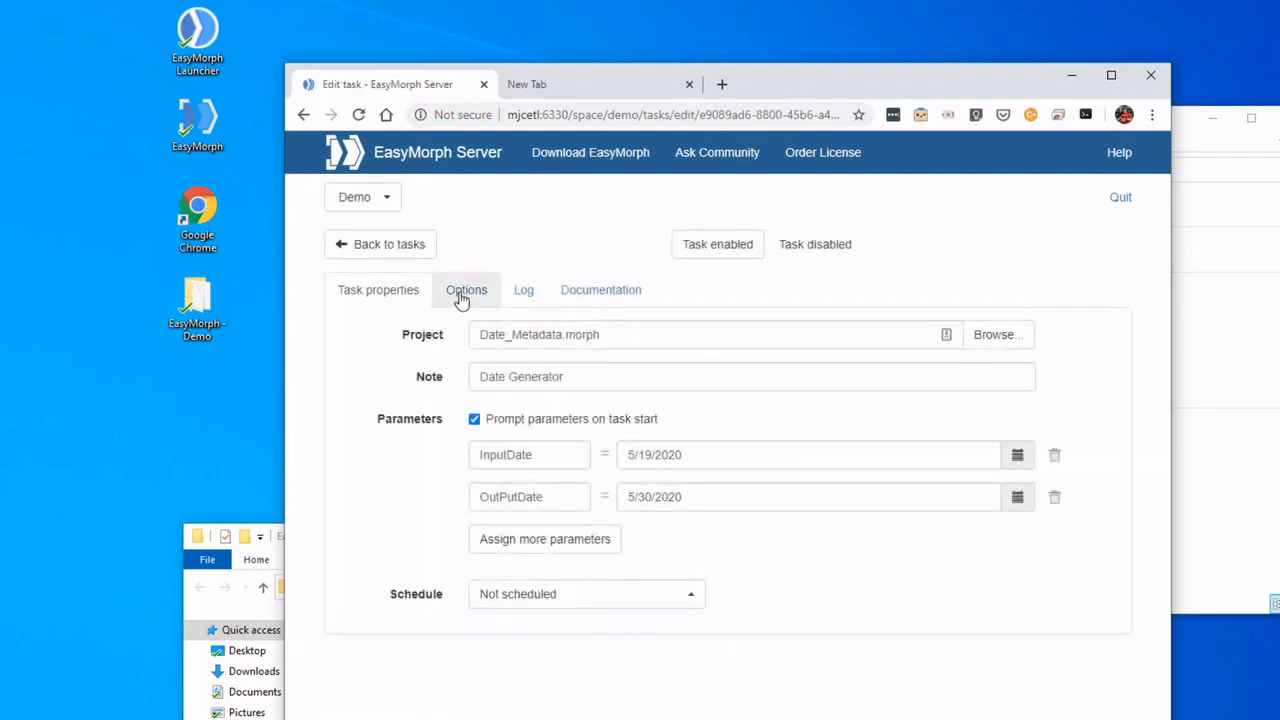
left_click(524, 290)
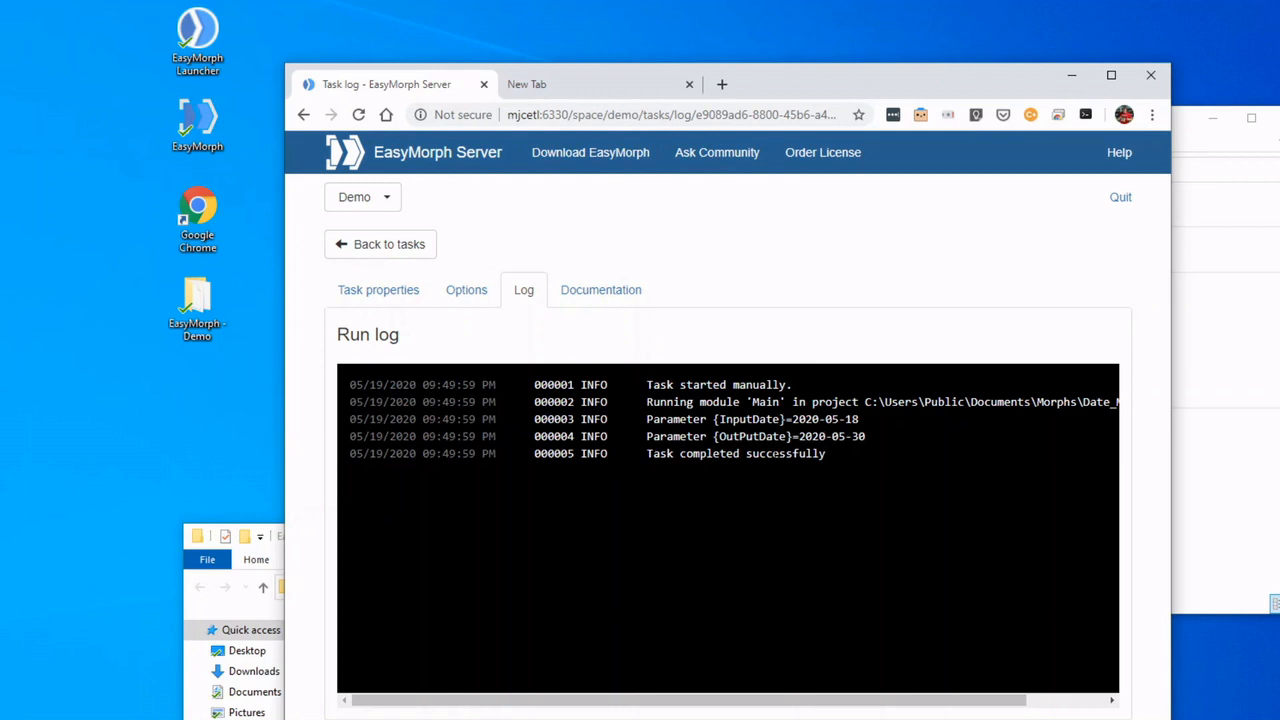
mouse_move(380, 244)
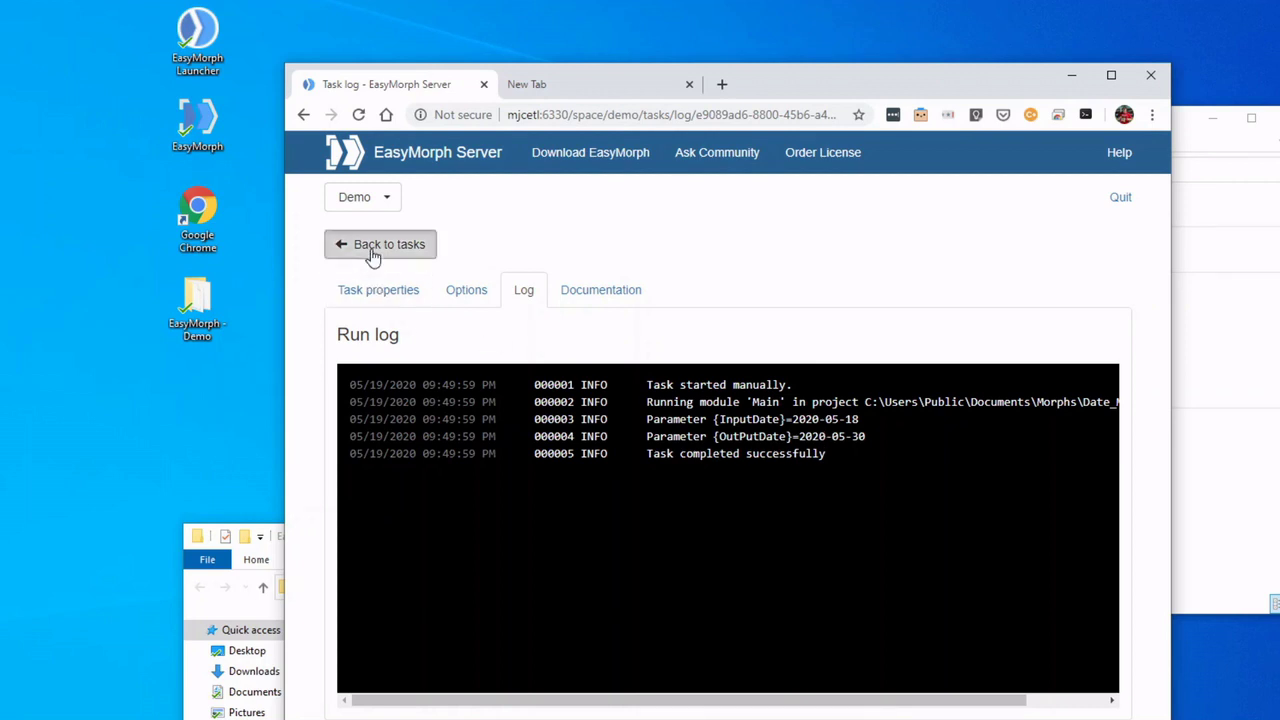
left_click(380, 244)
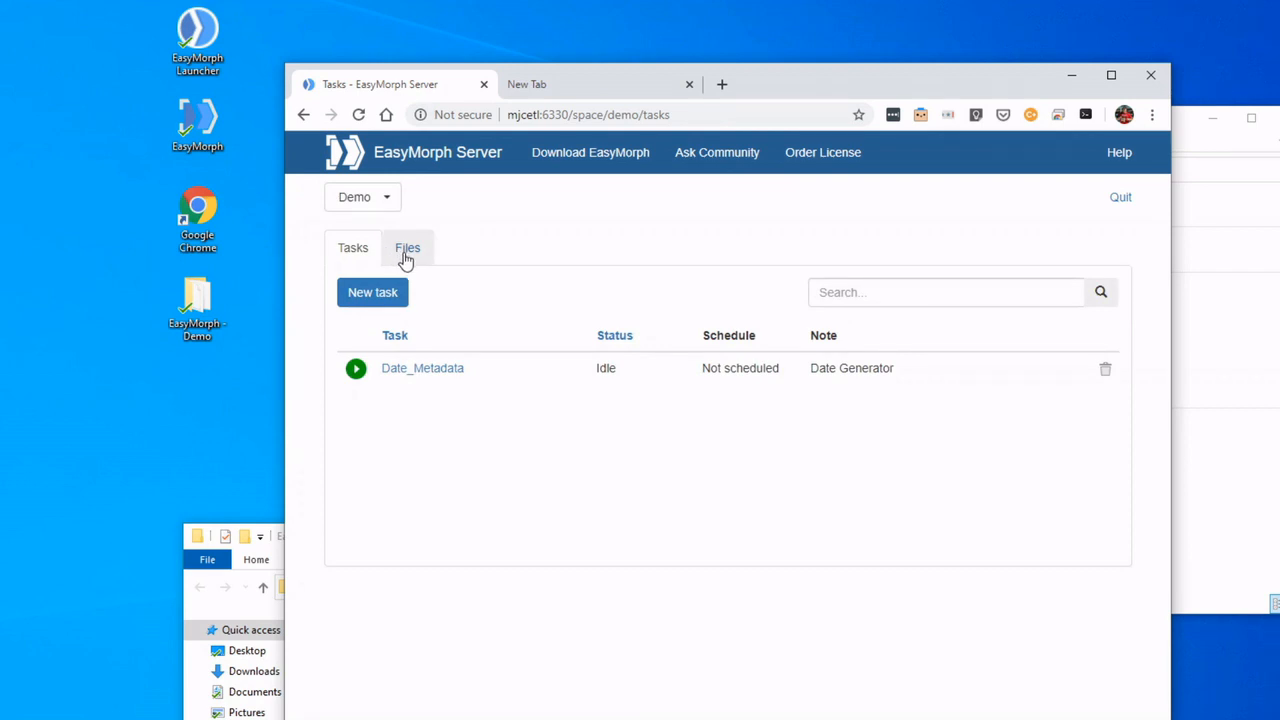
Step: Open the Demo space's Files list showing DateData.csv, Date_Metadata and CRM_Scrubber
left_click(407, 247)
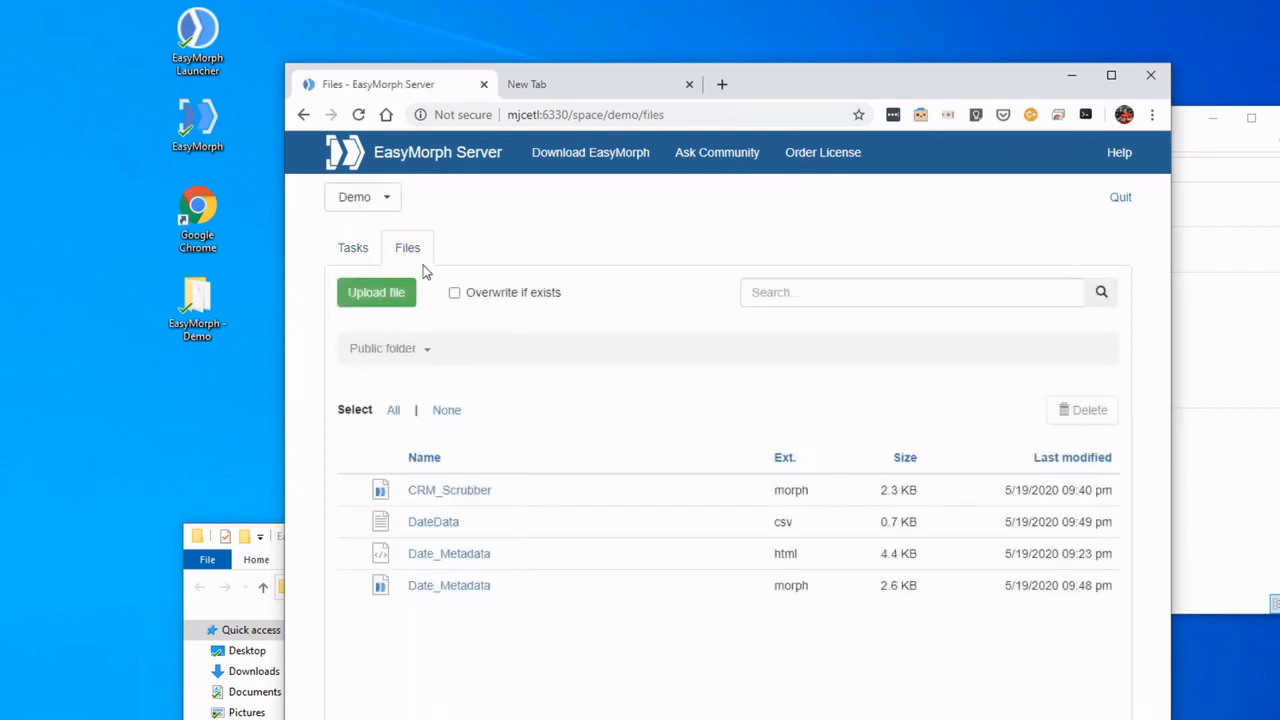
mouse_move(433, 521)
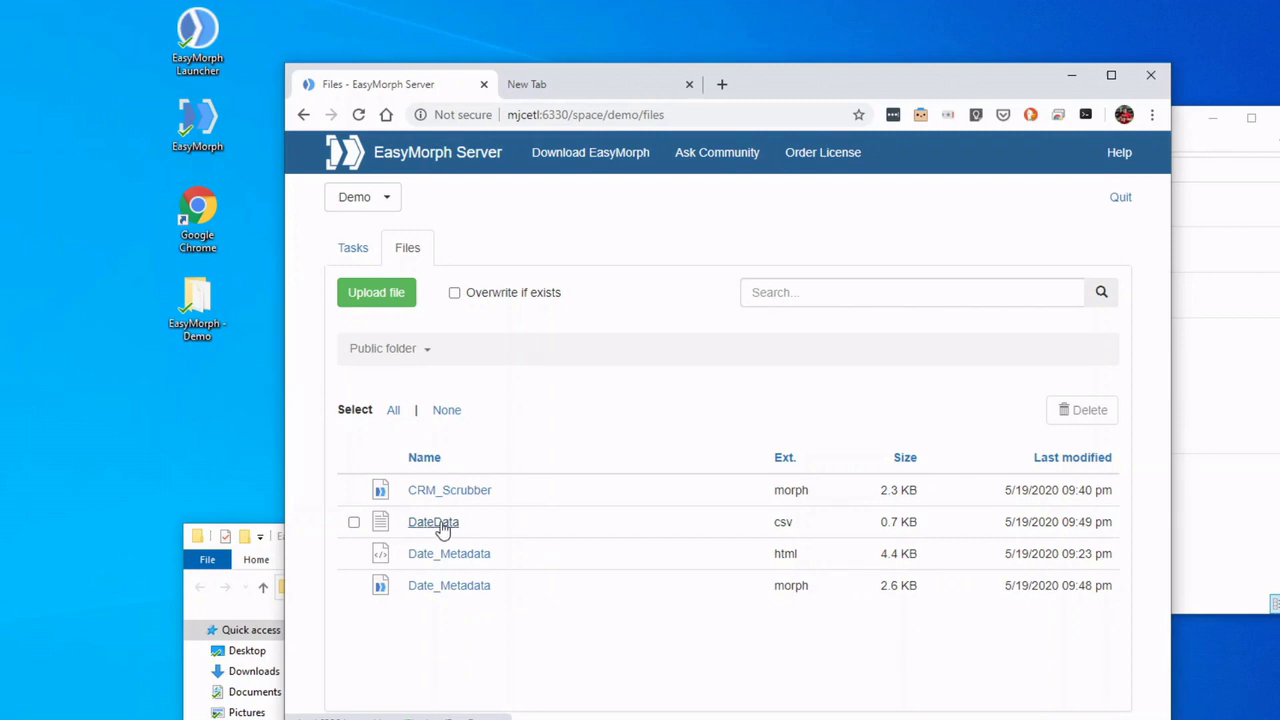
mouse_move(418, 440)
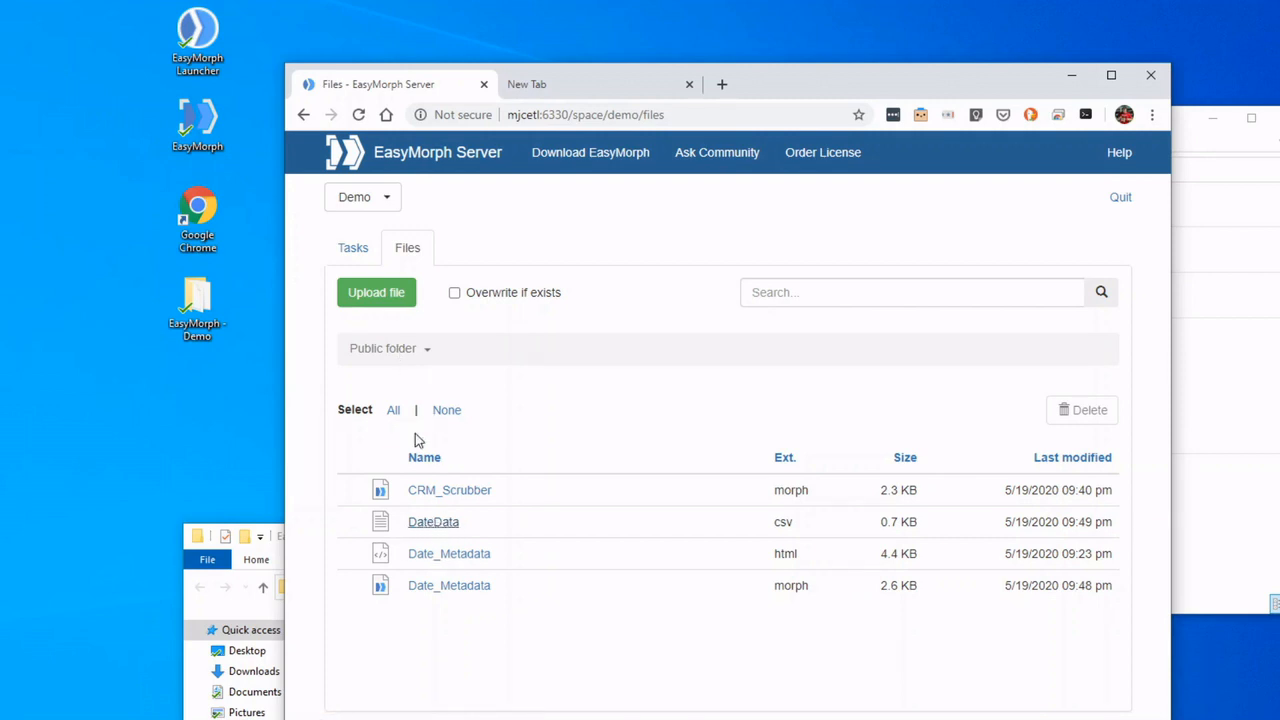
mouse_move(478, 497)
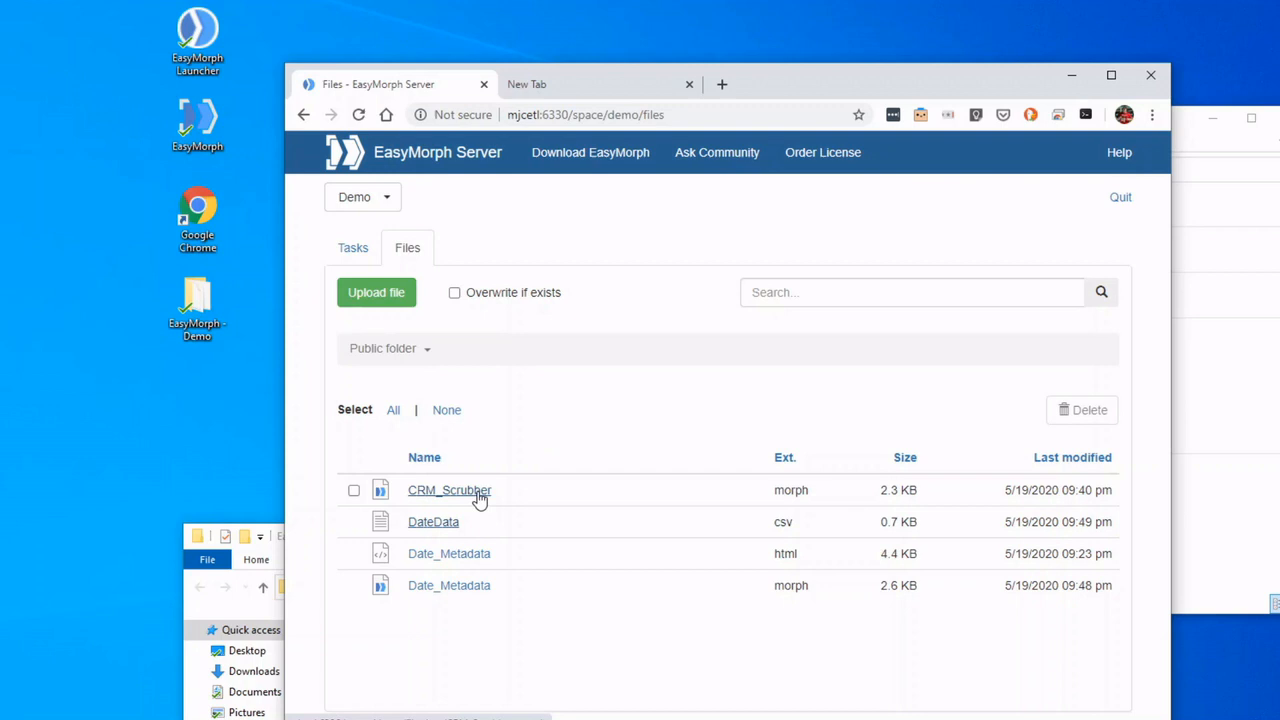
mouse_move(435, 499)
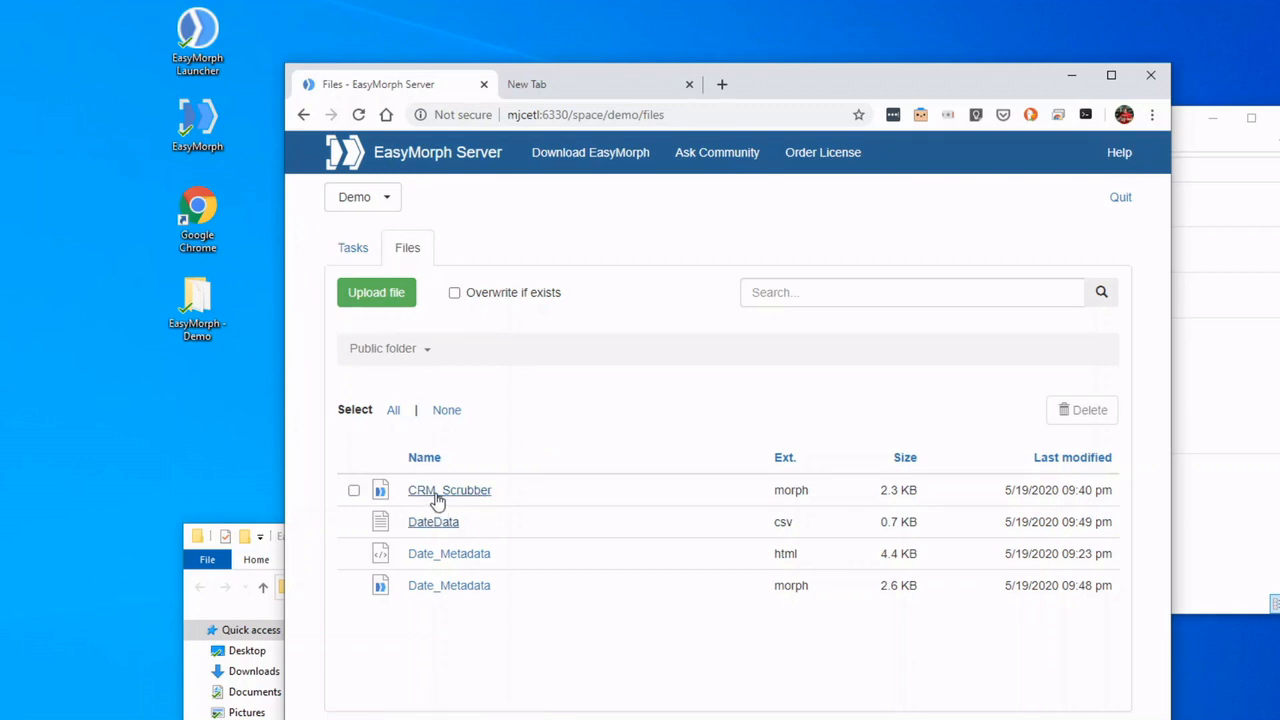
mouse_move(443, 497)
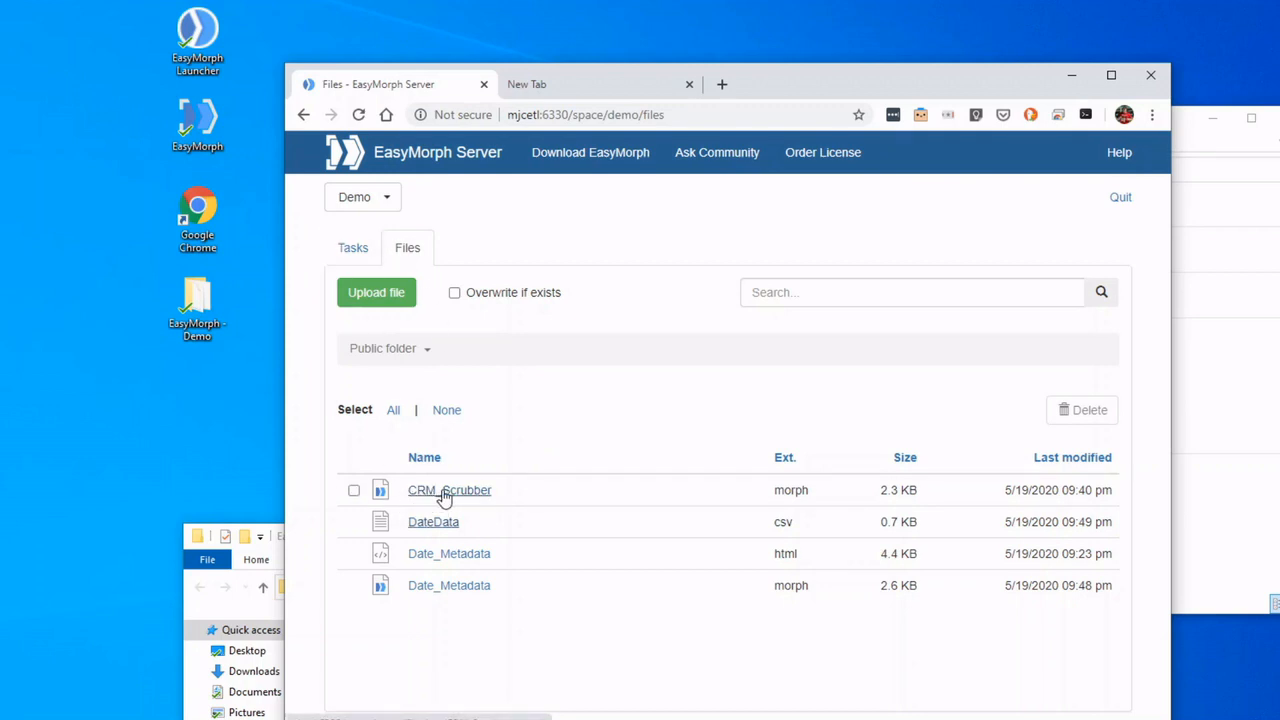
Step: Create a CRM_Scrubber.morph task prompting for File name at start, then return to tasks
left_click(352, 247)
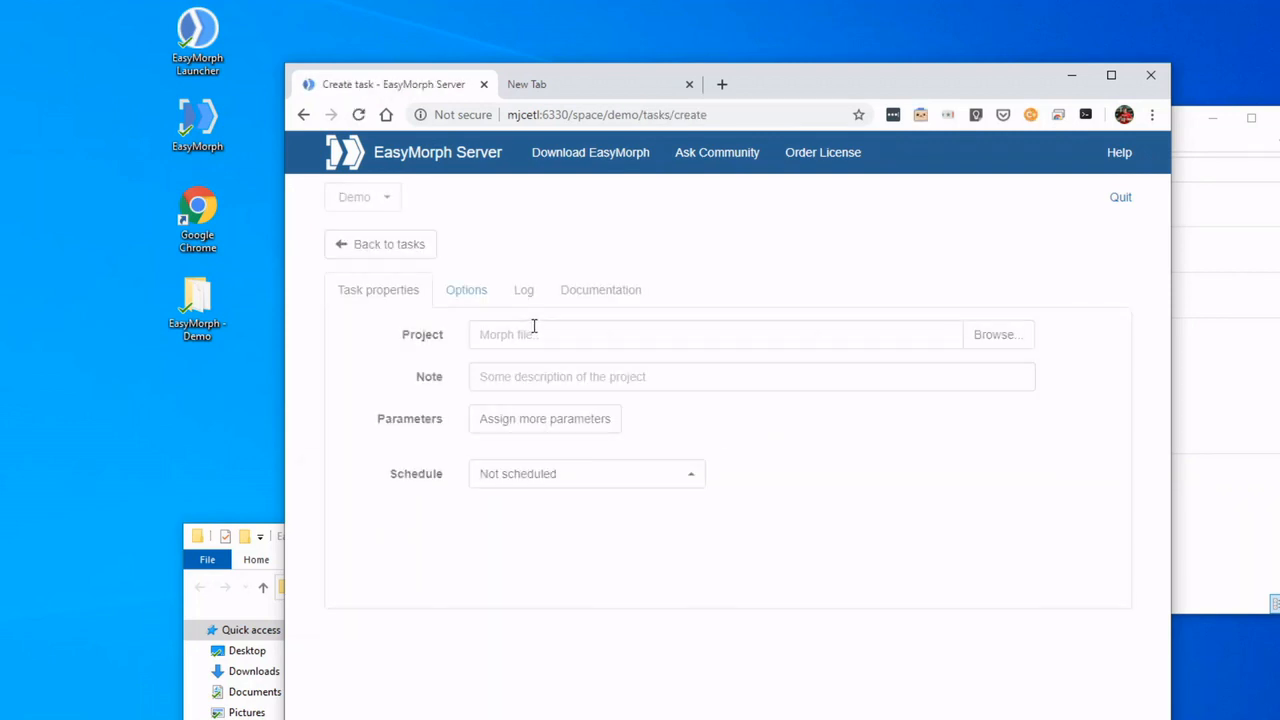
left_click(996, 334)
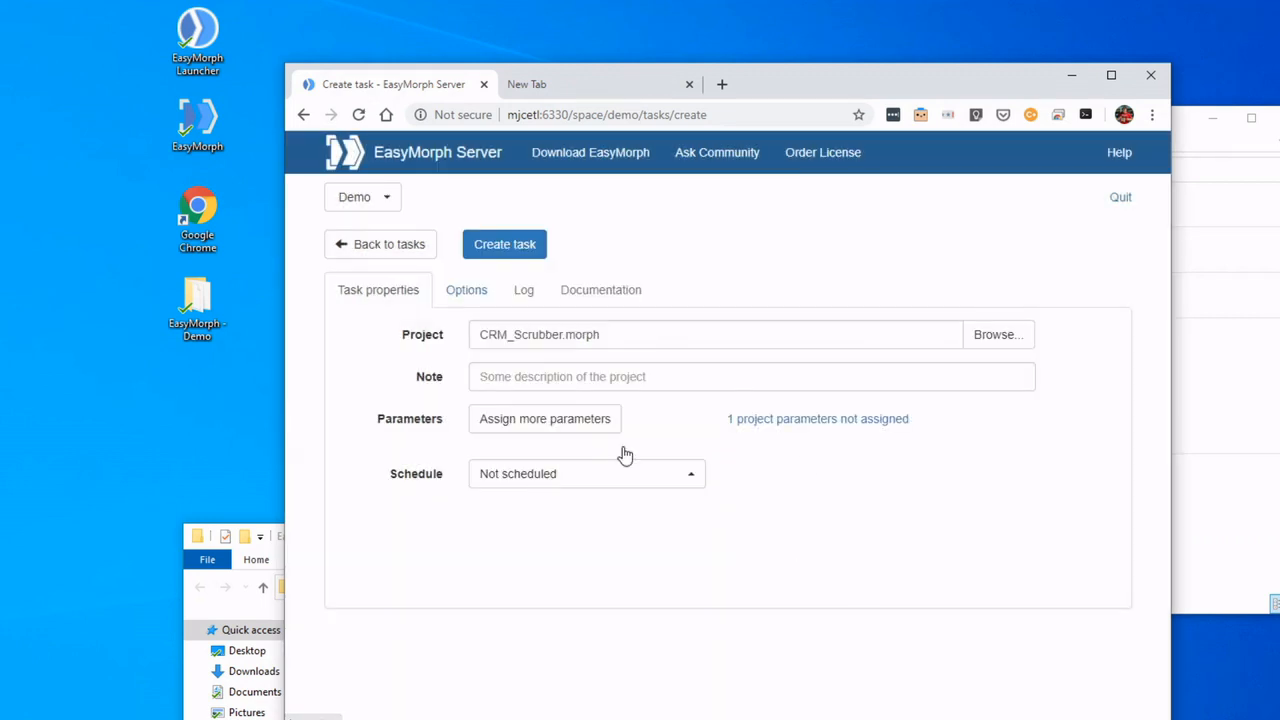
mouse_move(817, 419)
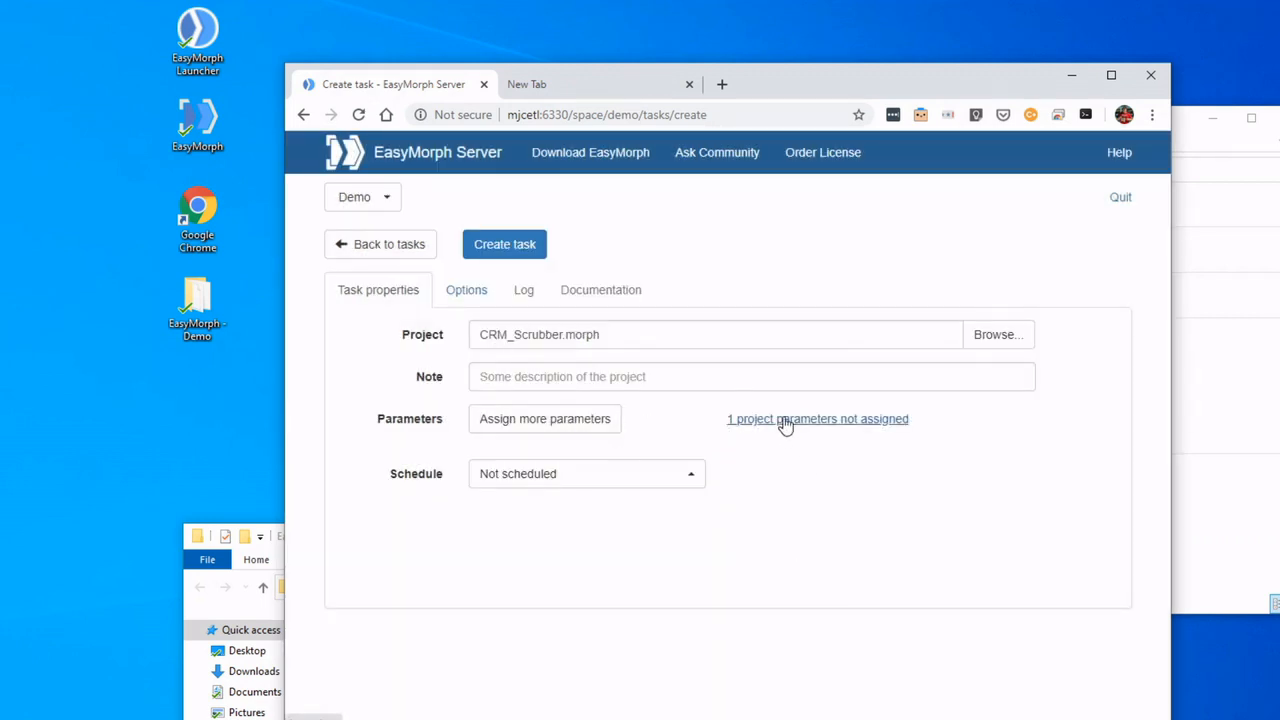
left_click(817, 418)
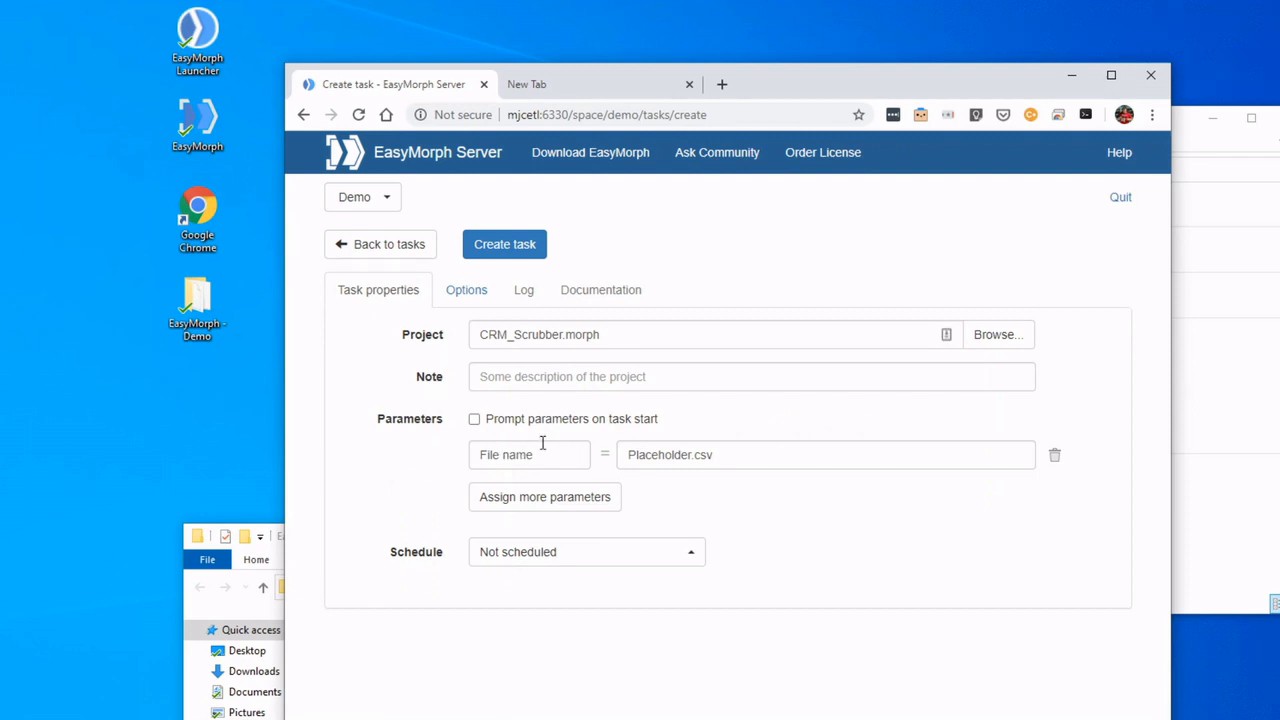
left_click(474, 418)
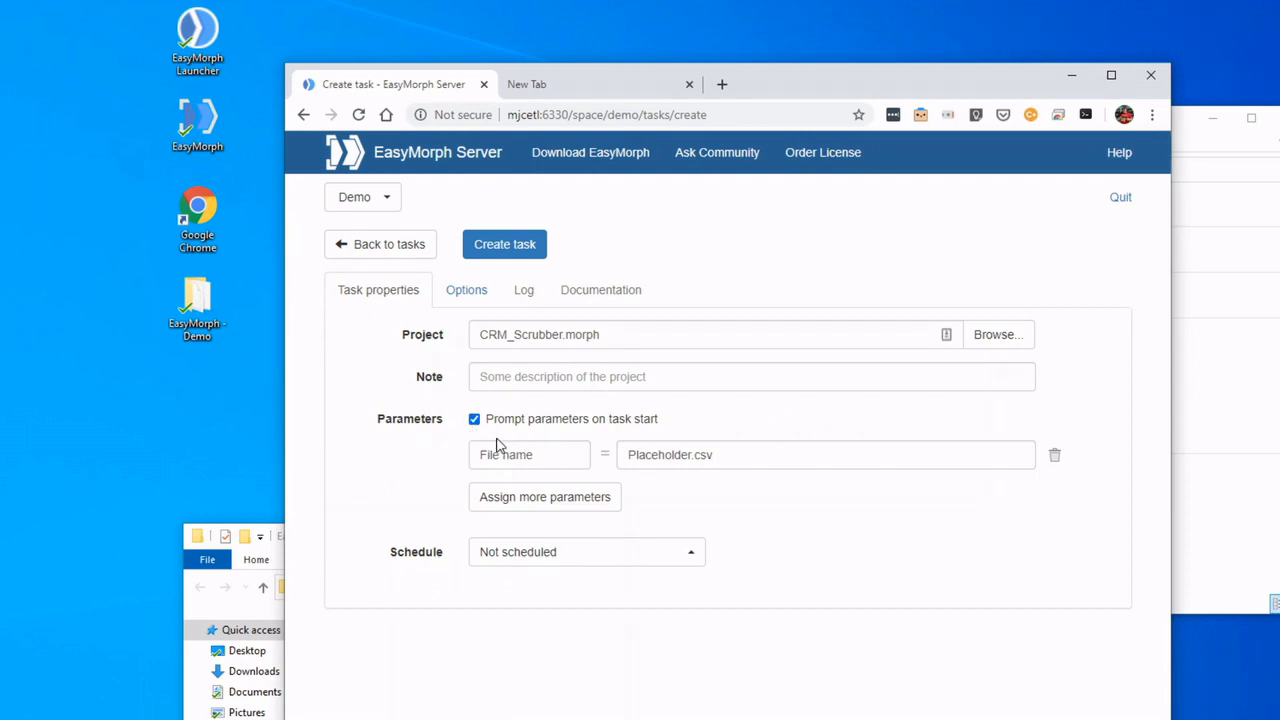
mouse_move(658, 455)
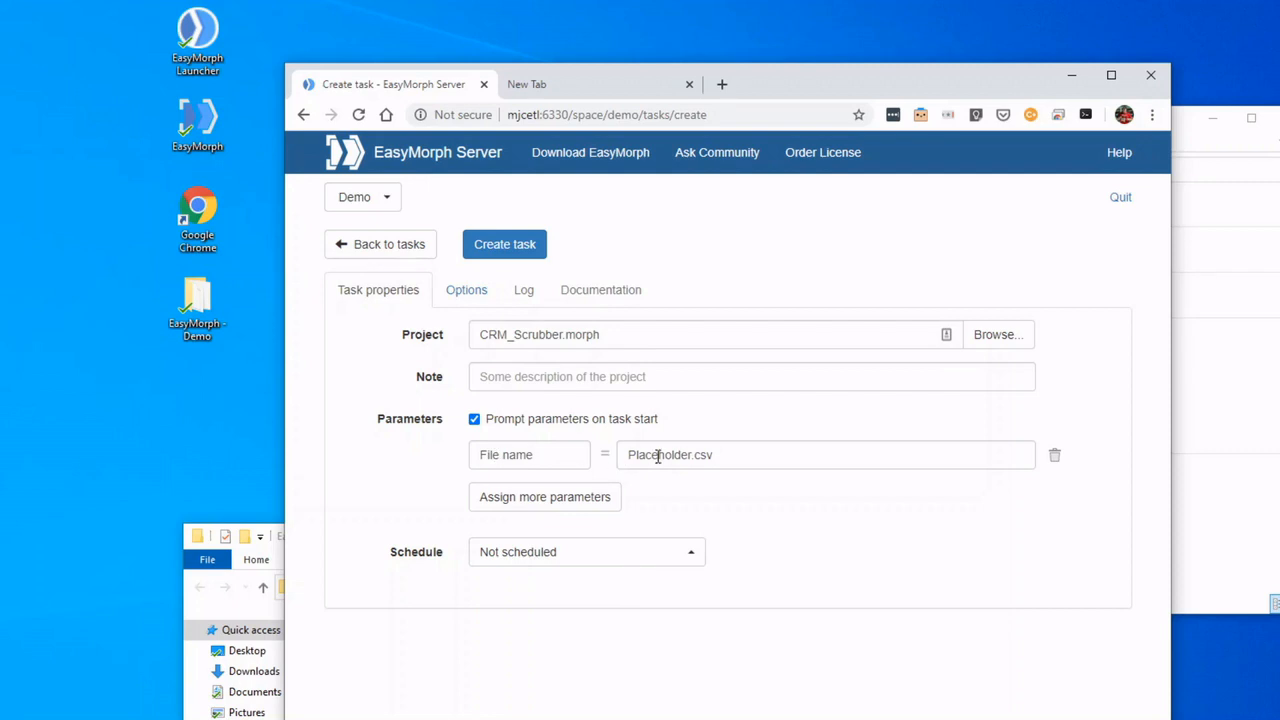
left_click(504, 244)
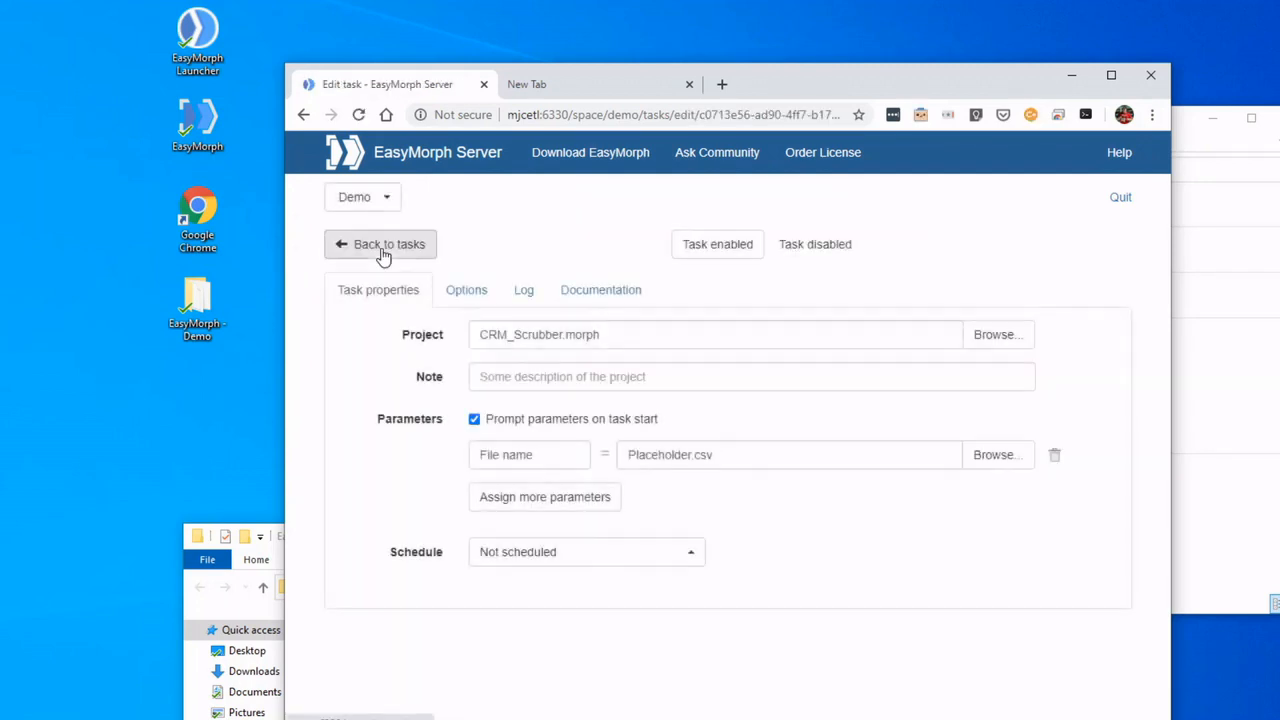
left_click(380, 244)
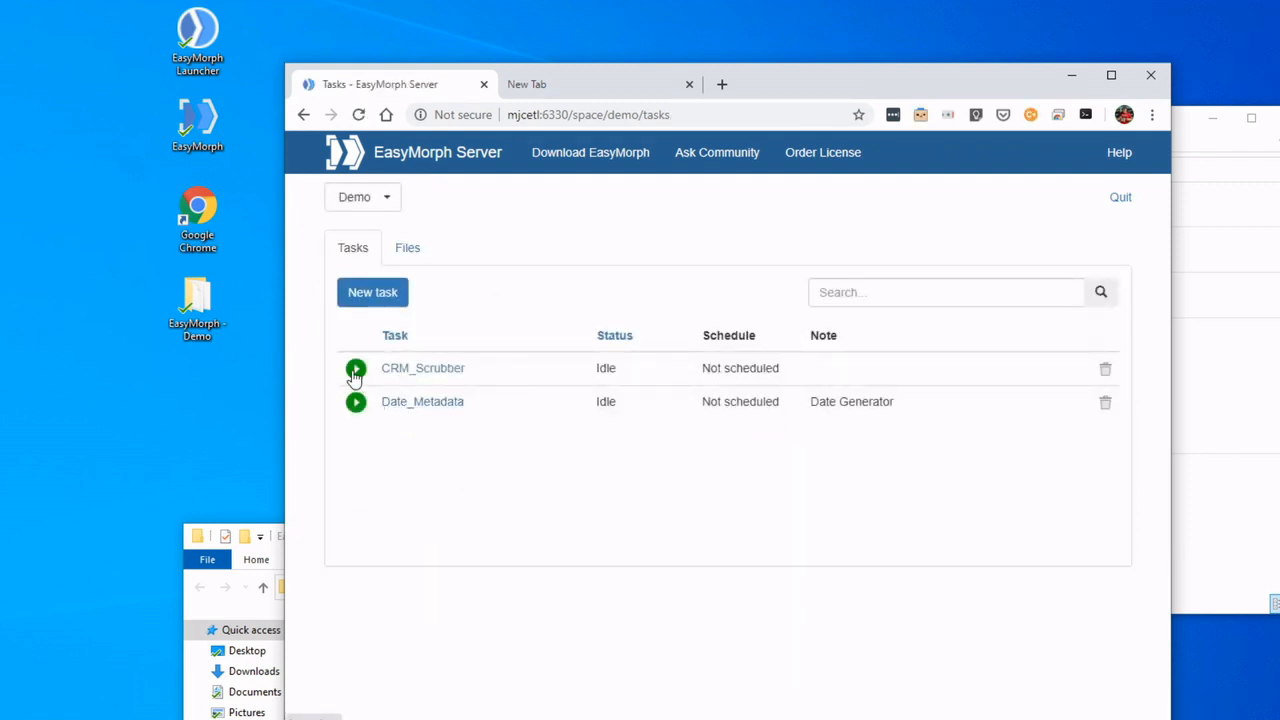
Step: Start CRM_Scrubber, browse for a File name, and cancel the empty file picker
left_click(356, 368)
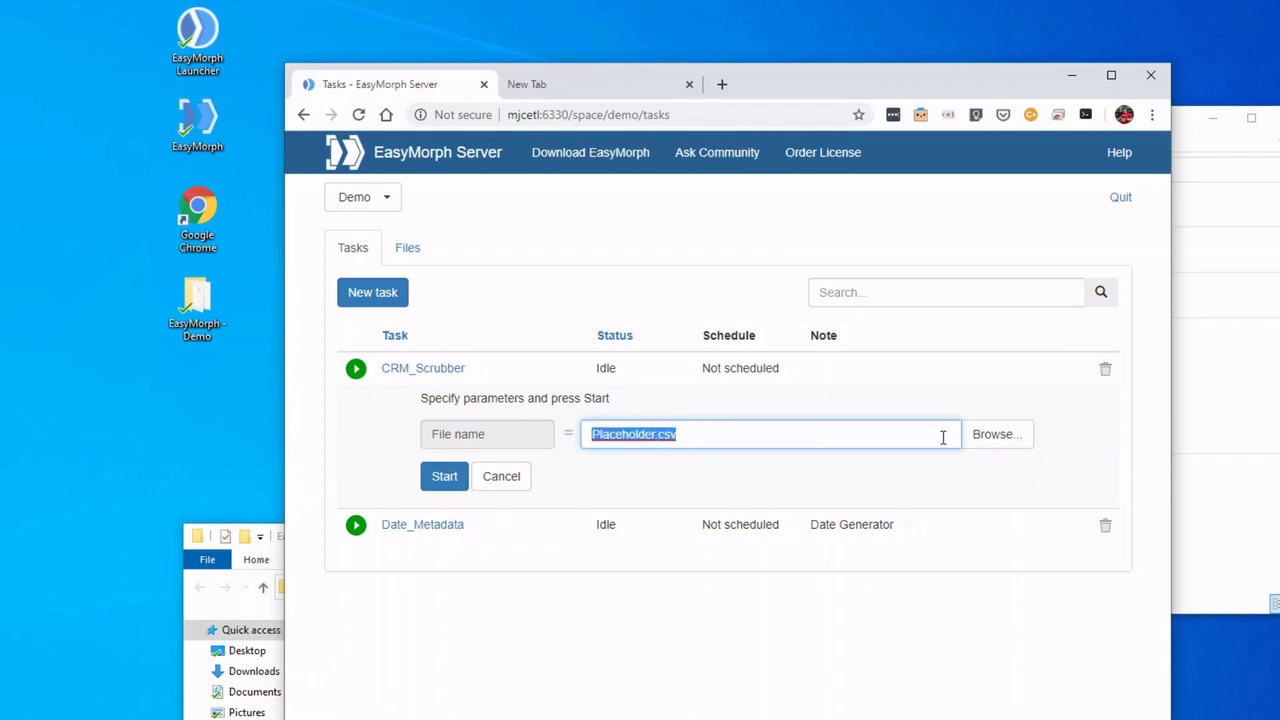
left_click(996, 433)
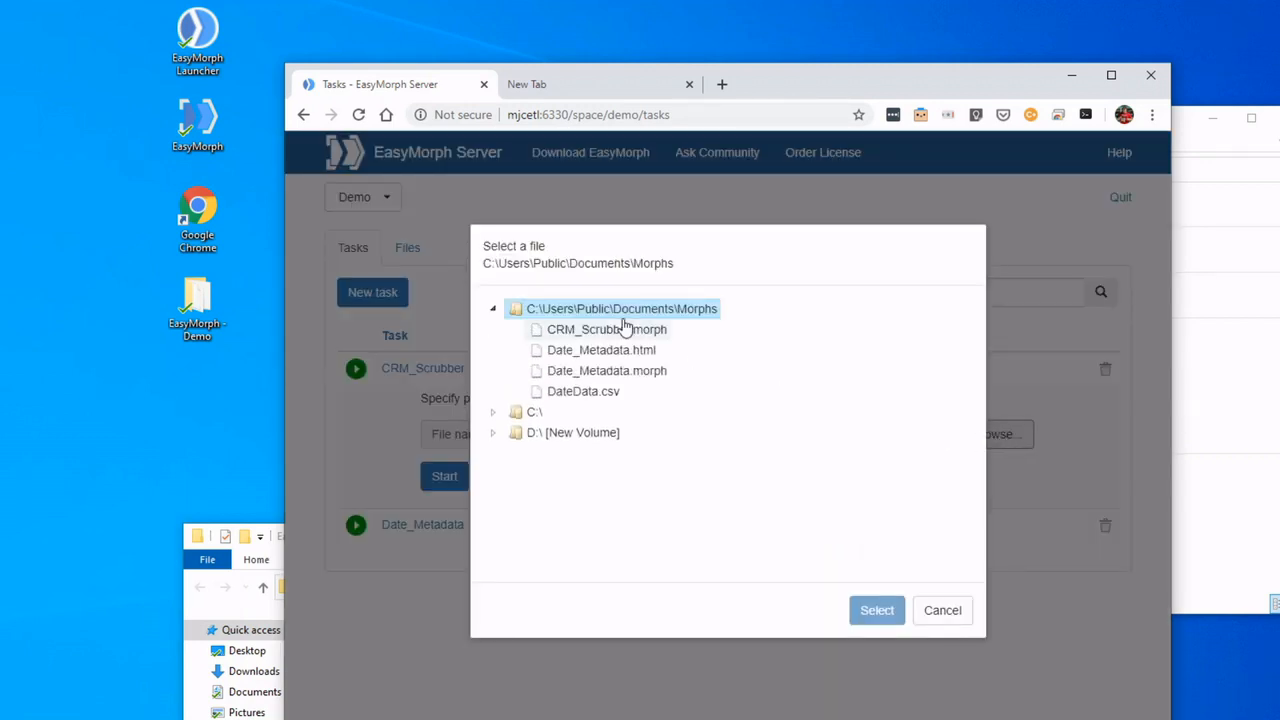
left_click(941, 610)
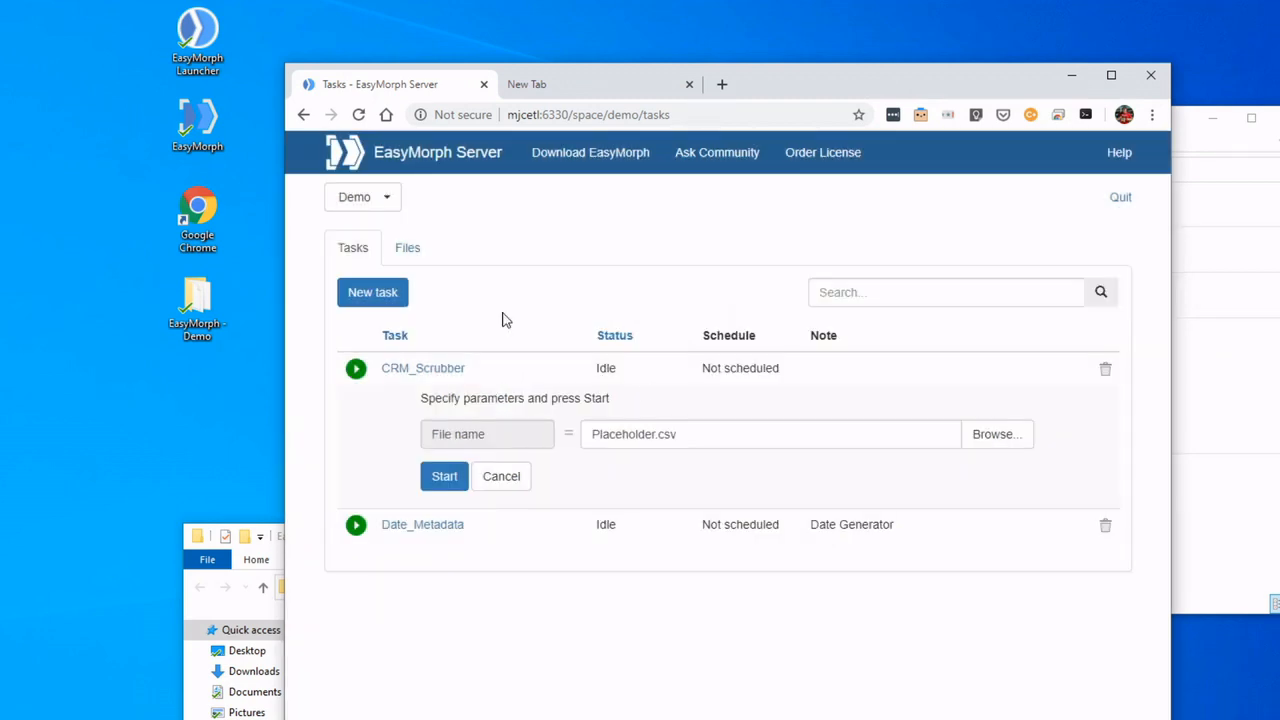
left_click(407, 247)
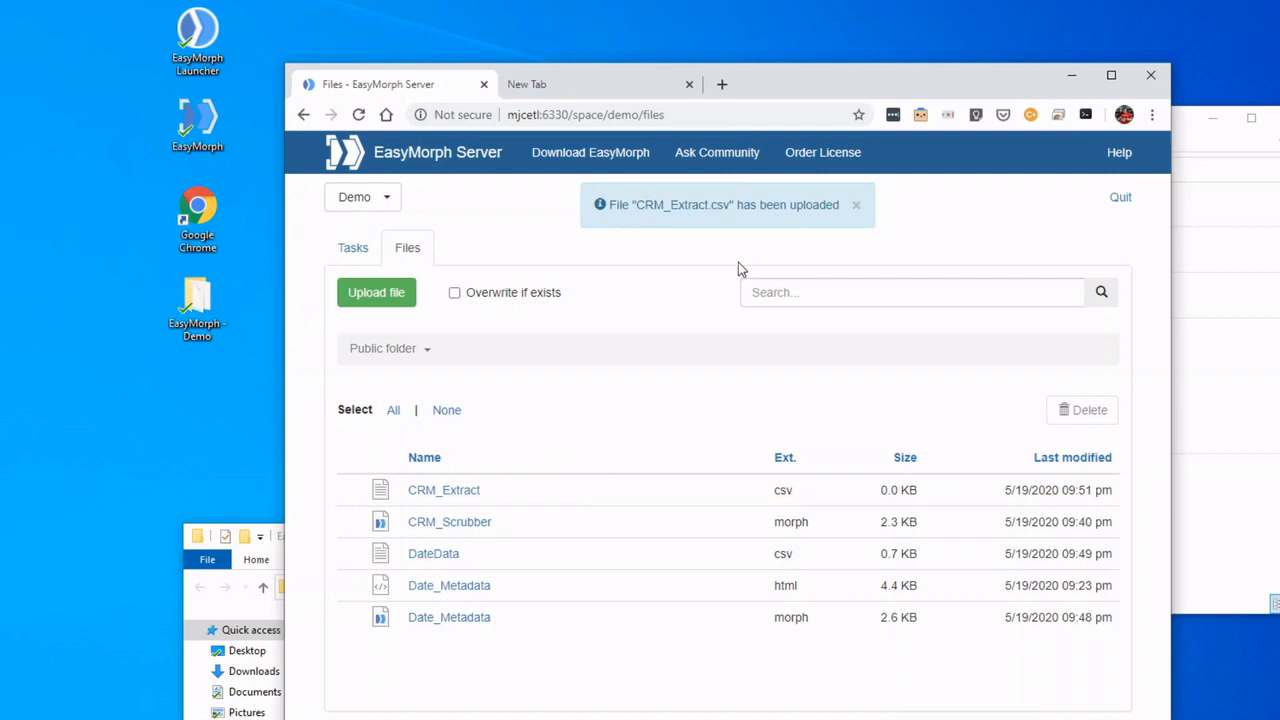
mouse_move(450, 487)
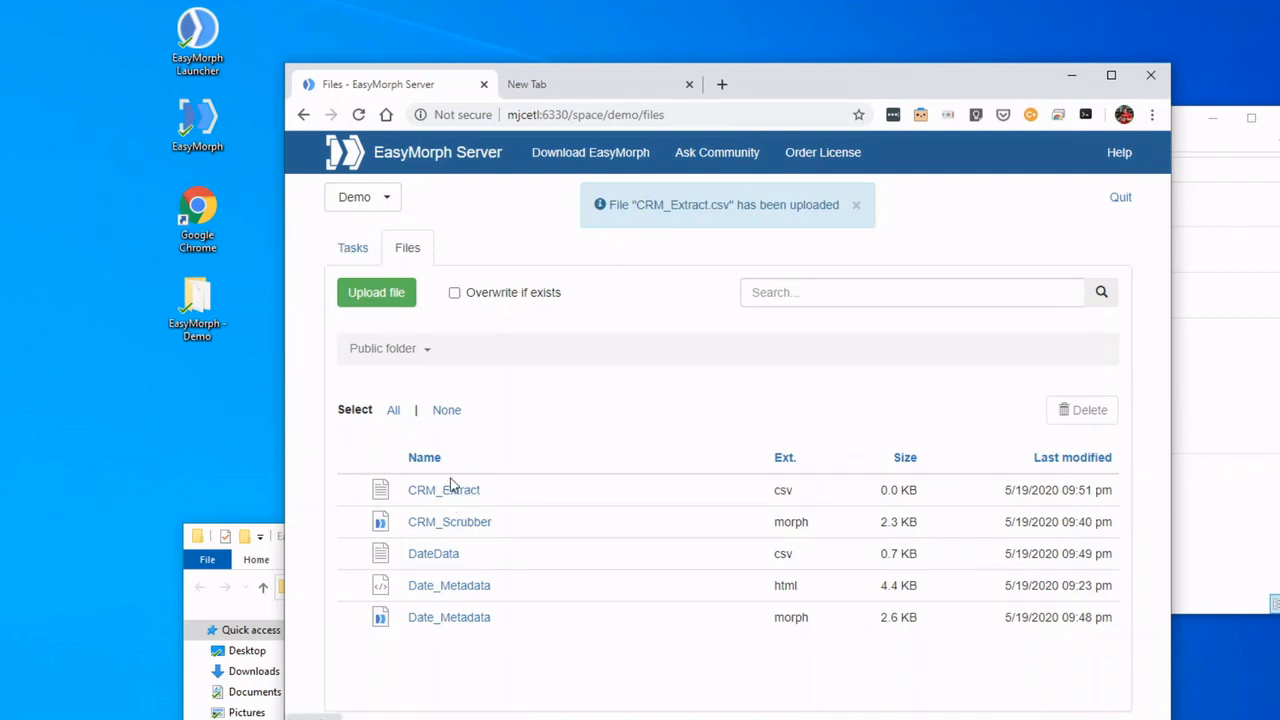
Step: Return to the task list where CRM_Scrubber's start prompt still shows Placeholder.csv
left_click(352, 247)
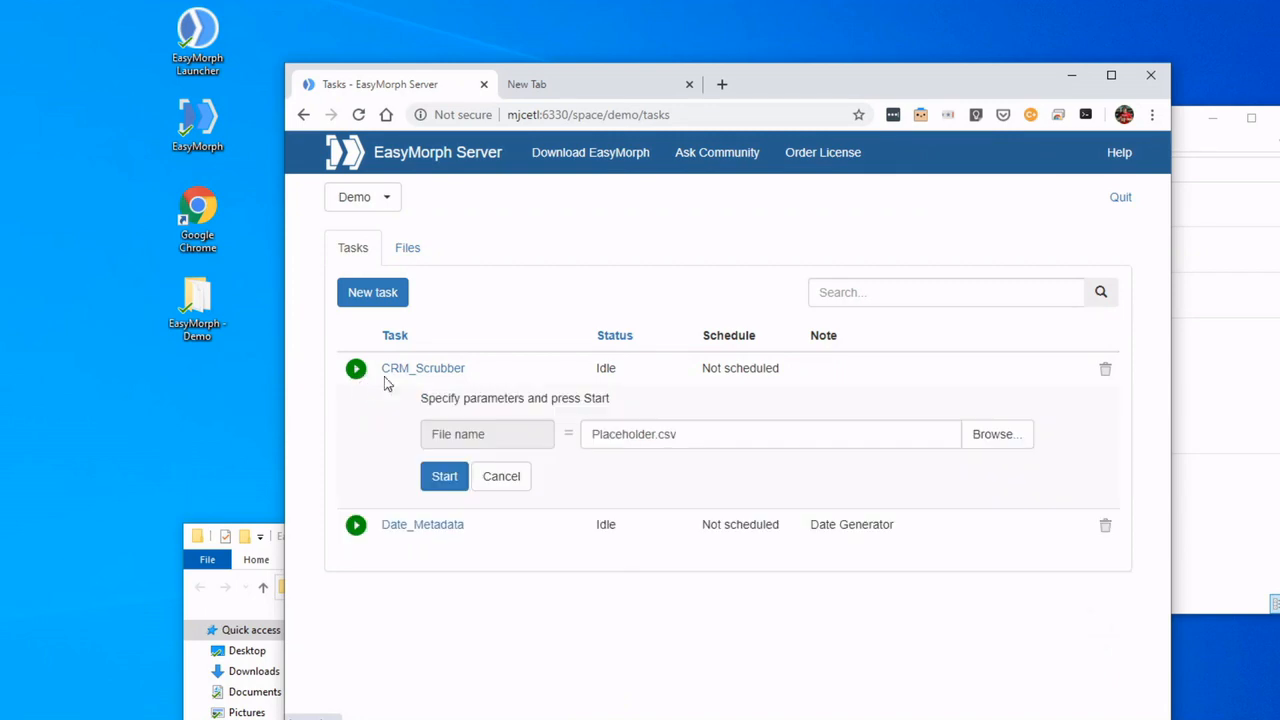
Step: Run CRM_Scrubber with CRM_Extract.csv as File name and check Files for CRM_OutPut.csv
left_click(705, 434)
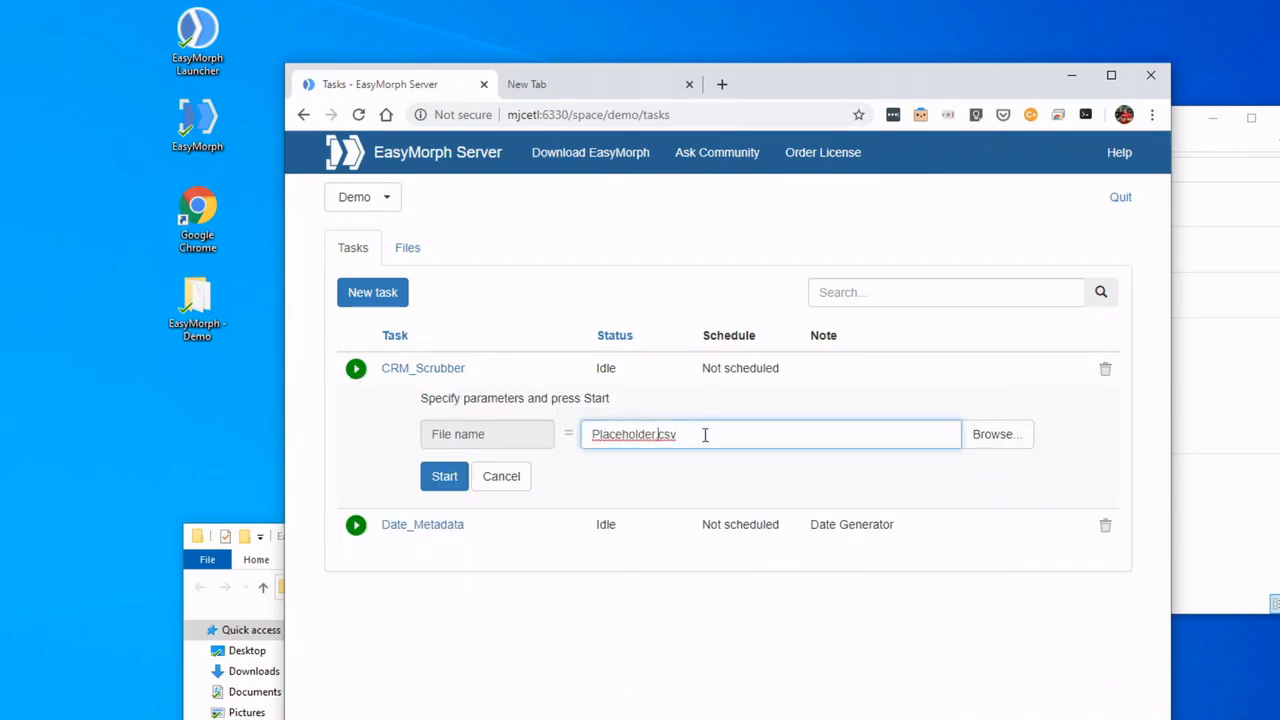
left_click(995, 433)
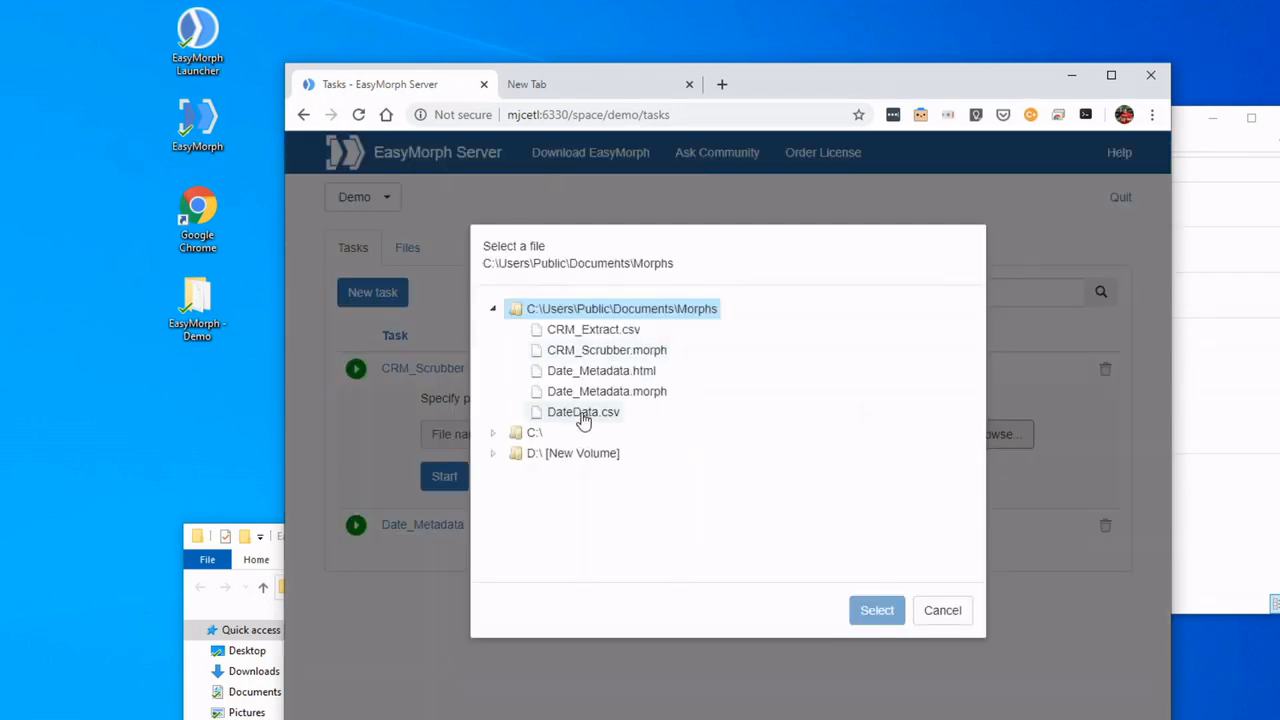
left_click(593, 329)
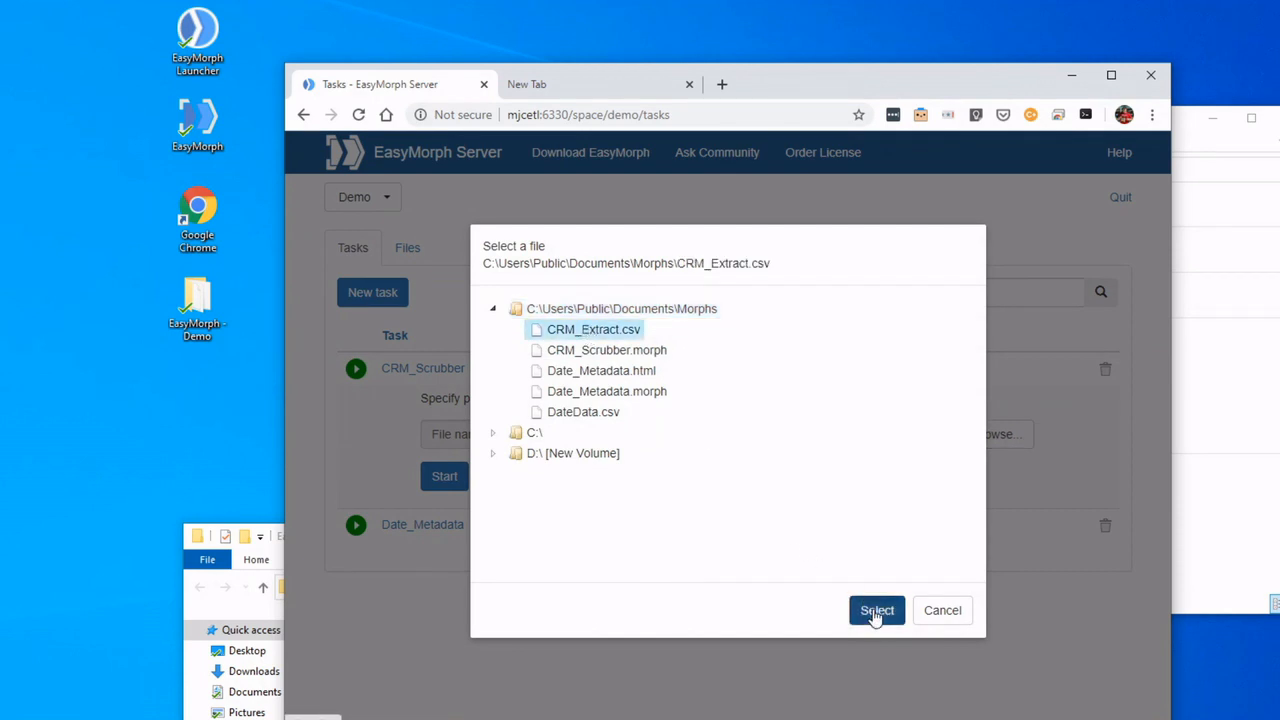
left_click(876, 610)
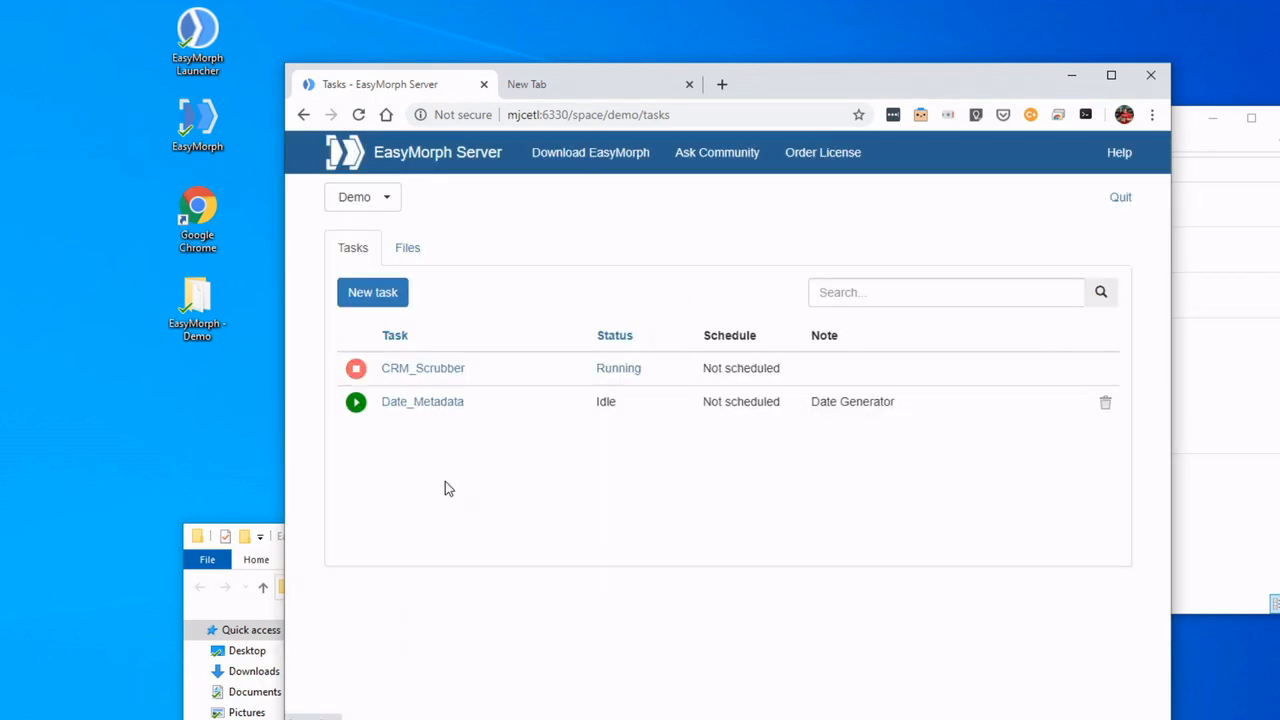
left_click(356, 368)
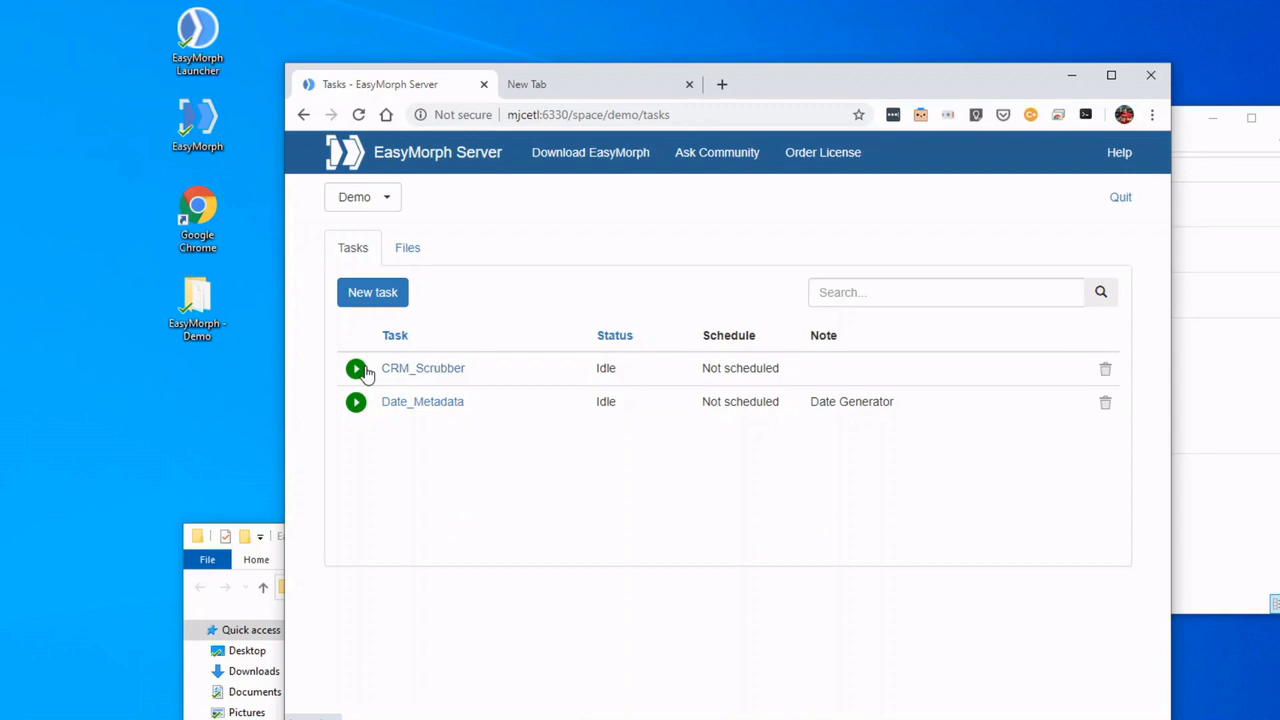
left_click(407, 247)
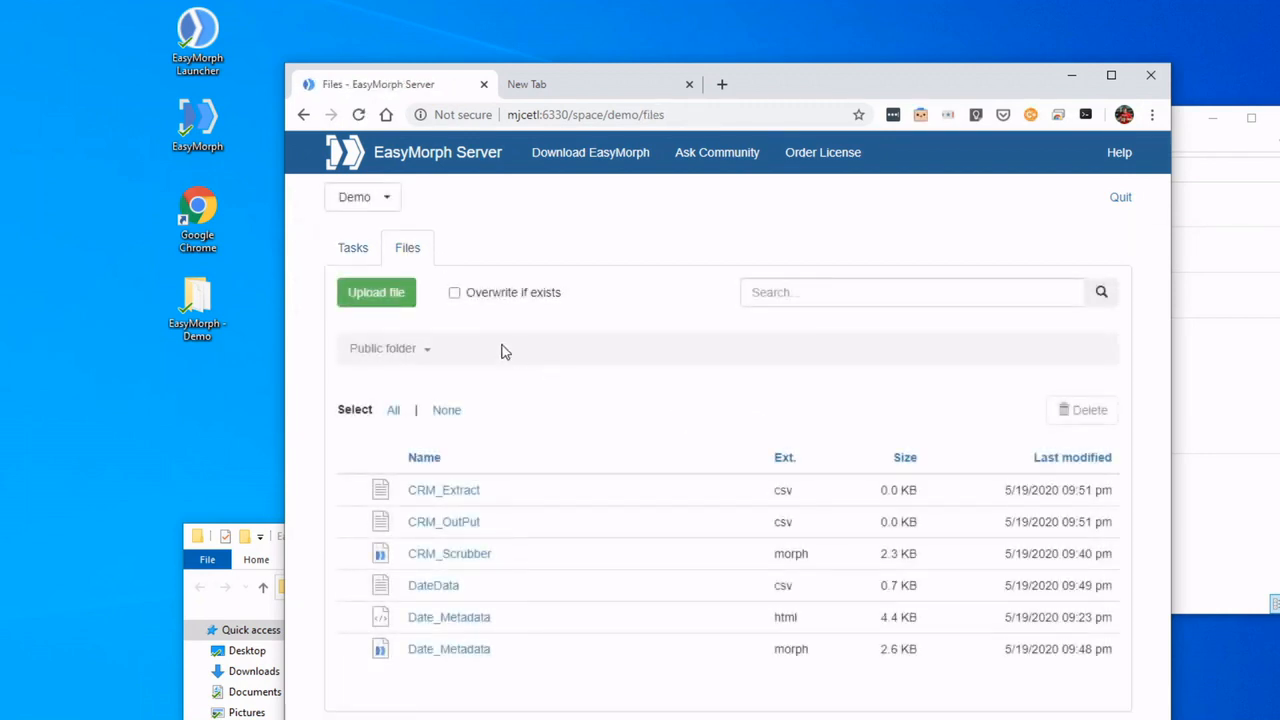
mouse_move(445, 527)
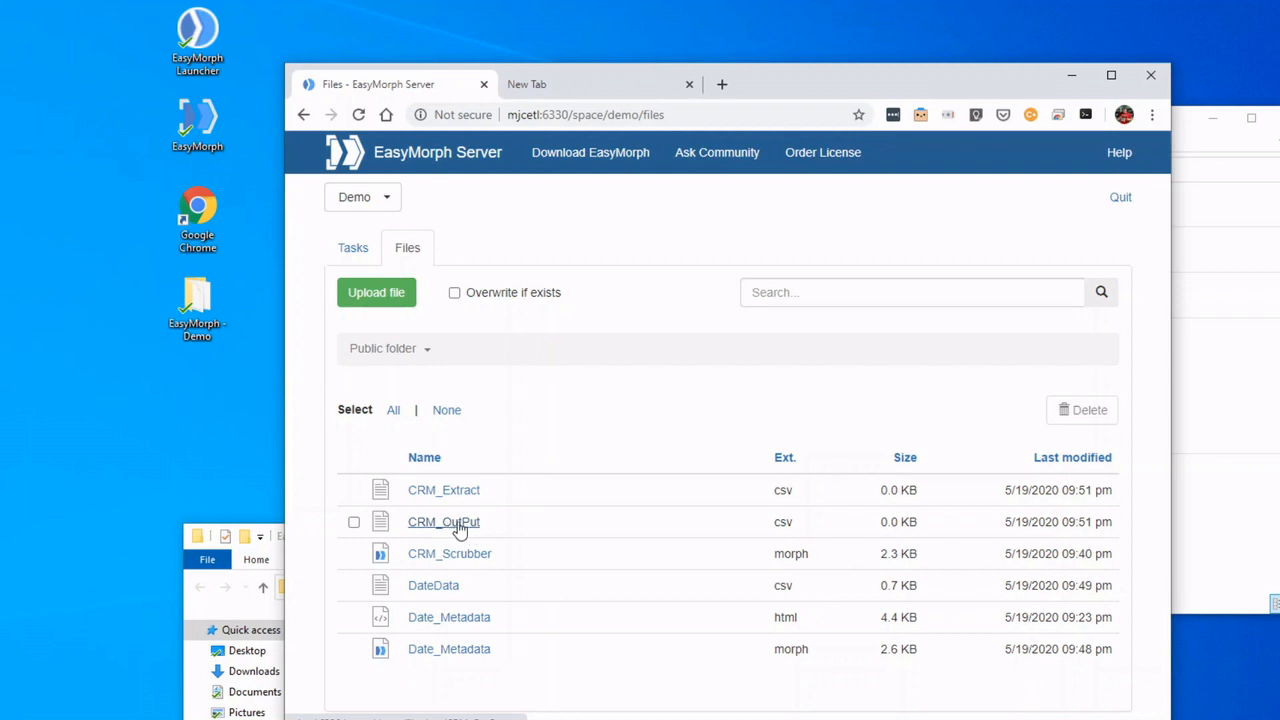
Step: Open the CRM_OutPut result file, then bring up the Date_Metadata task's edit page
left_click(352, 247)
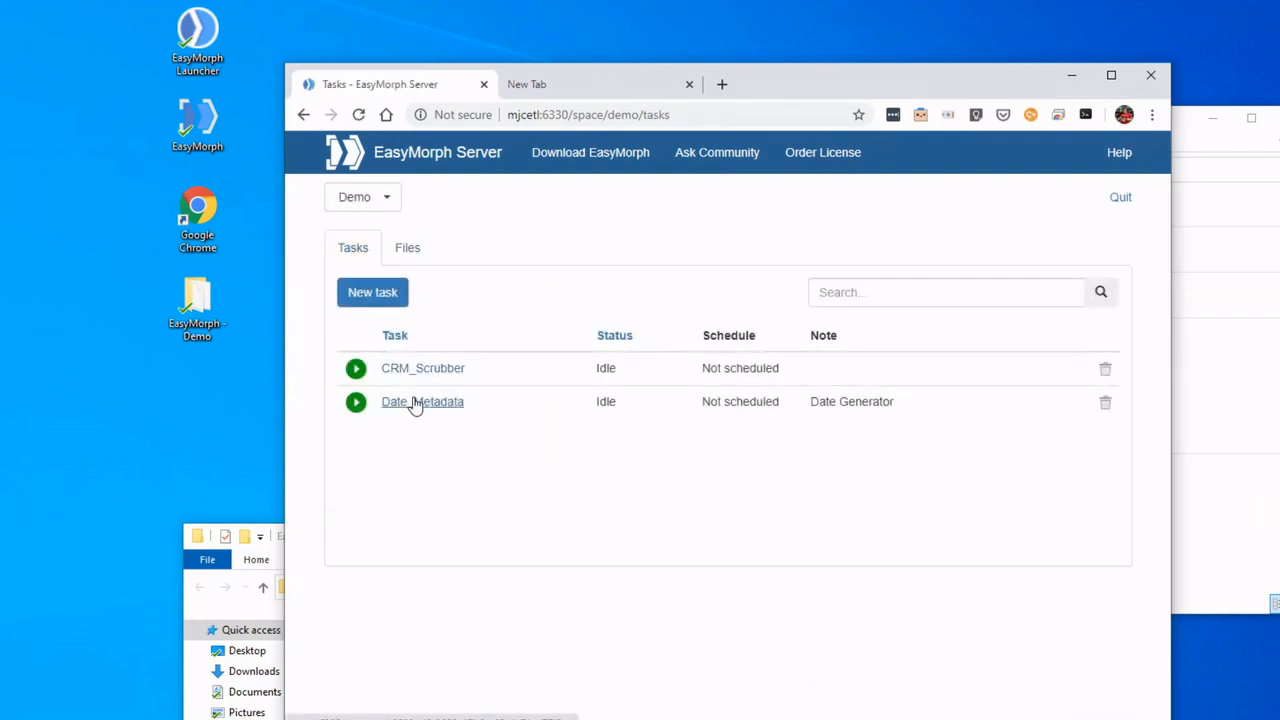
mouse_move(475, 355)
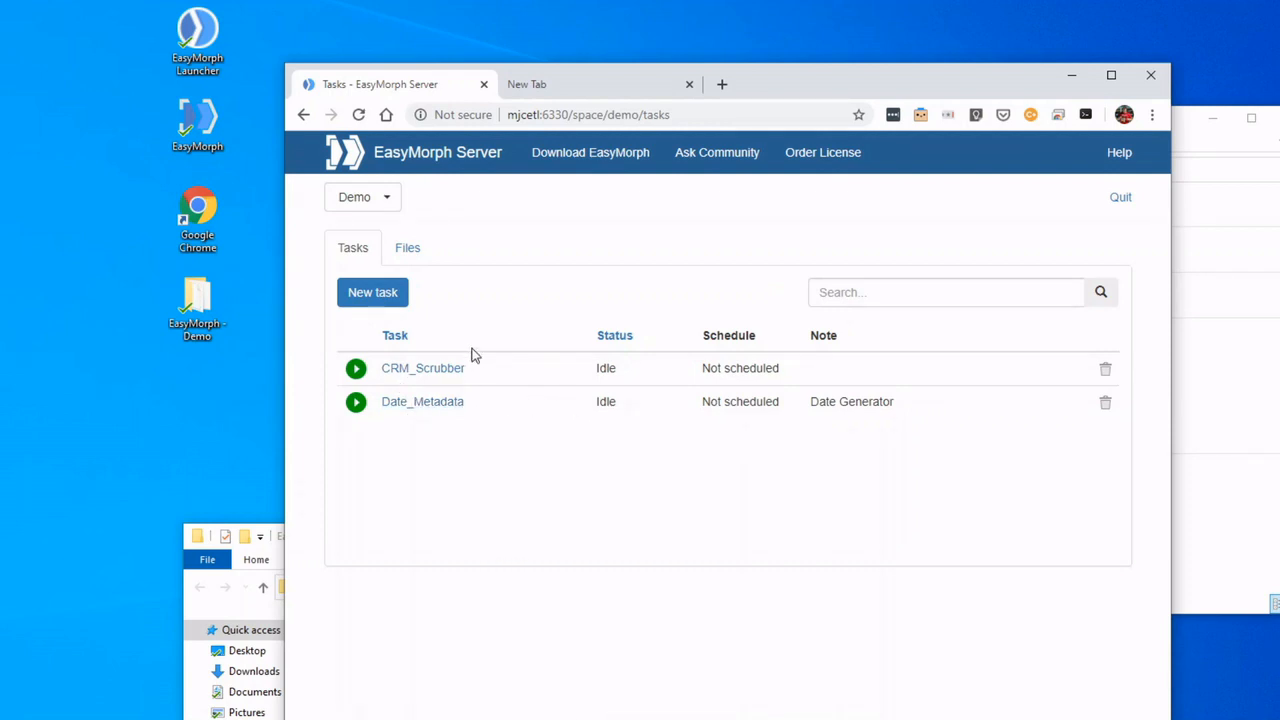
left_click(422, 401)
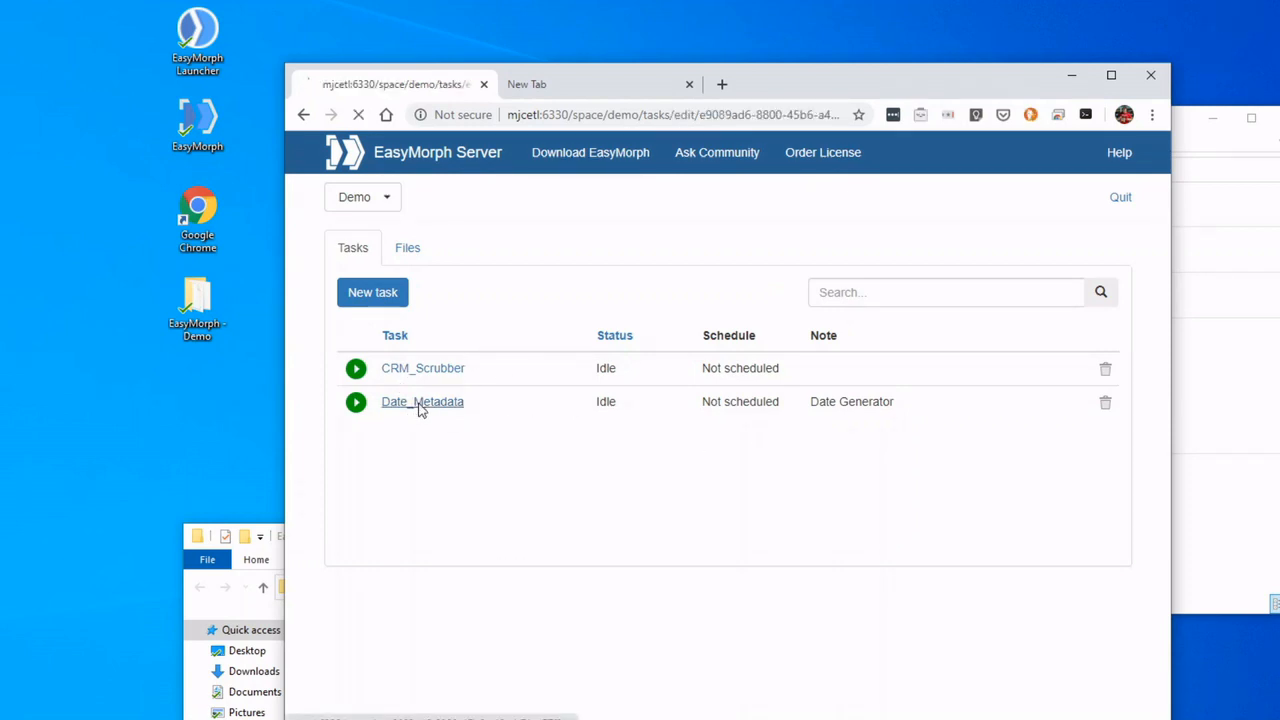
Step: Turn off 'Prompt parameters on task start' for Date_Metadata and save
left_click(422, 401)
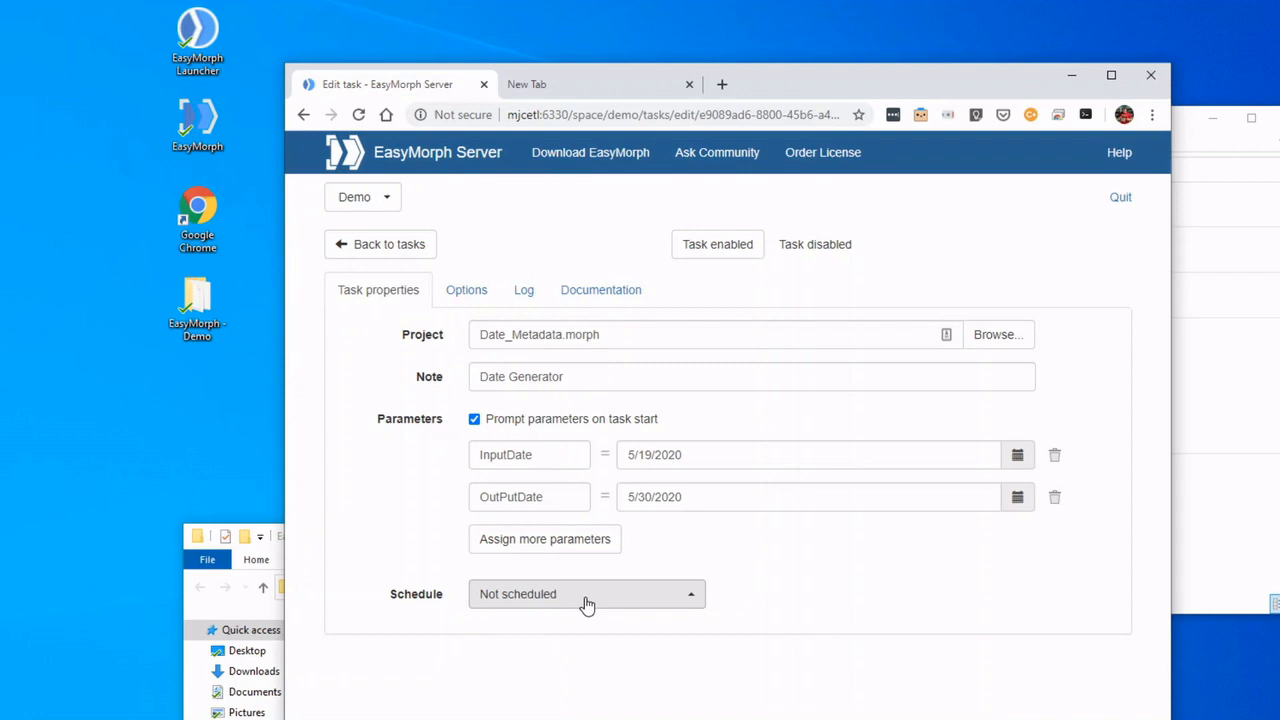
left_click(474, 419)
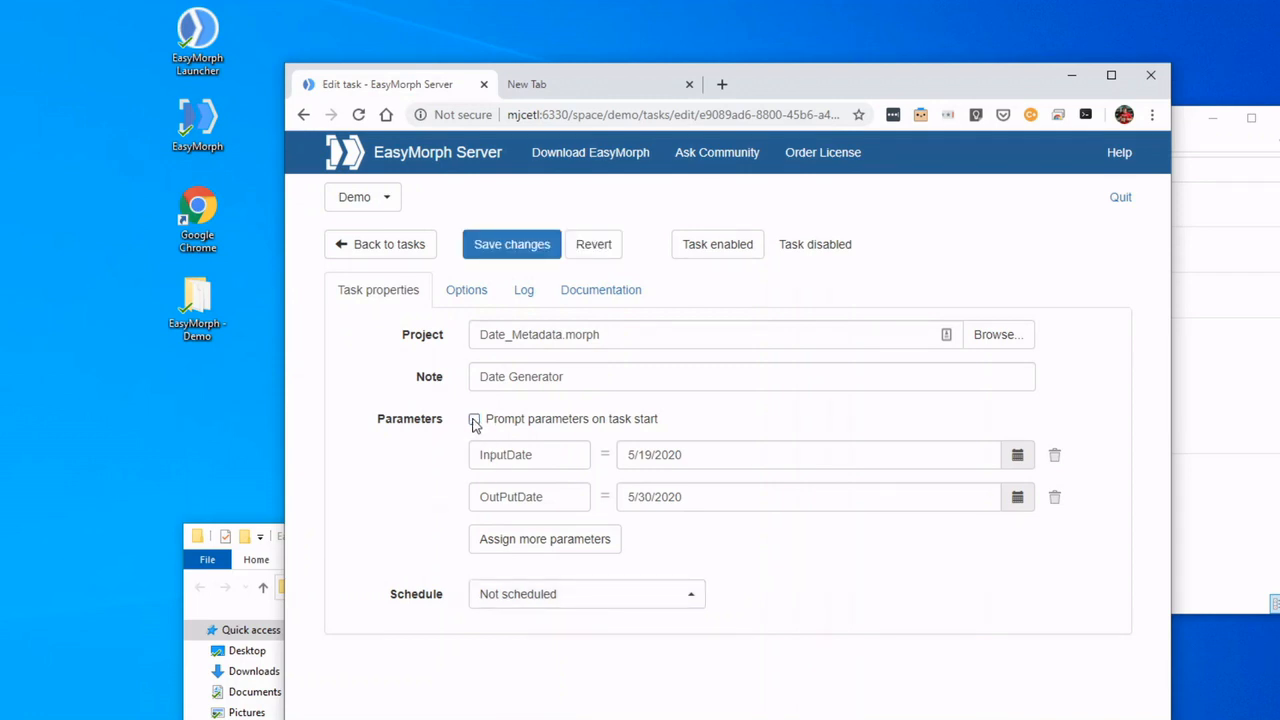
left_click(587, 593)
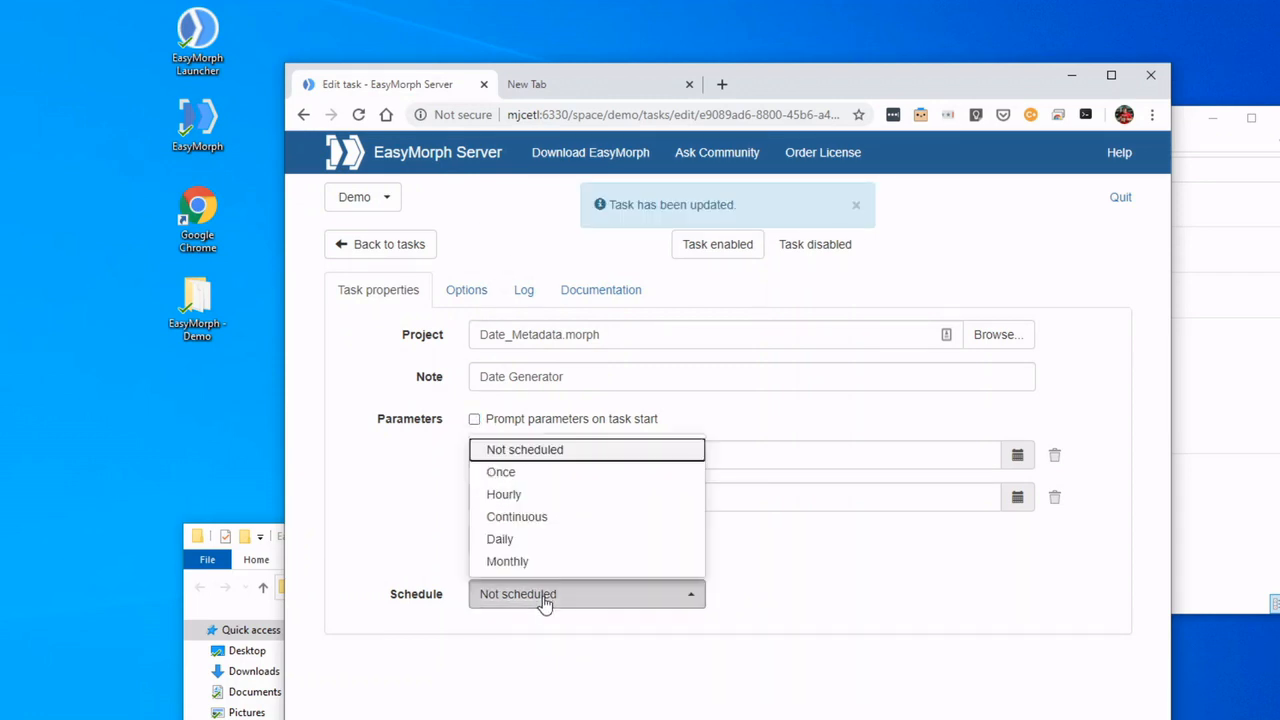
mouse_move(500, 539)
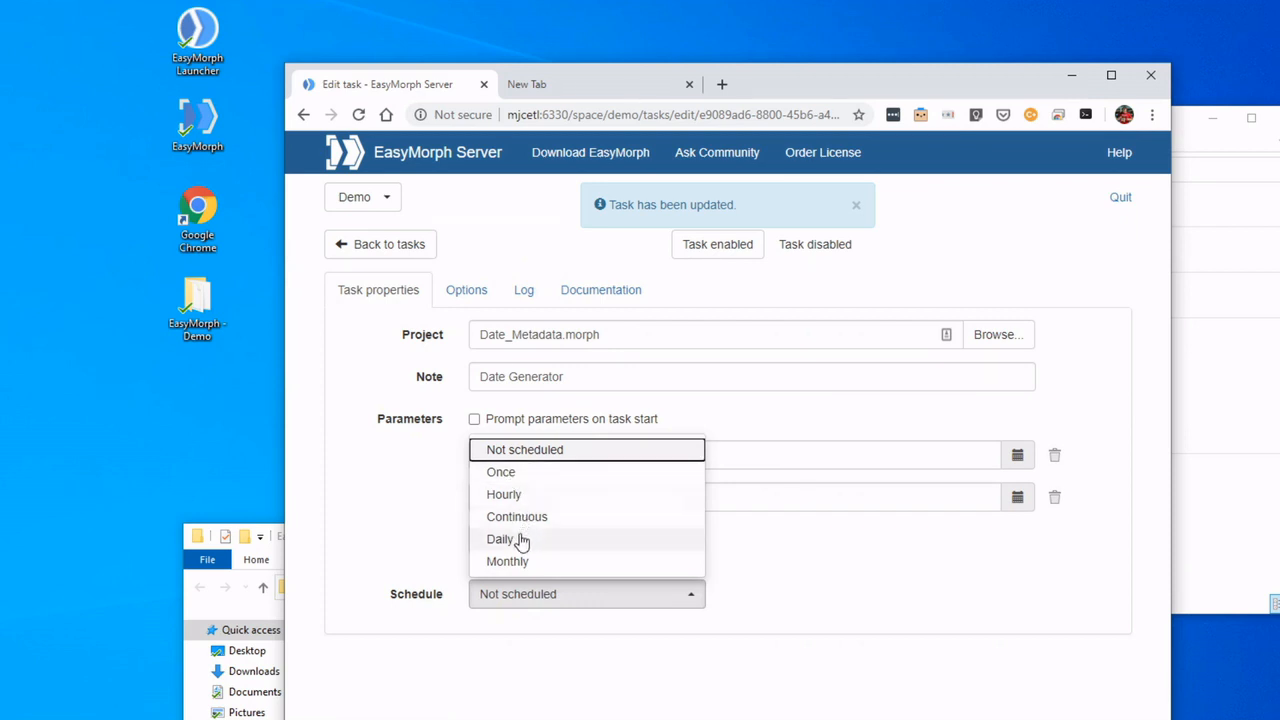
Step: Schedule Date_Metadata continuously every hour from 09:00 am to 12:45 pm, and save
left_click(517, 516)
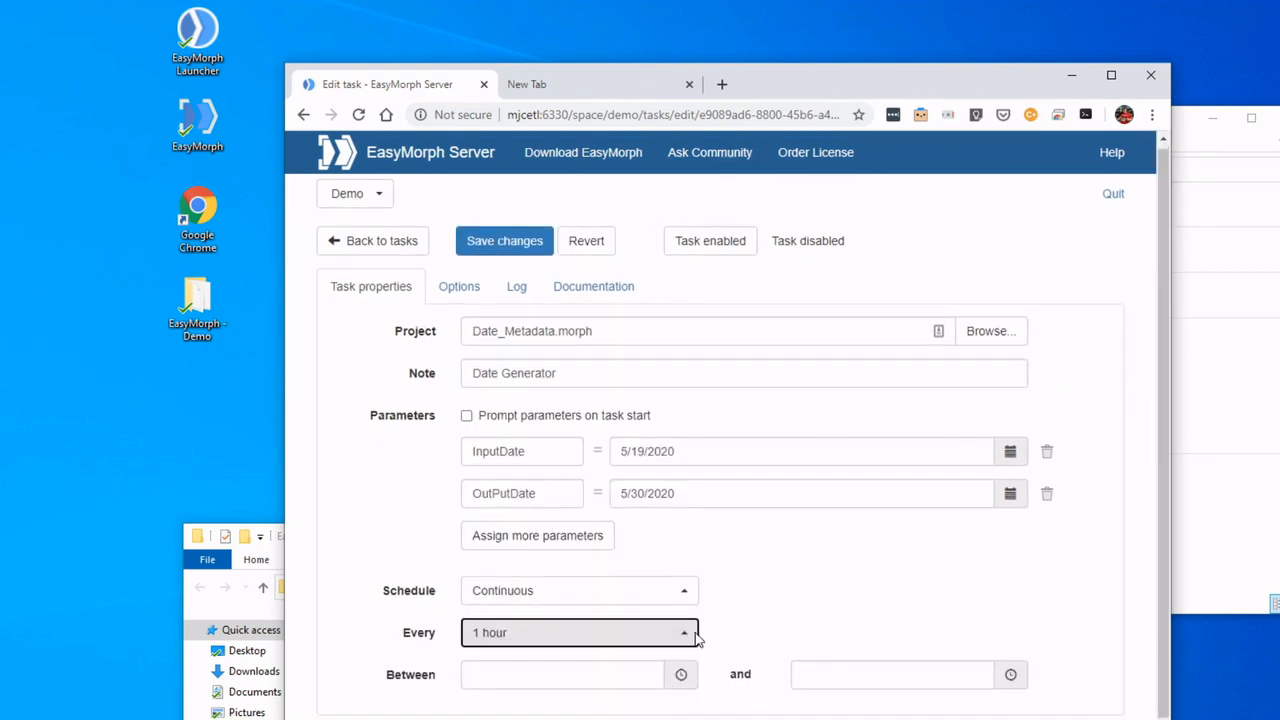
mouse_move(680, 678)
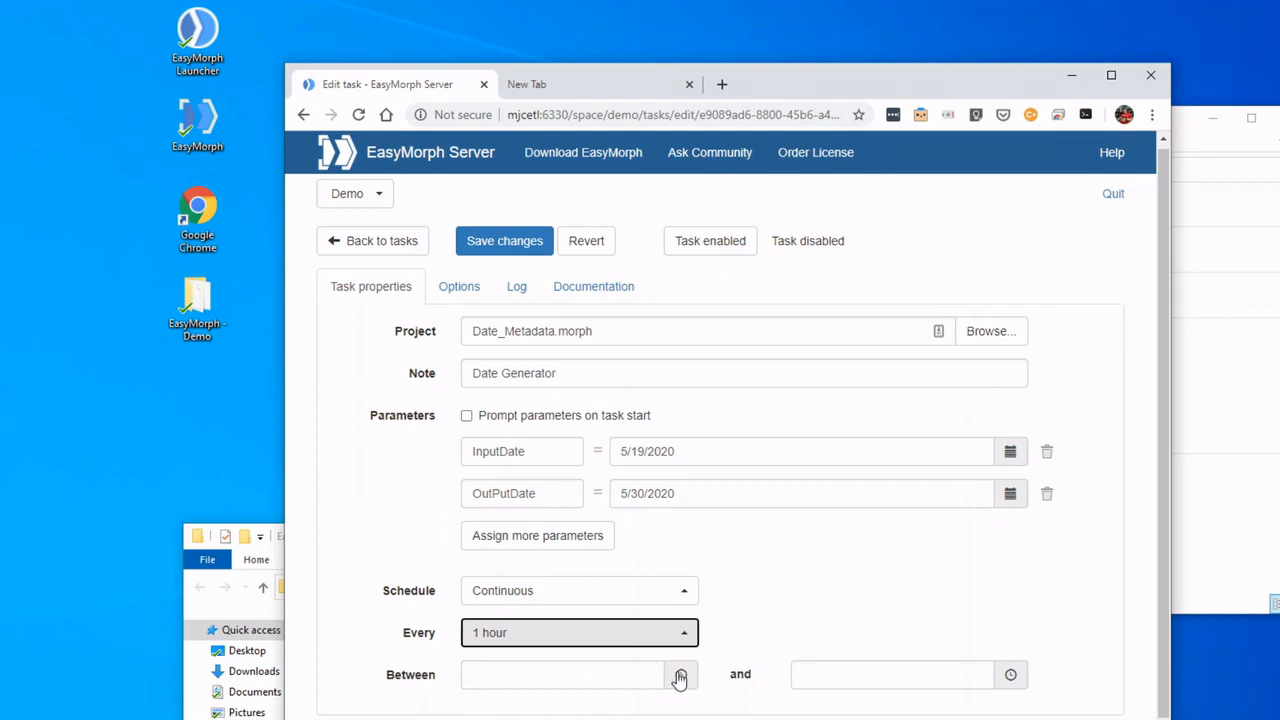
left_click(681, 674)
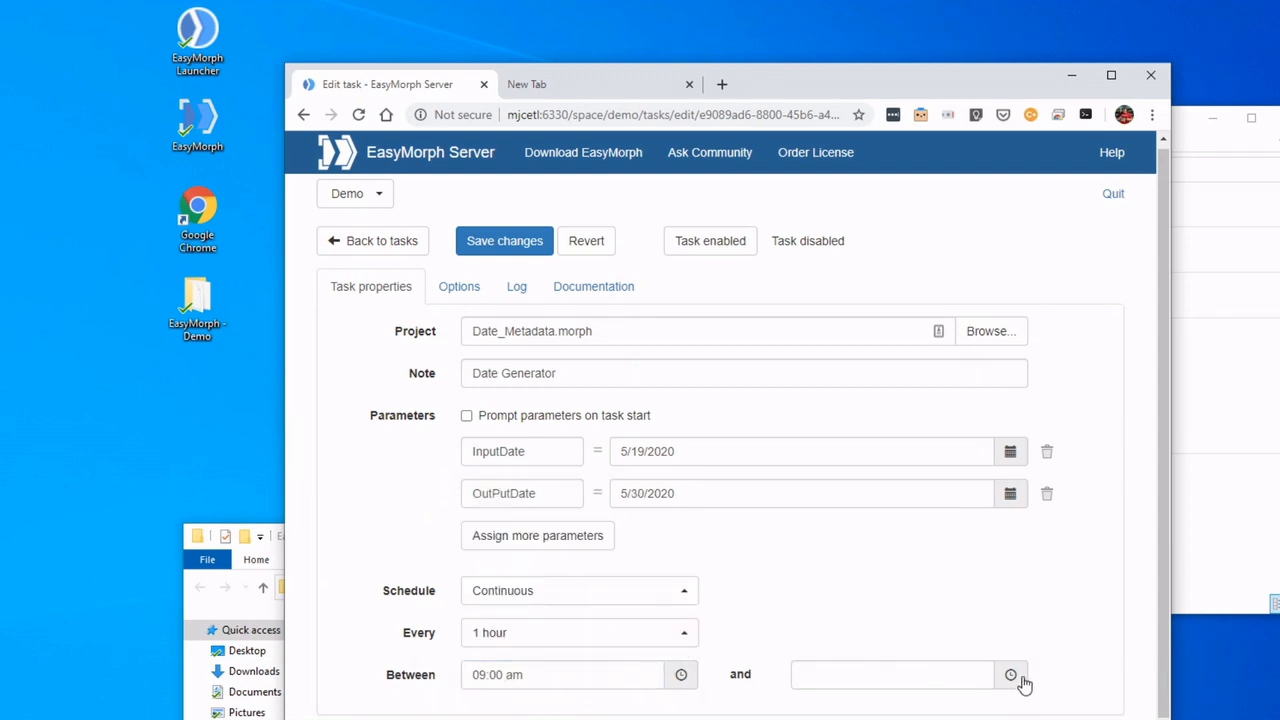
left_click(1011, 674)
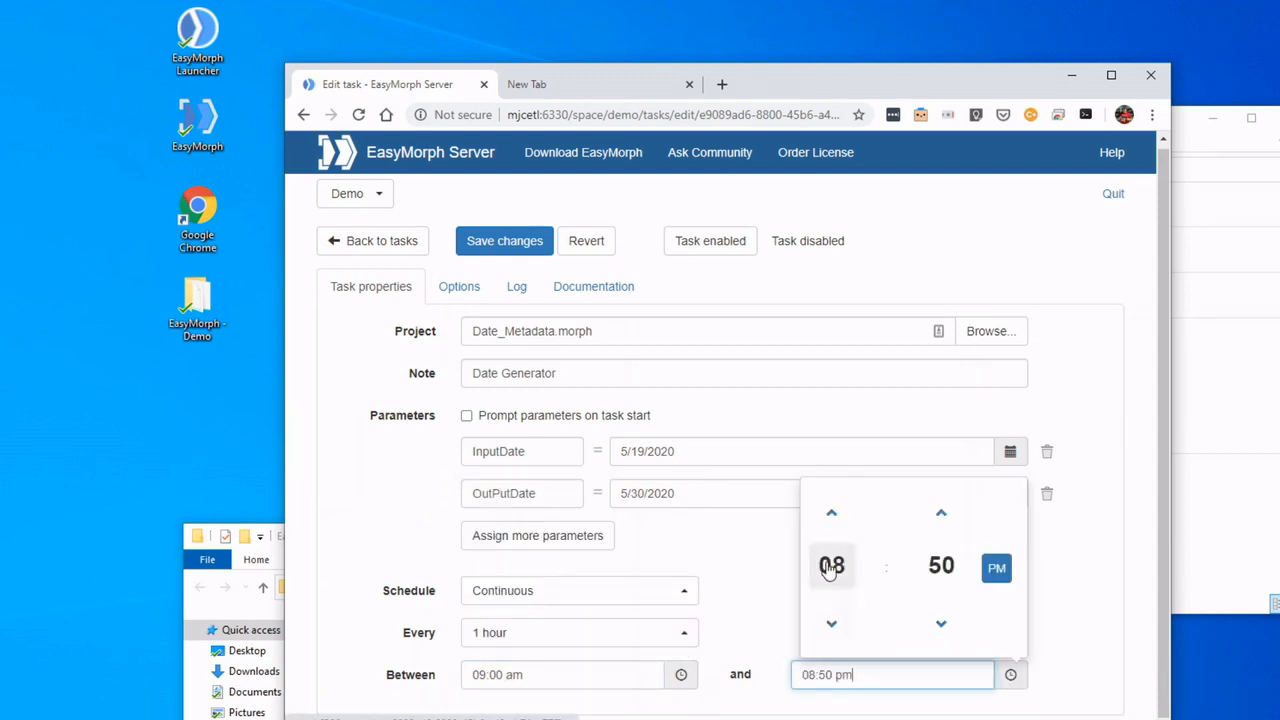
left_click(996, 567)
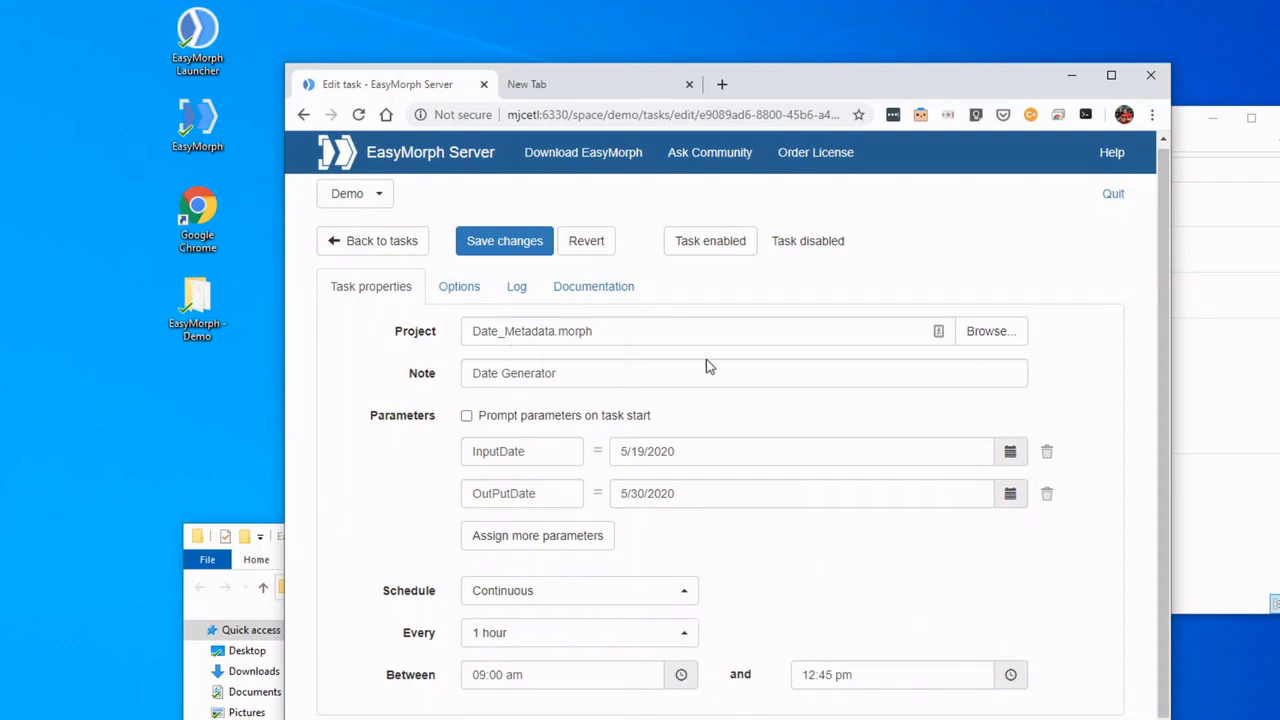
left_click(504, 240)
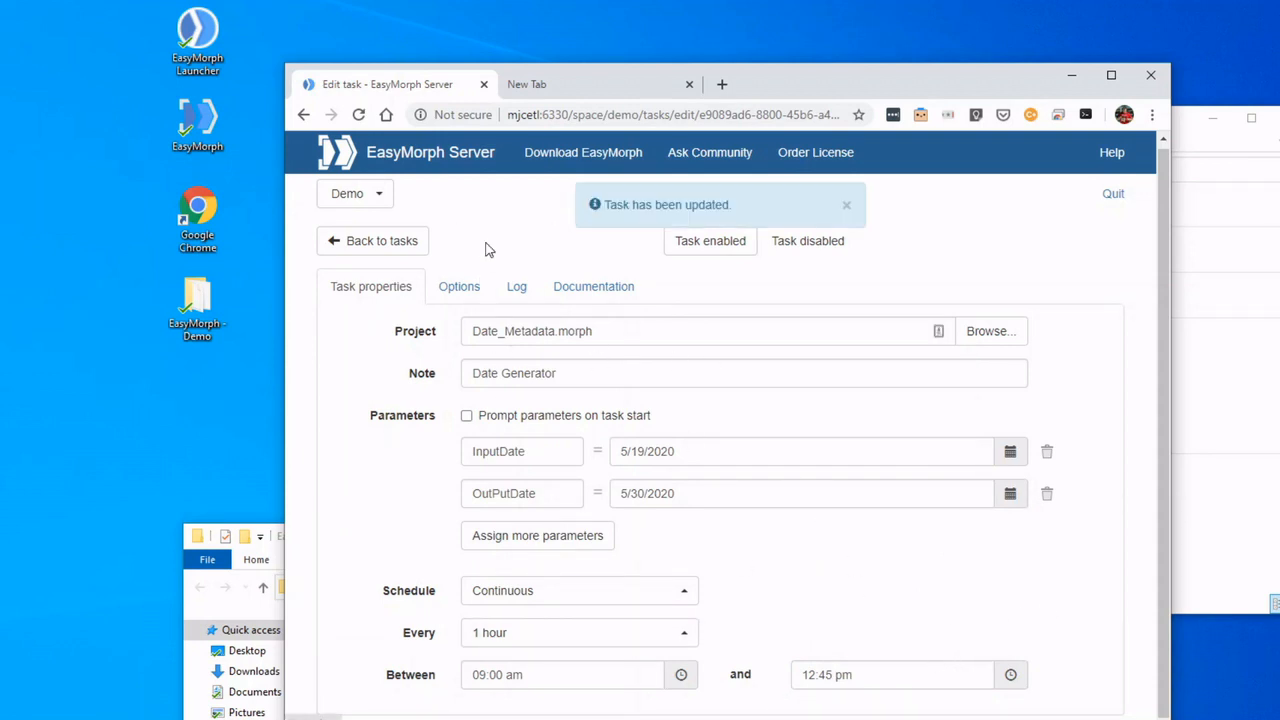
left_click(372, 240)
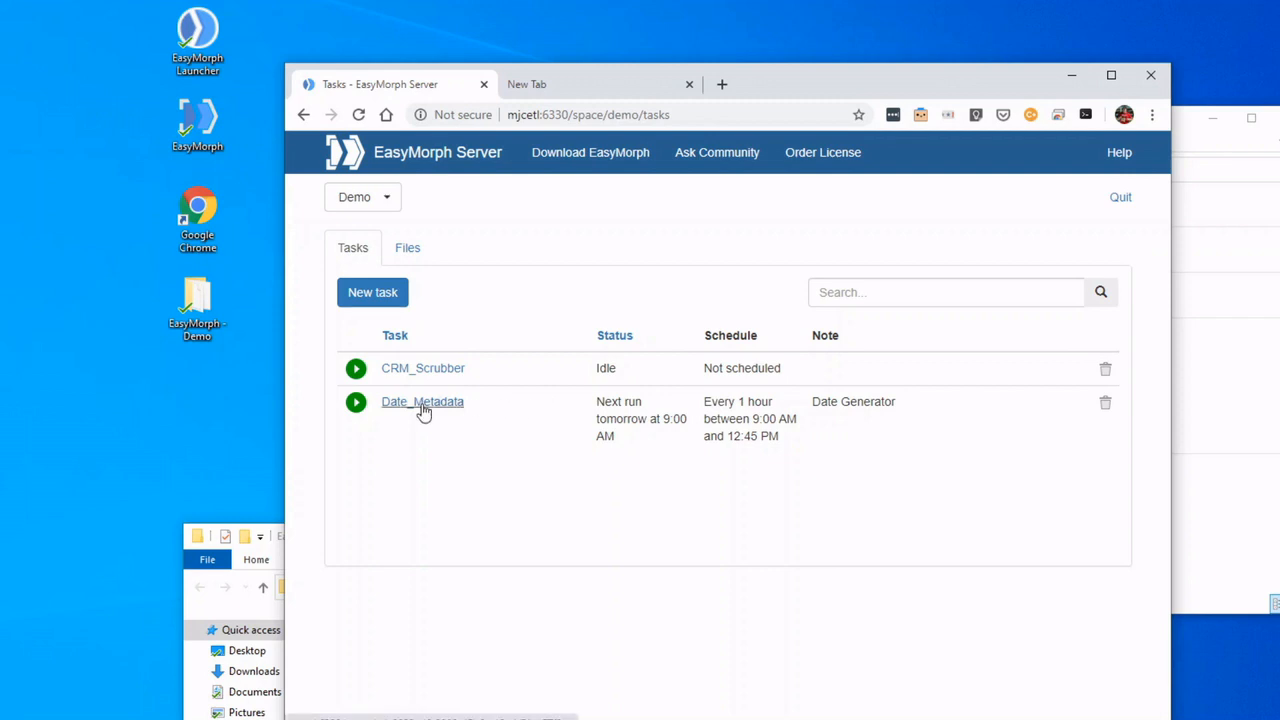
left_click(422, 401)
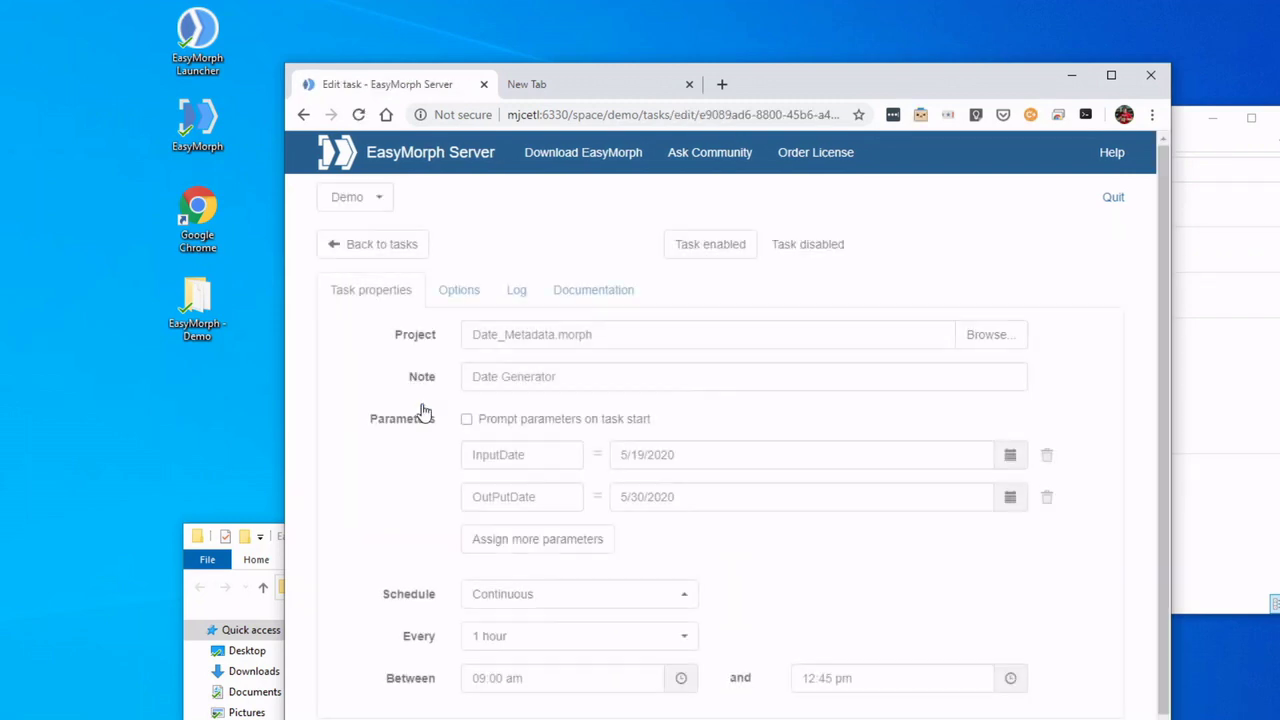
left_click(516, 289)
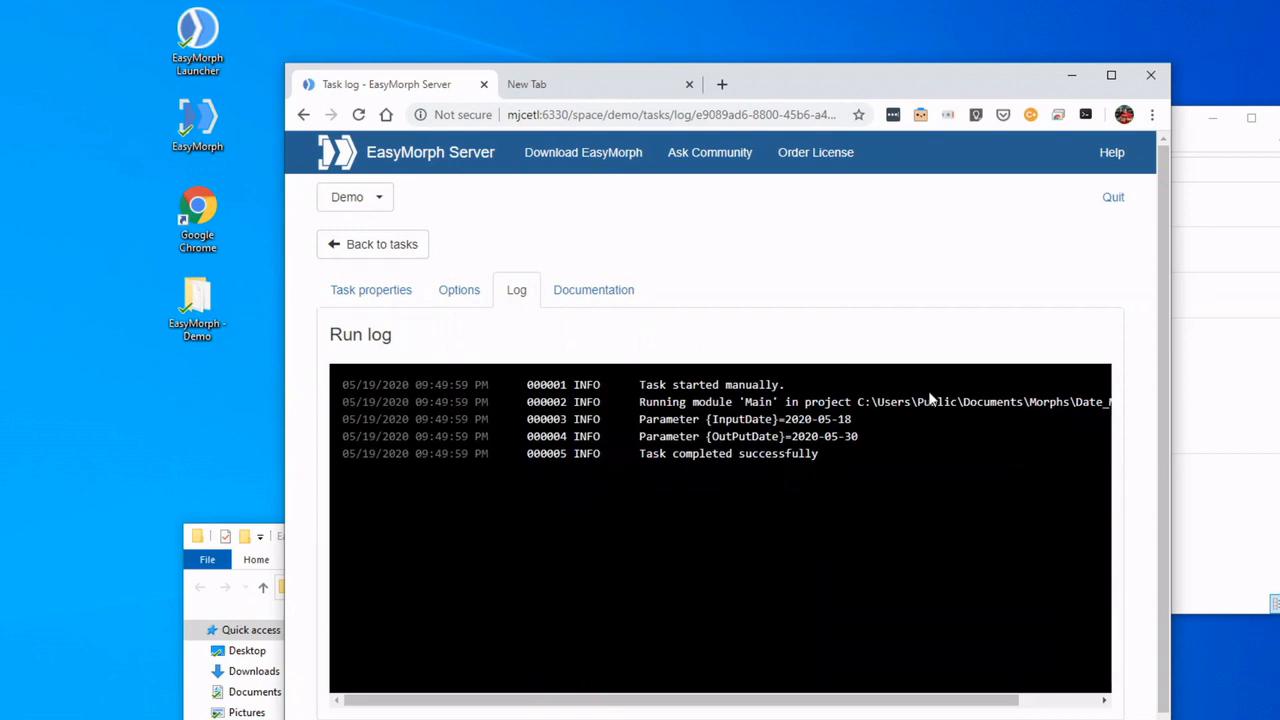
mouse_move(373, 250)
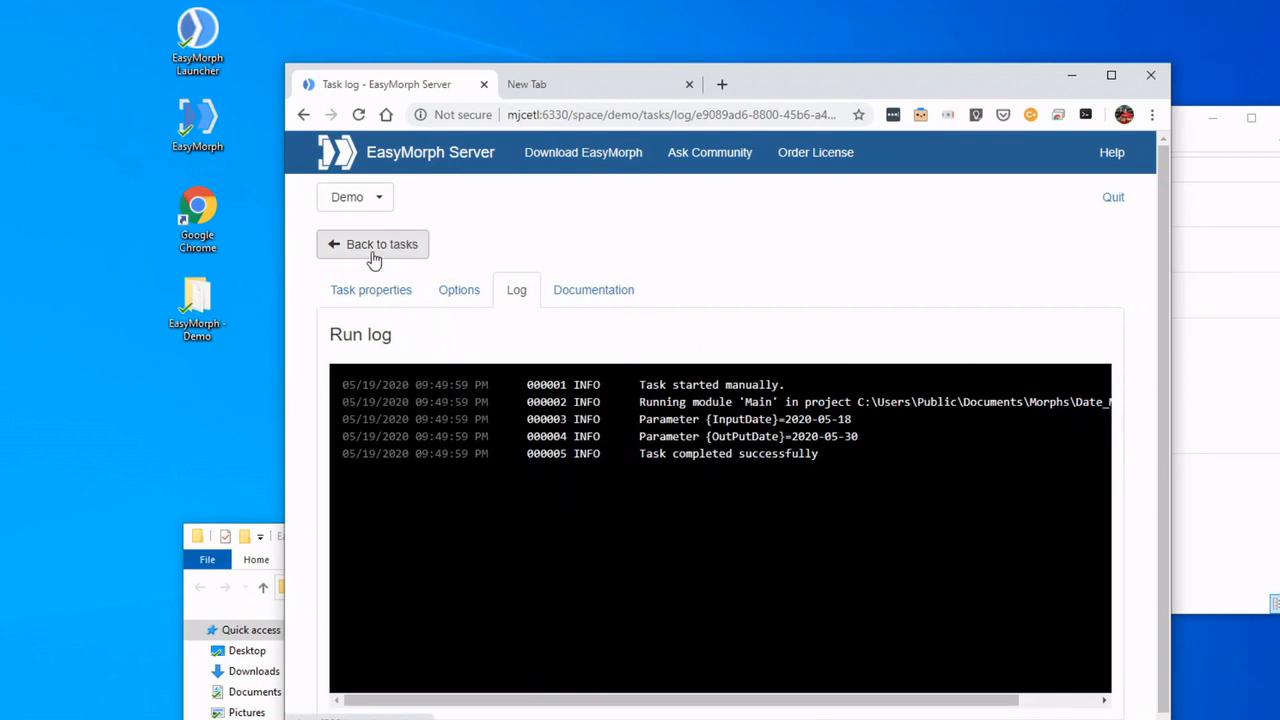
left_click(372, 244)
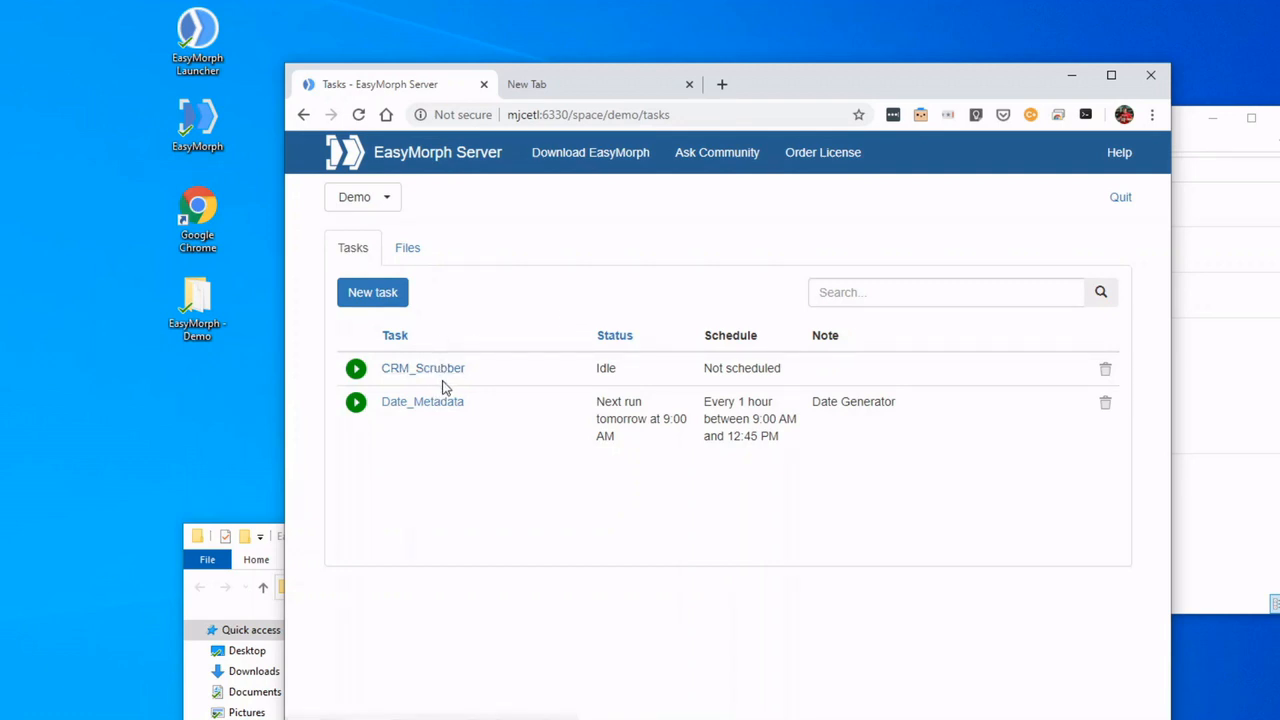
mouse_move(440, 160)
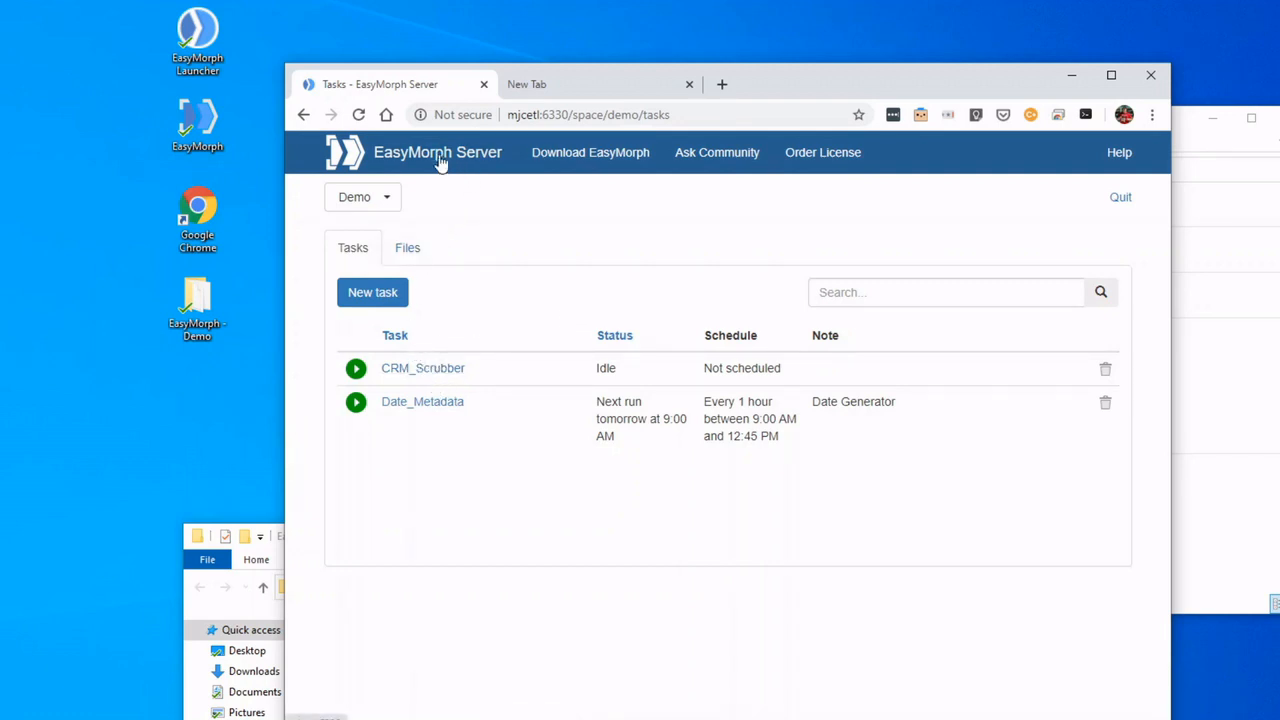
Step: Quit the Demo space and log in as Admin with the password
left_click(362, 196)
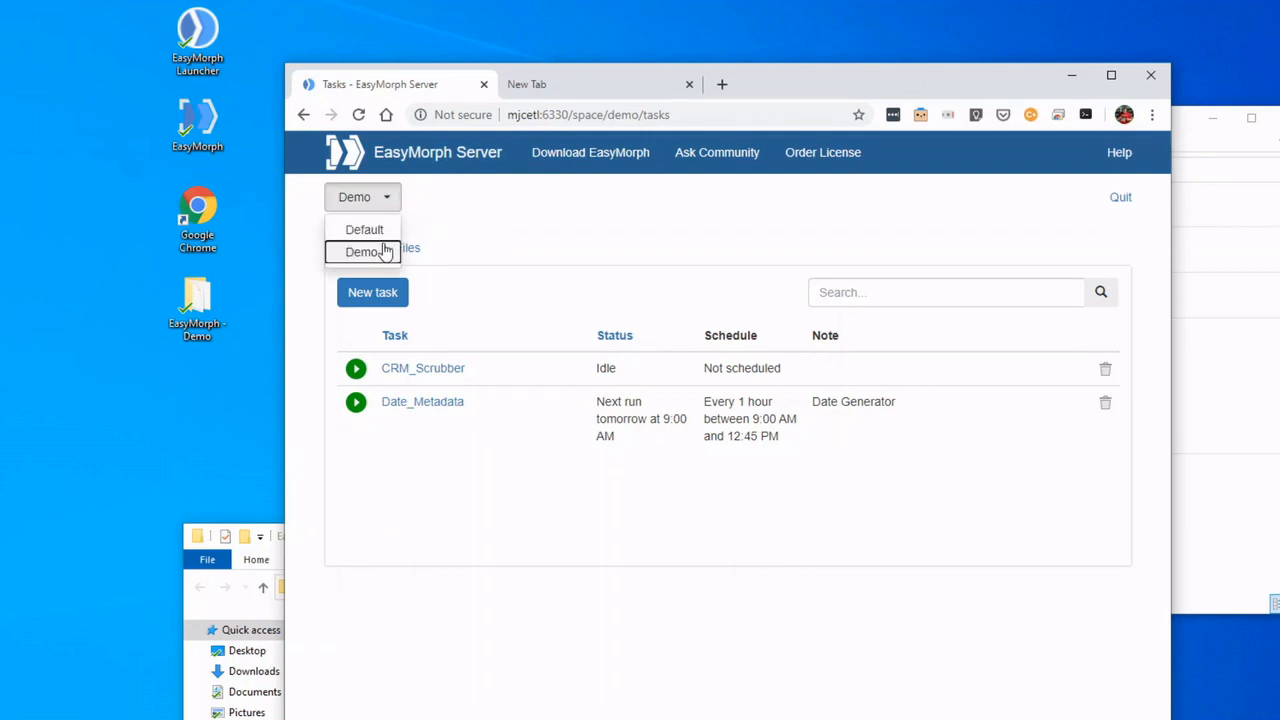
mouse_move(368, 258)
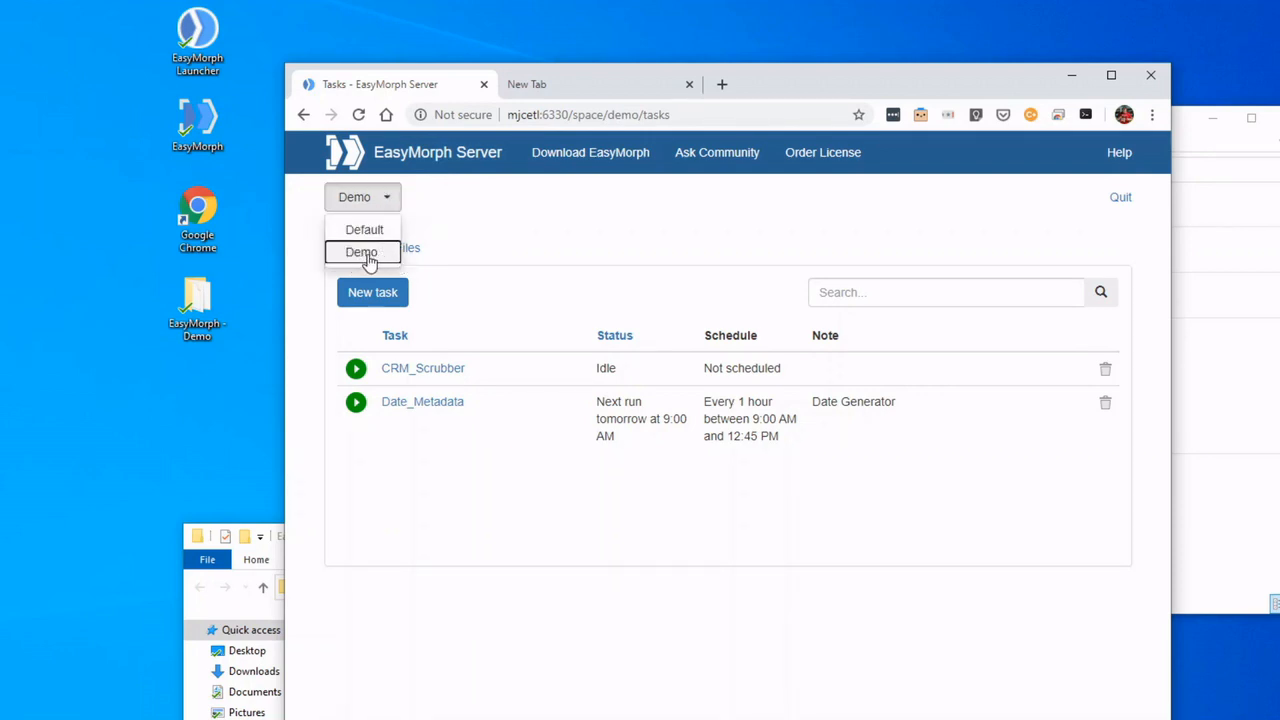
mouse_move(465, 160)
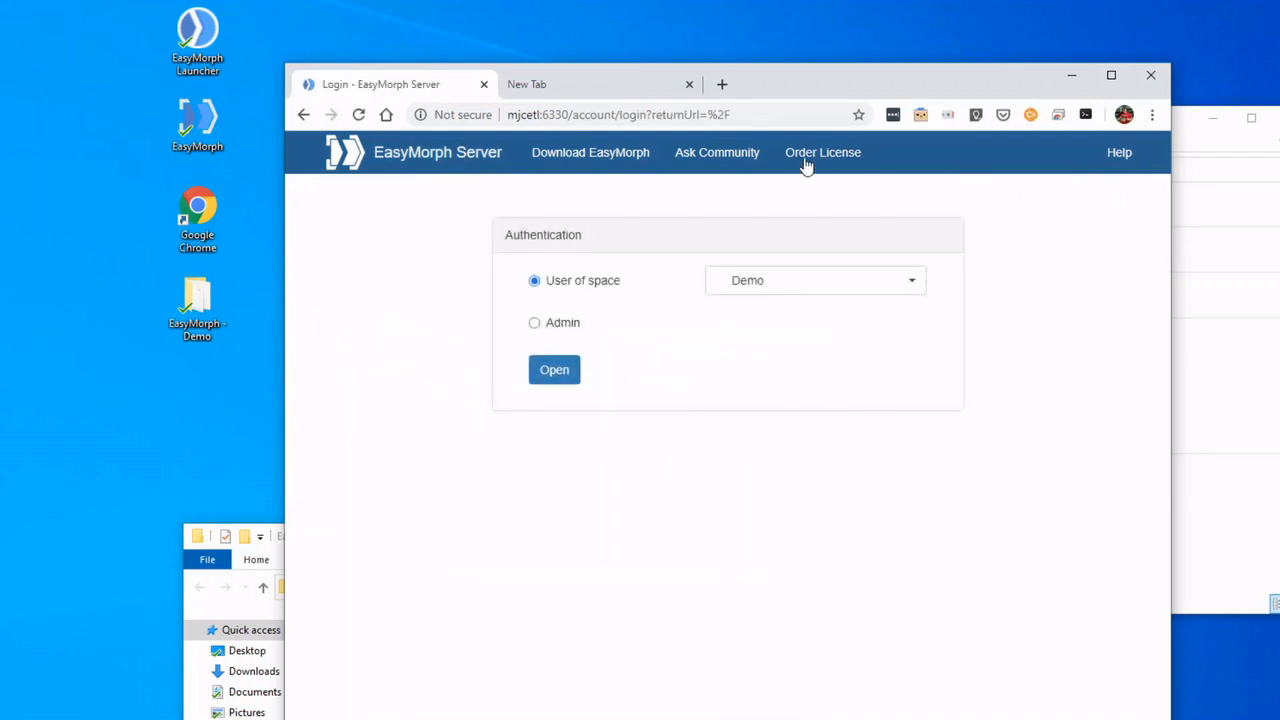
left_click(534, 322)
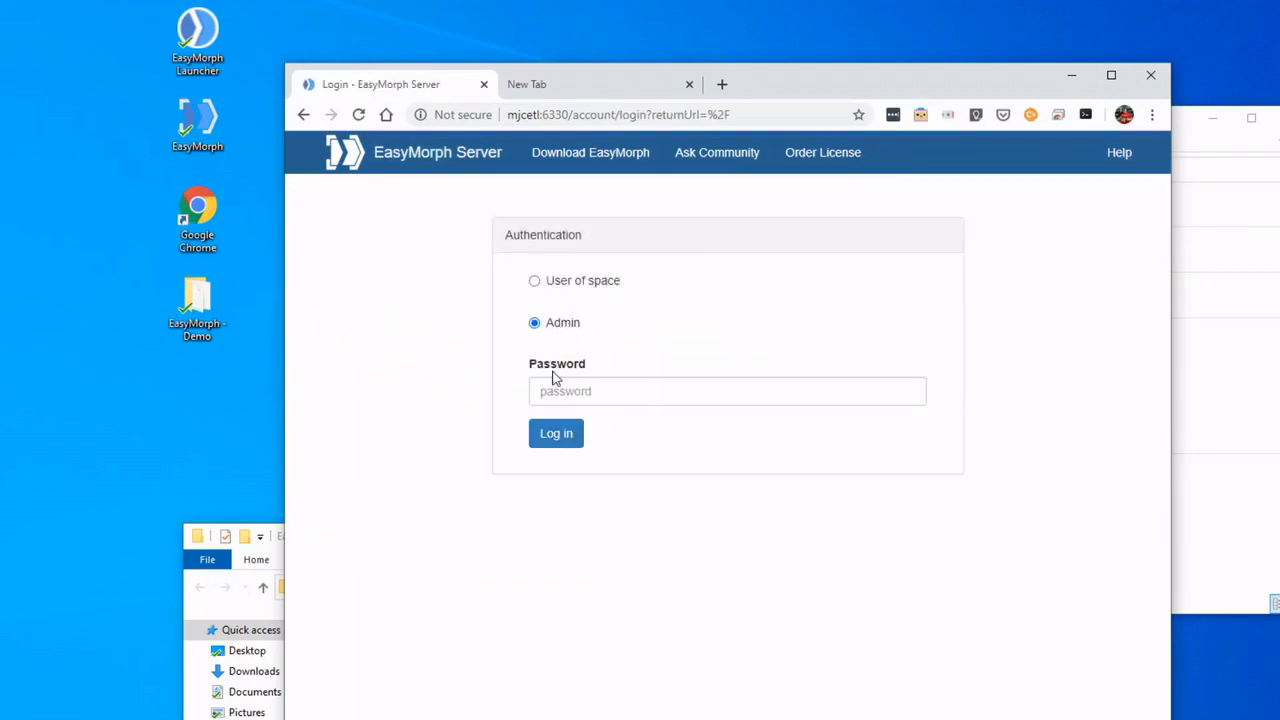
type("••••")
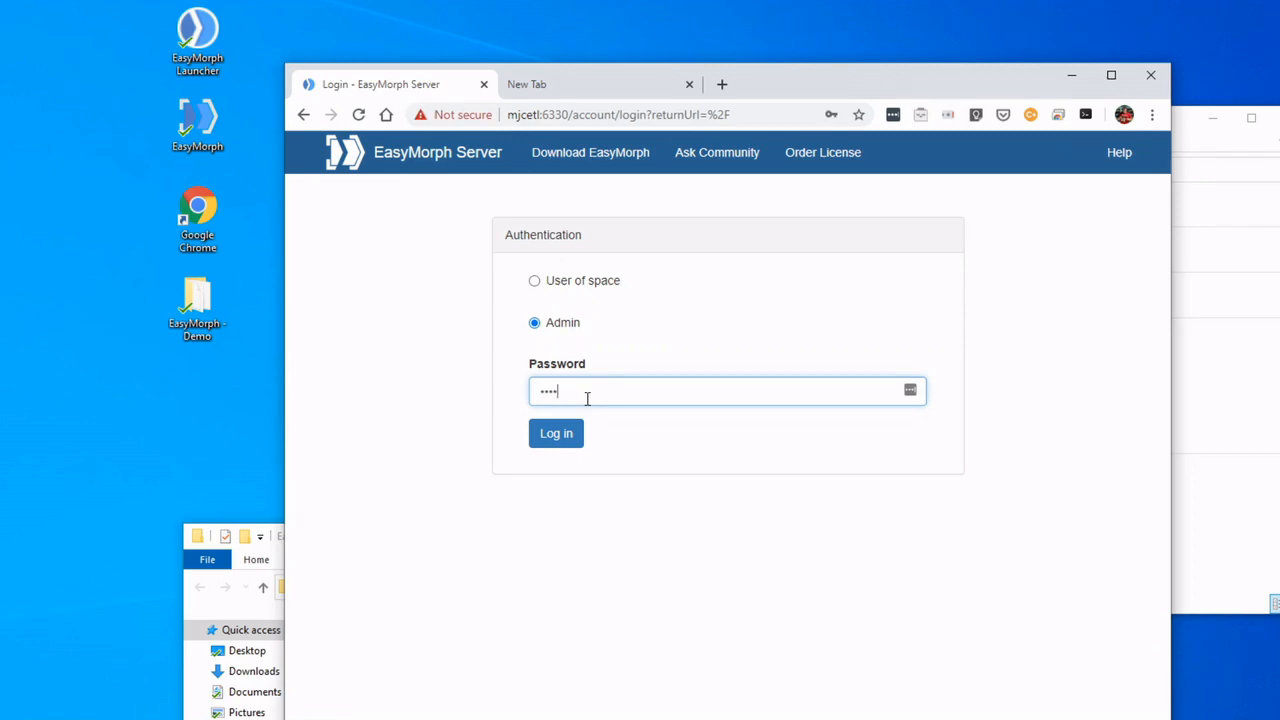
left_click(556, 433)
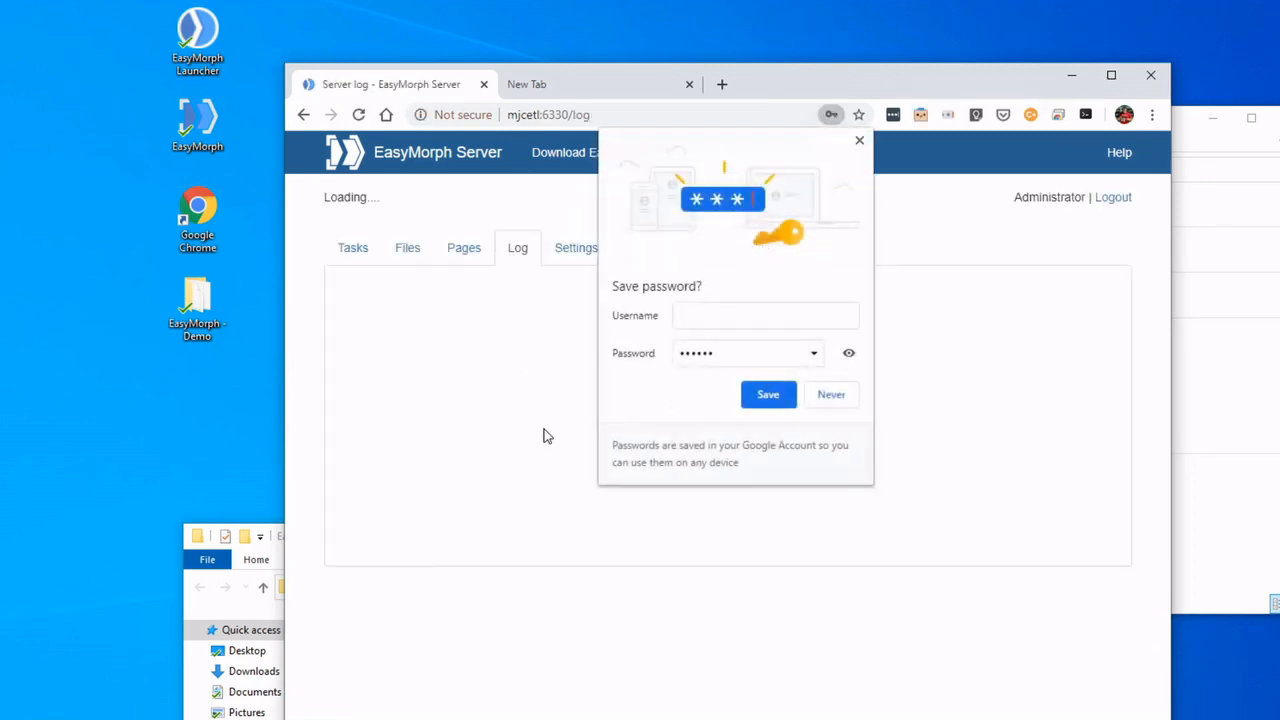
Step: Dismiss Chrome's save-password popup and show the spaces list with Default and Demo
left_click(831, 394)
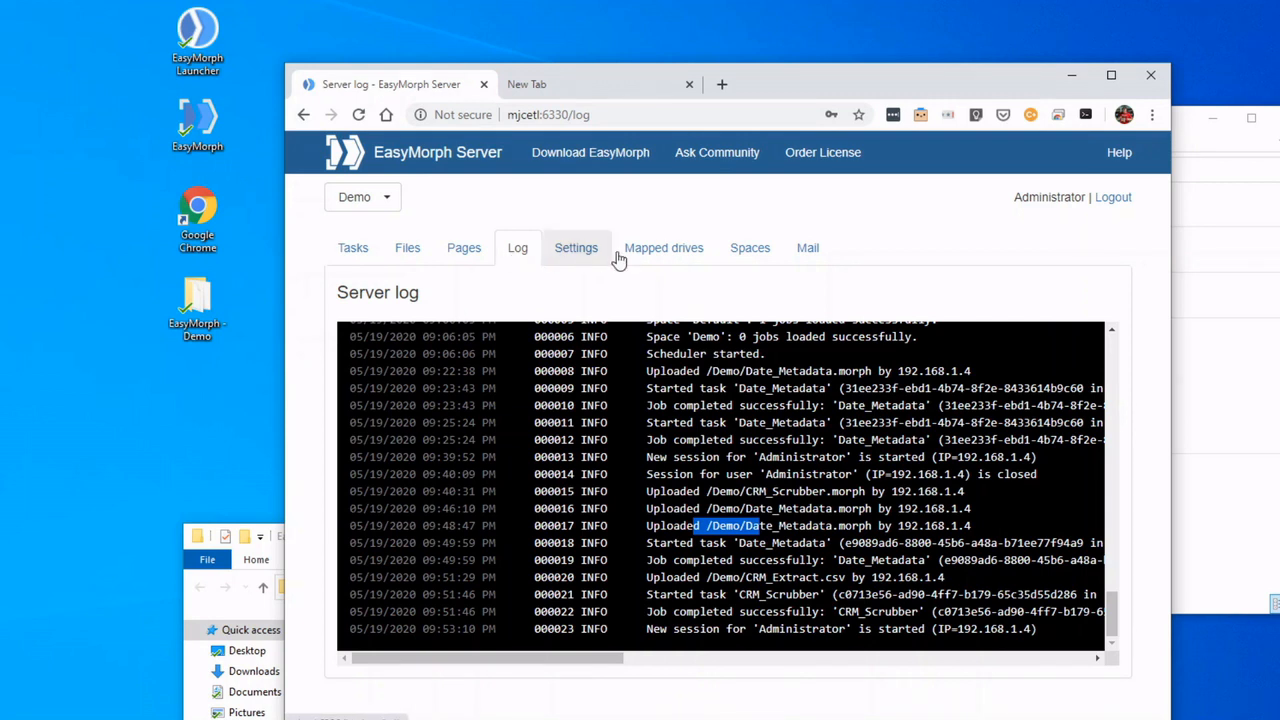
mouse_move(750, 247)
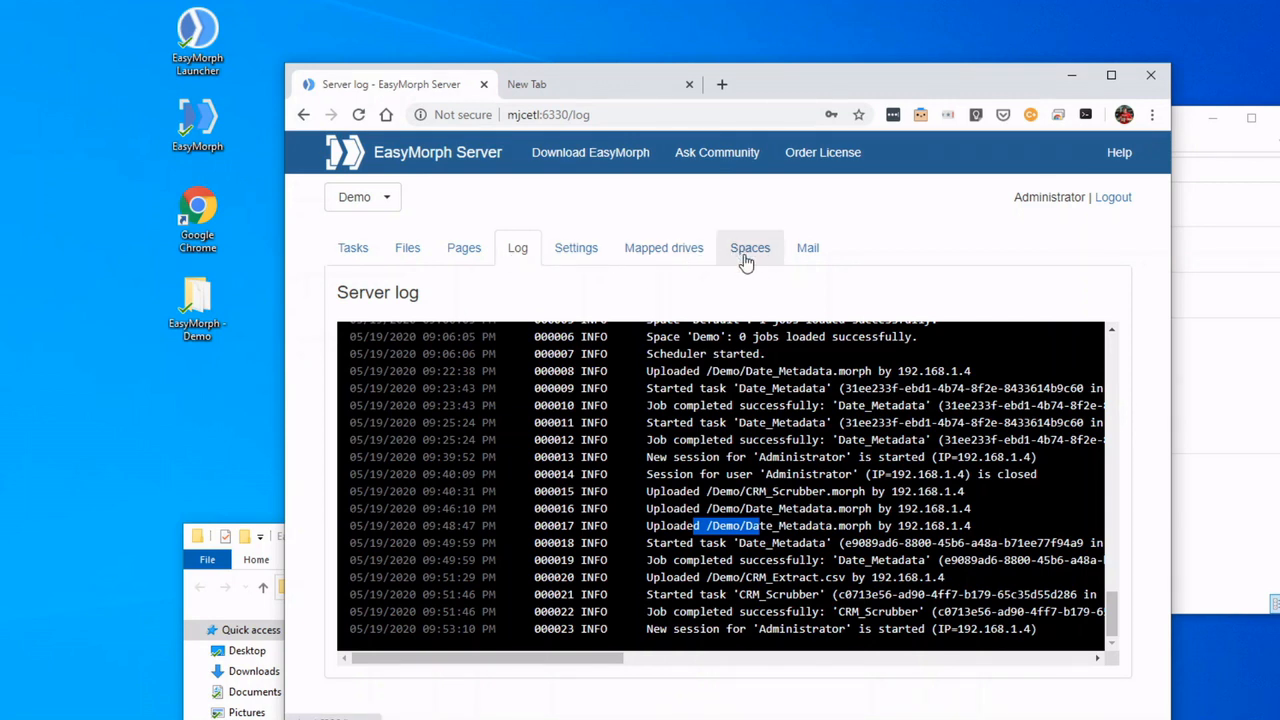
left_click(750, 247)
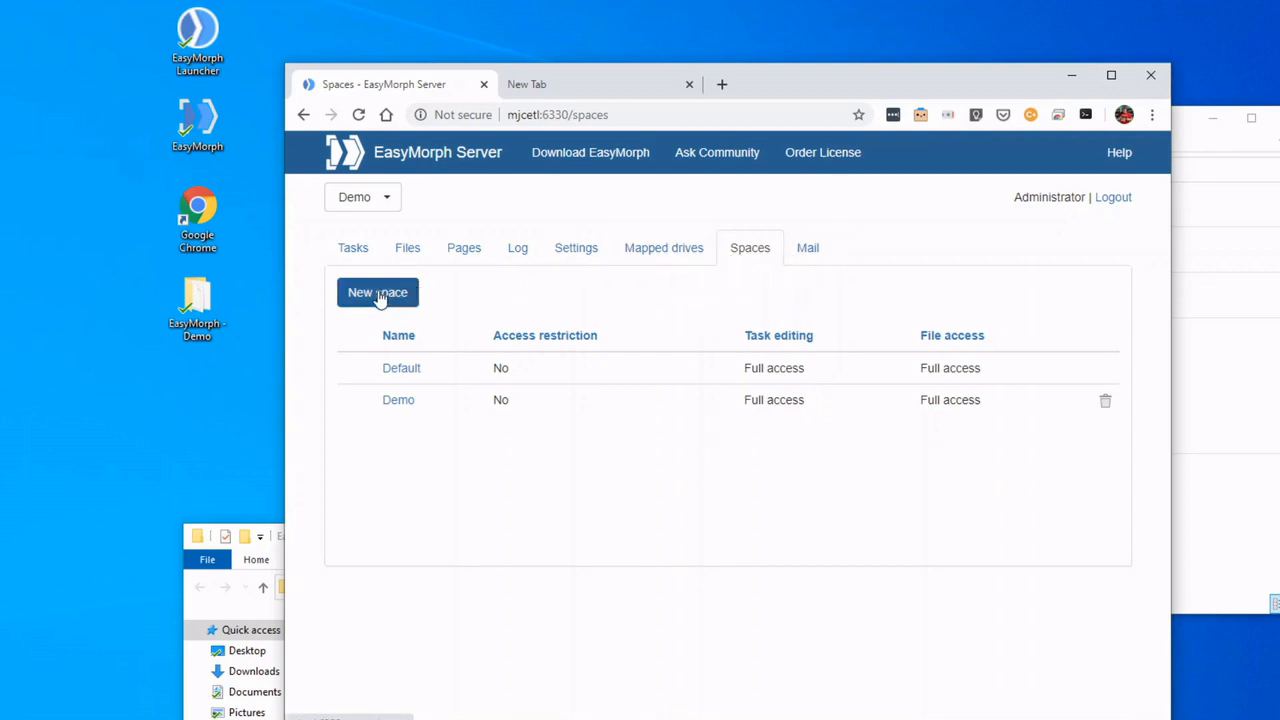
Step: Create the 'Sales Team' space with a newly created repository of its own
left_click(377, 292)
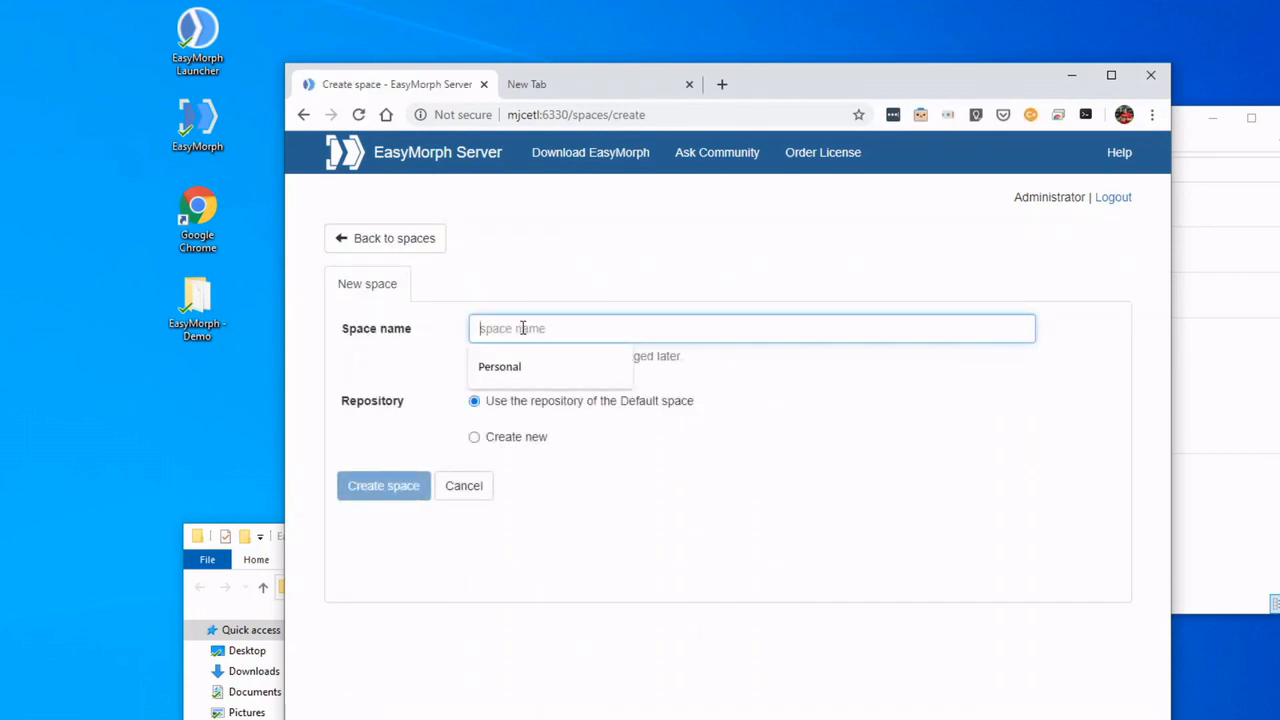
type("Sales")
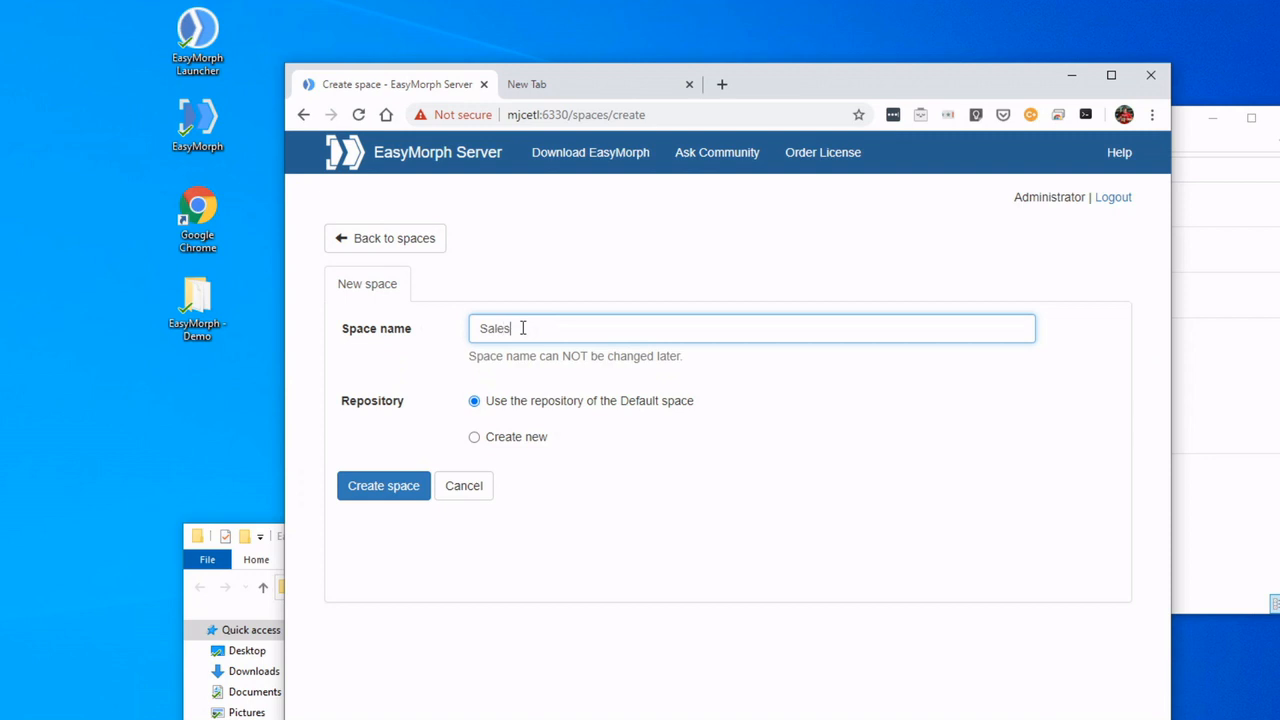
type("Team")
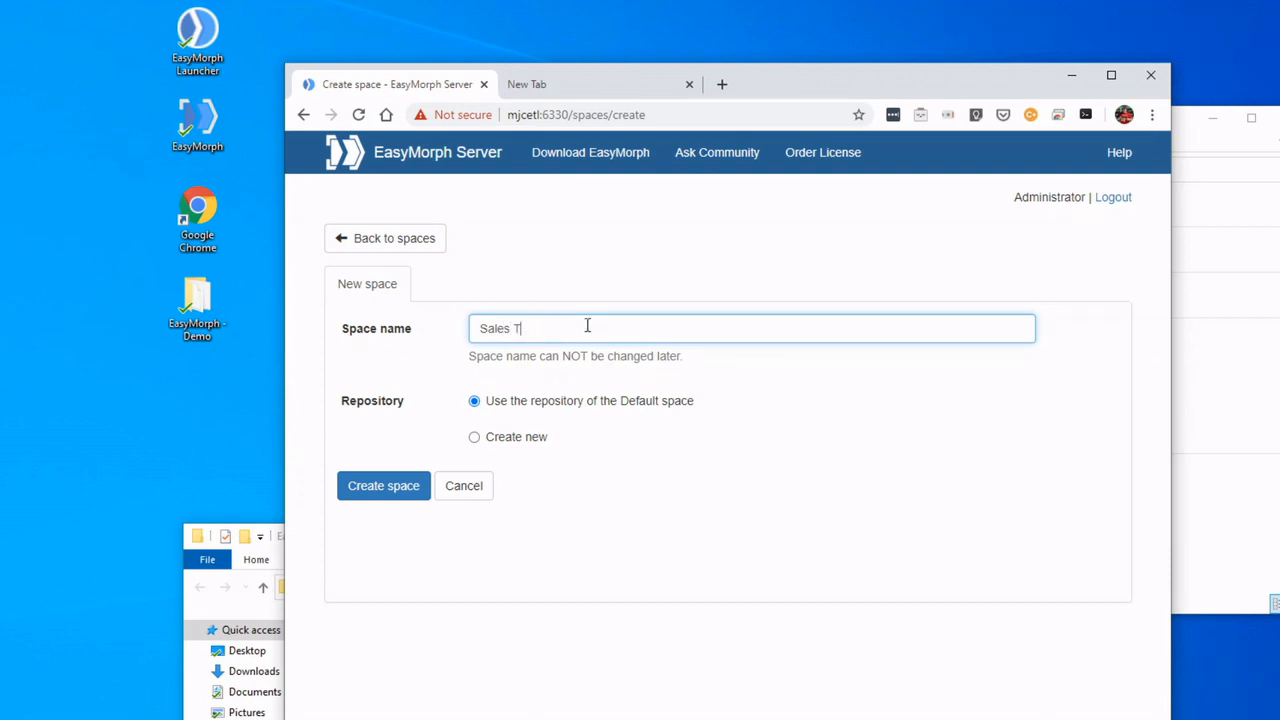
type("eam")
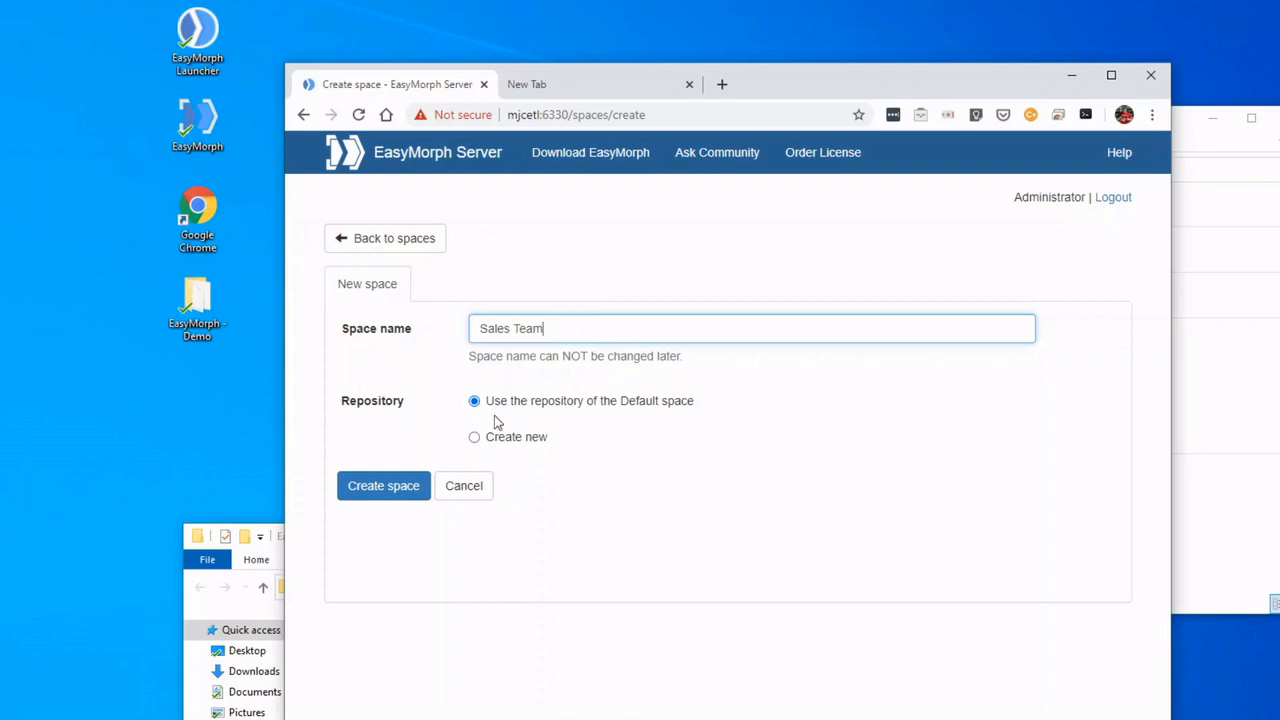
mouse_move(595, 412)
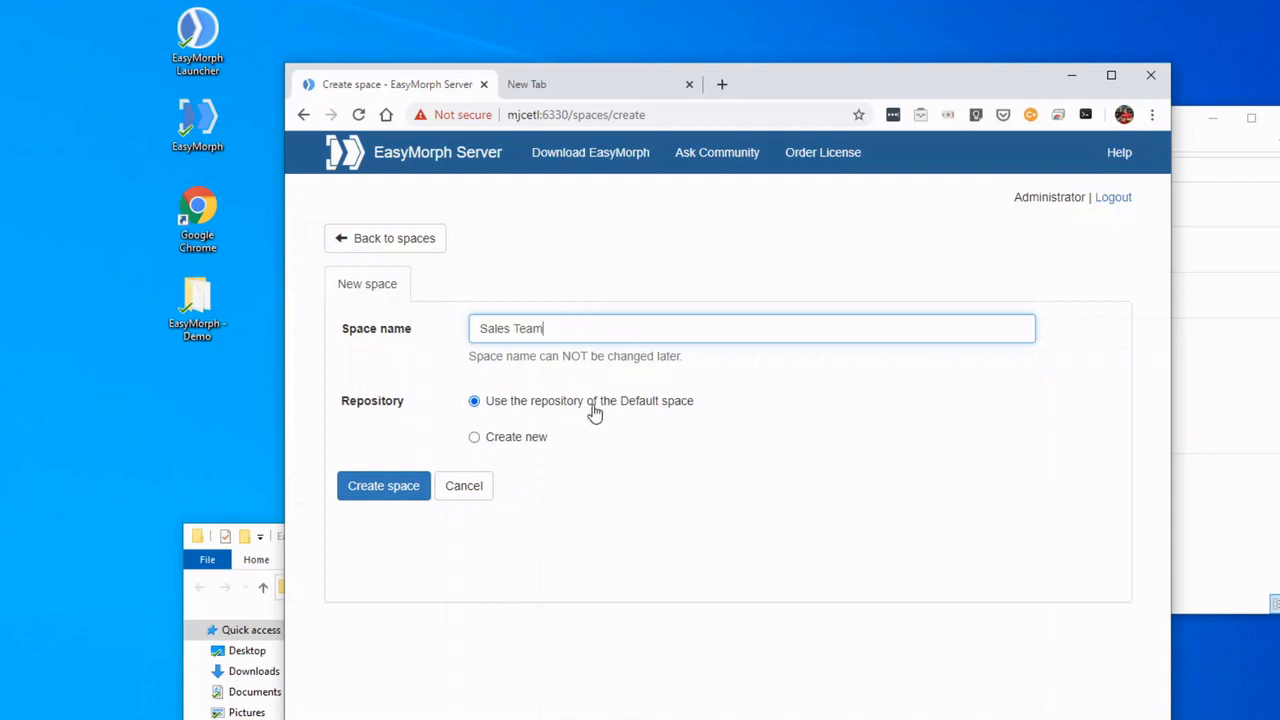
mouse_move(678, 413)
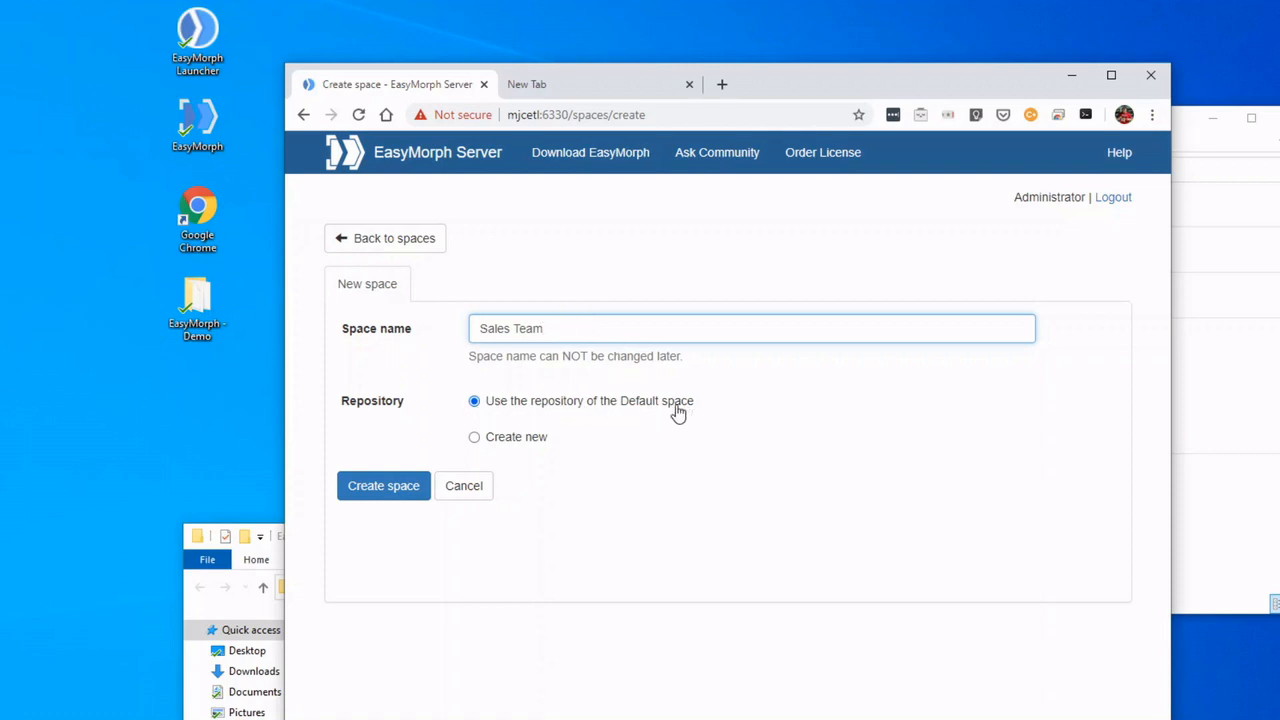
mouse_move(513, 443)
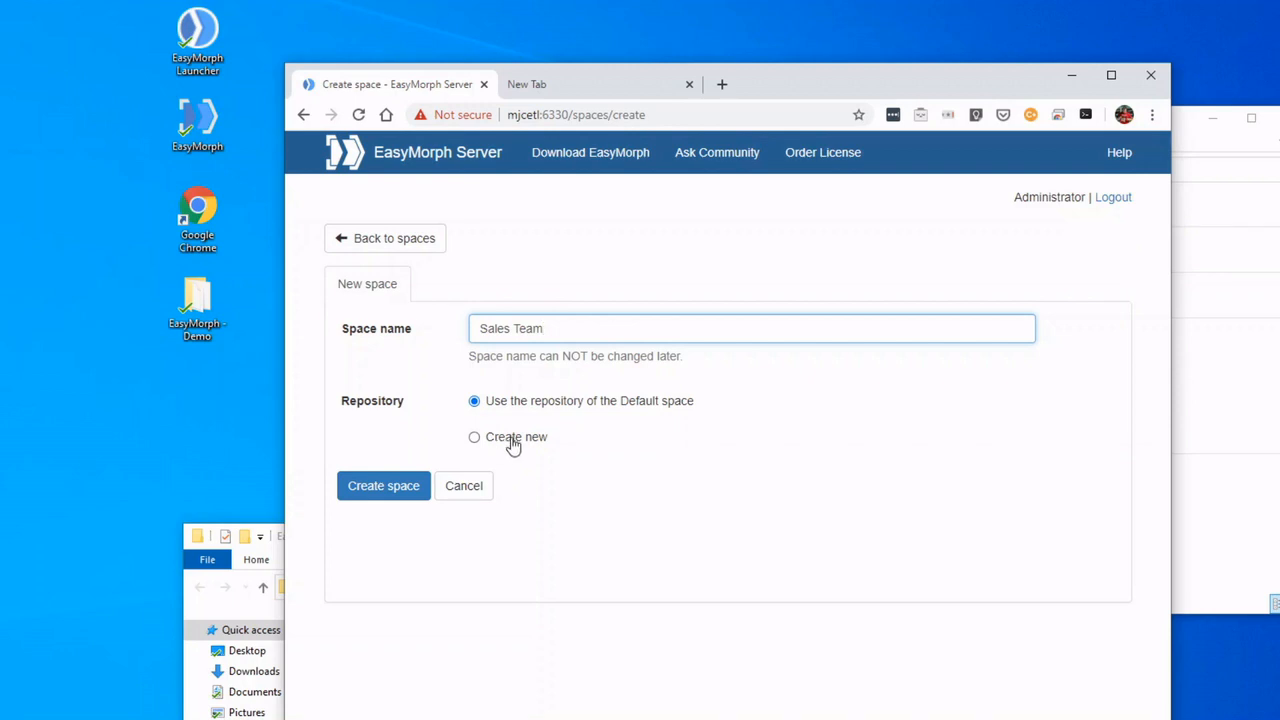
left_click(474, 437)
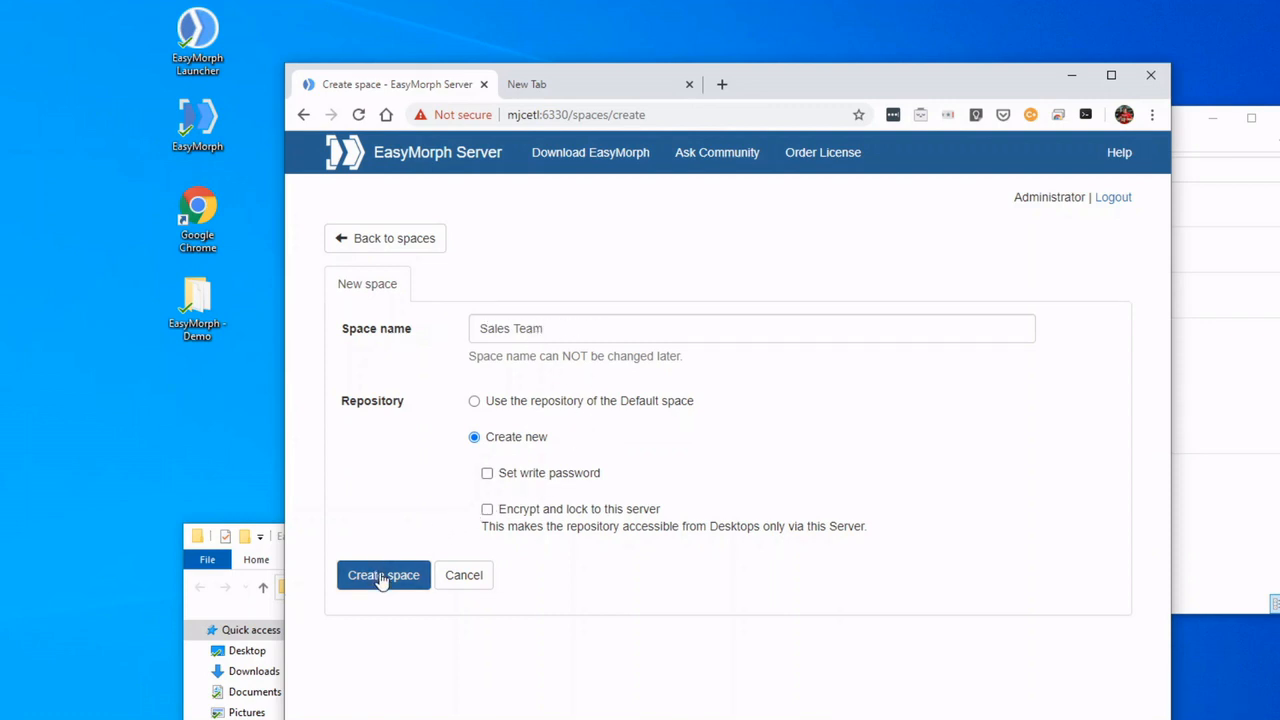
left_click(383, 575)
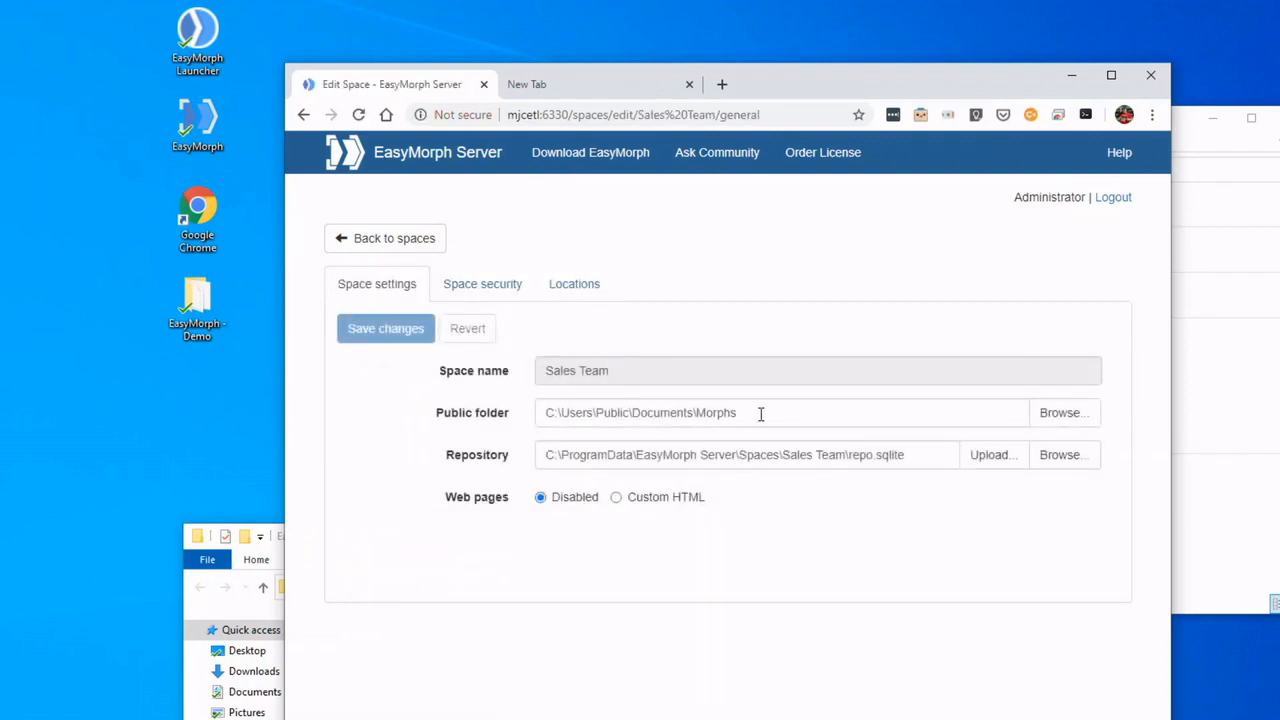
mouse_move(765, 444)
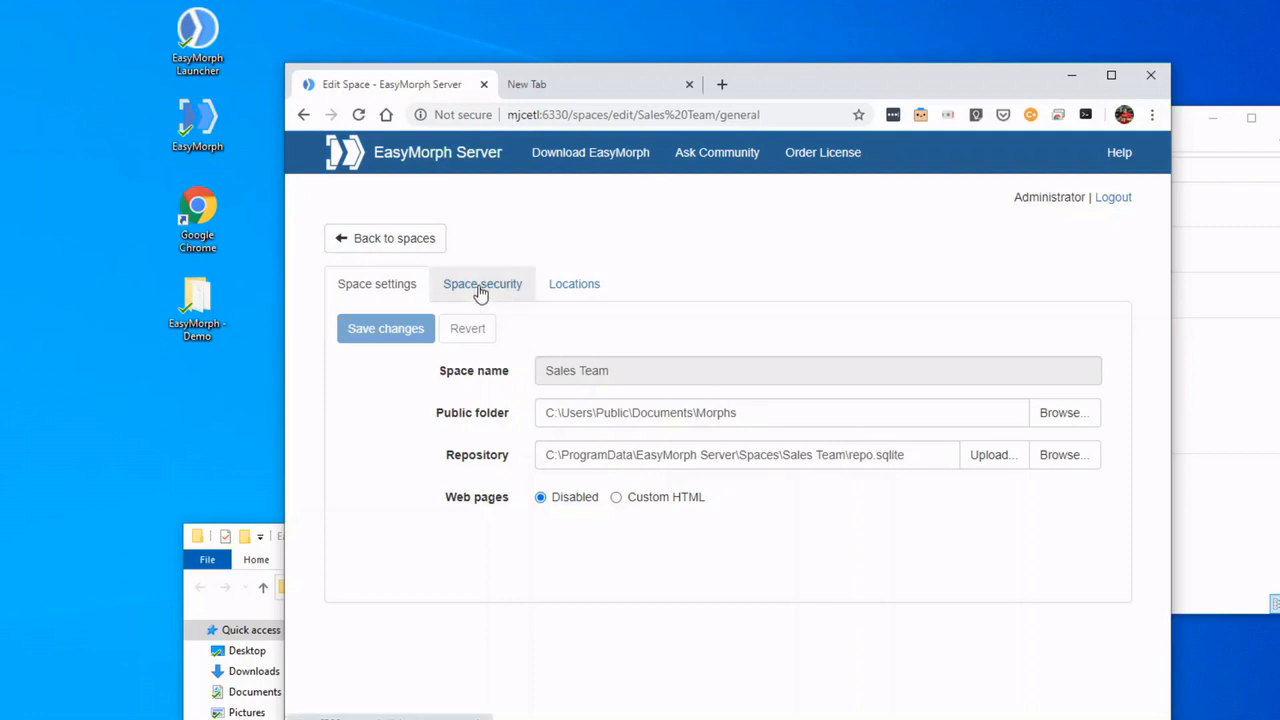
Step: Review Sales Team security dropdowns, keeping user access restriction at No, then view Locations
left_click(482, 283)
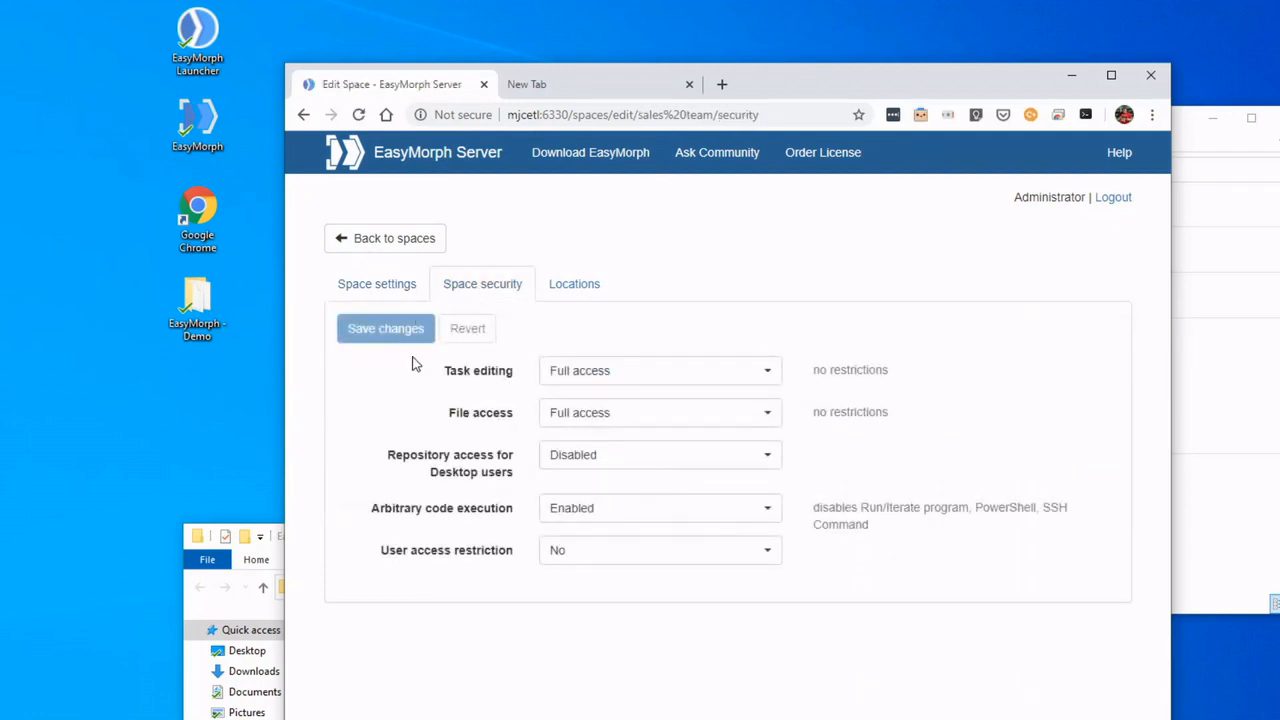
left_click(660, 370)
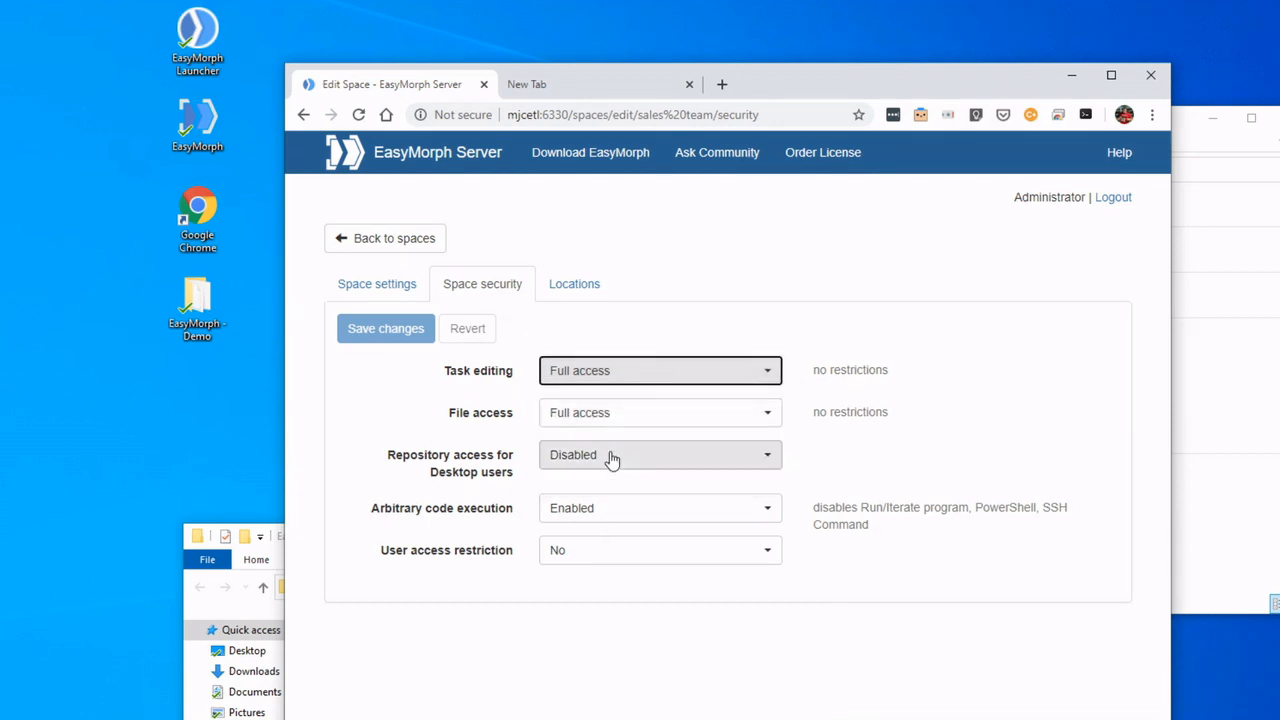
mouse_move(584, 570)
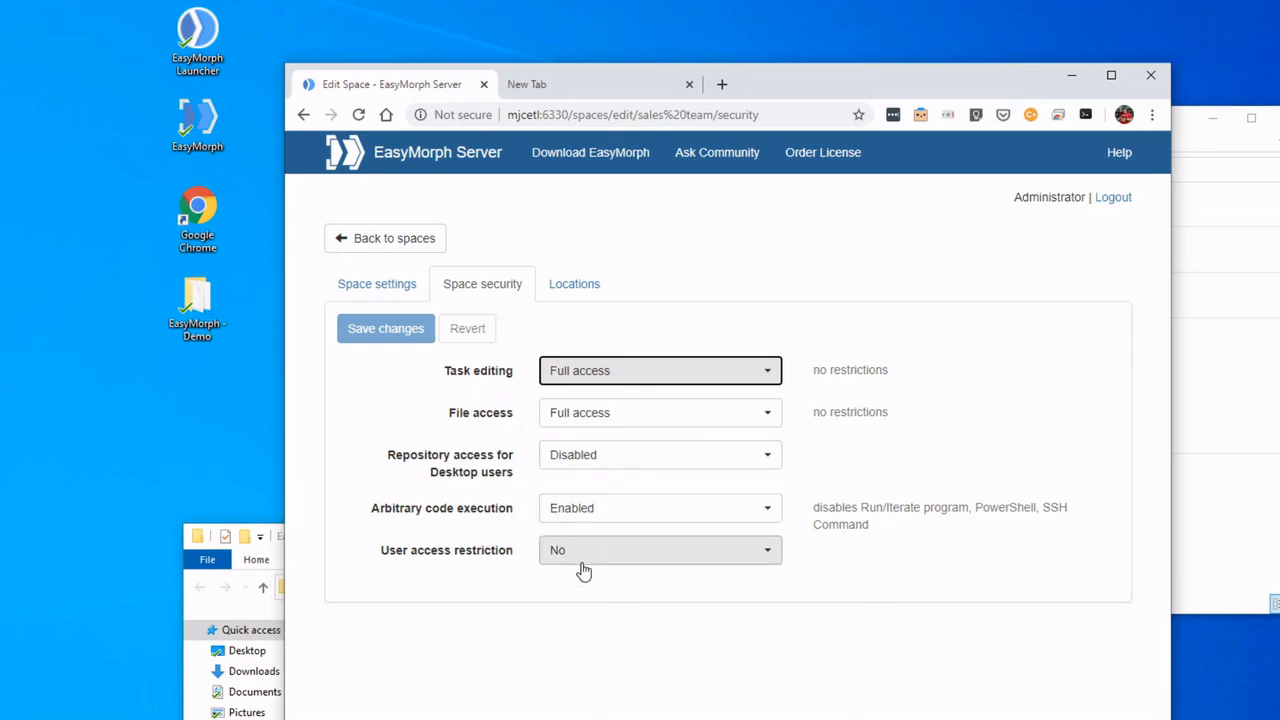
mouse_move(570, 555)
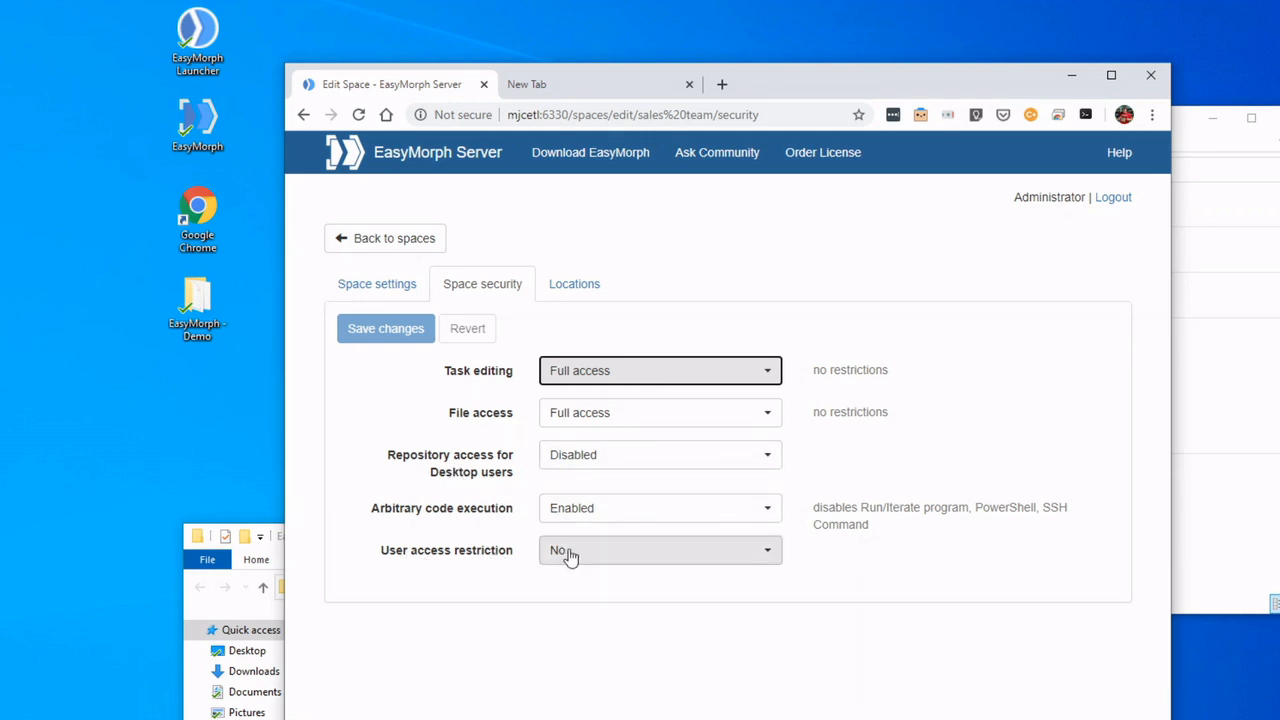
left_click(660, 550)
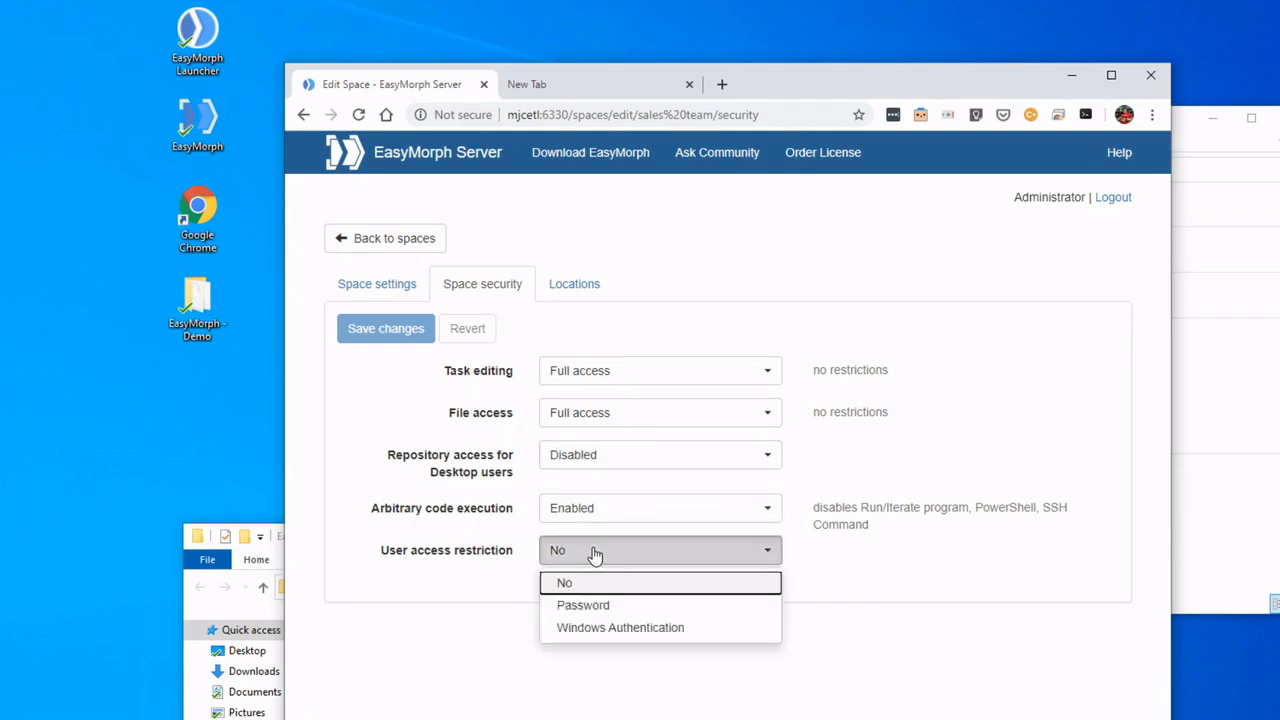
mouse_move(695, 637)
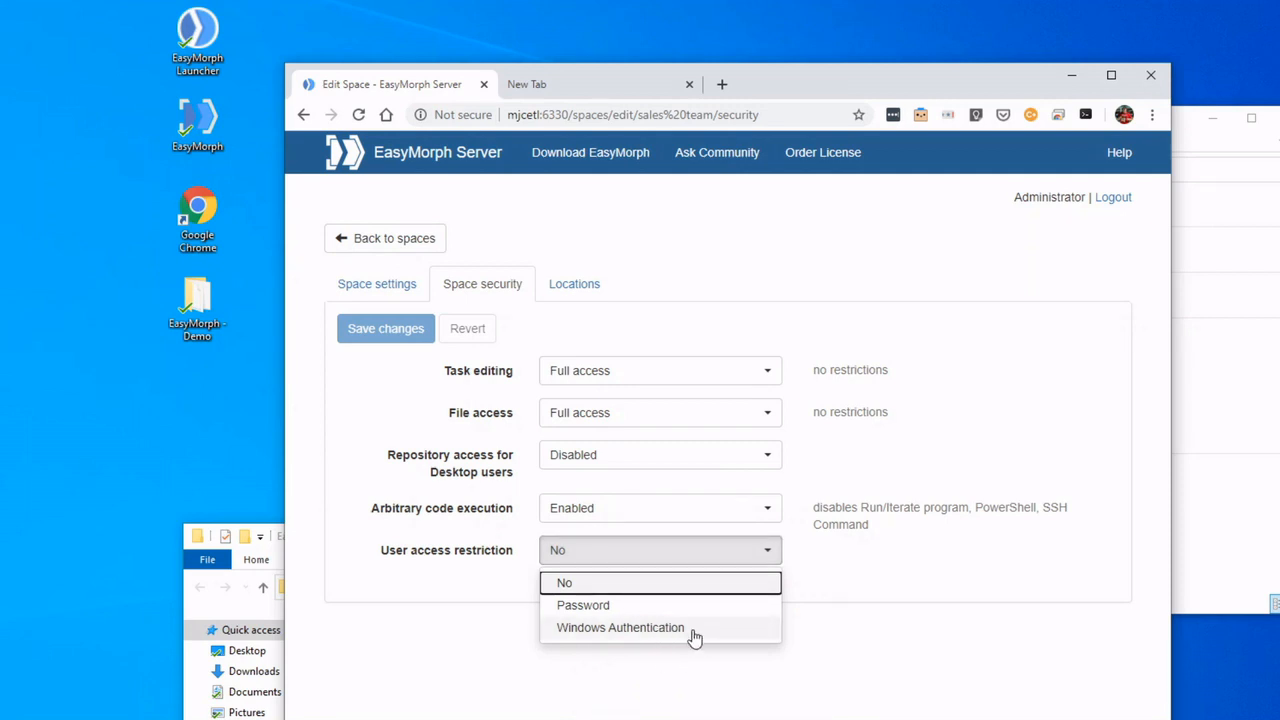
mouse_move(615, 635)
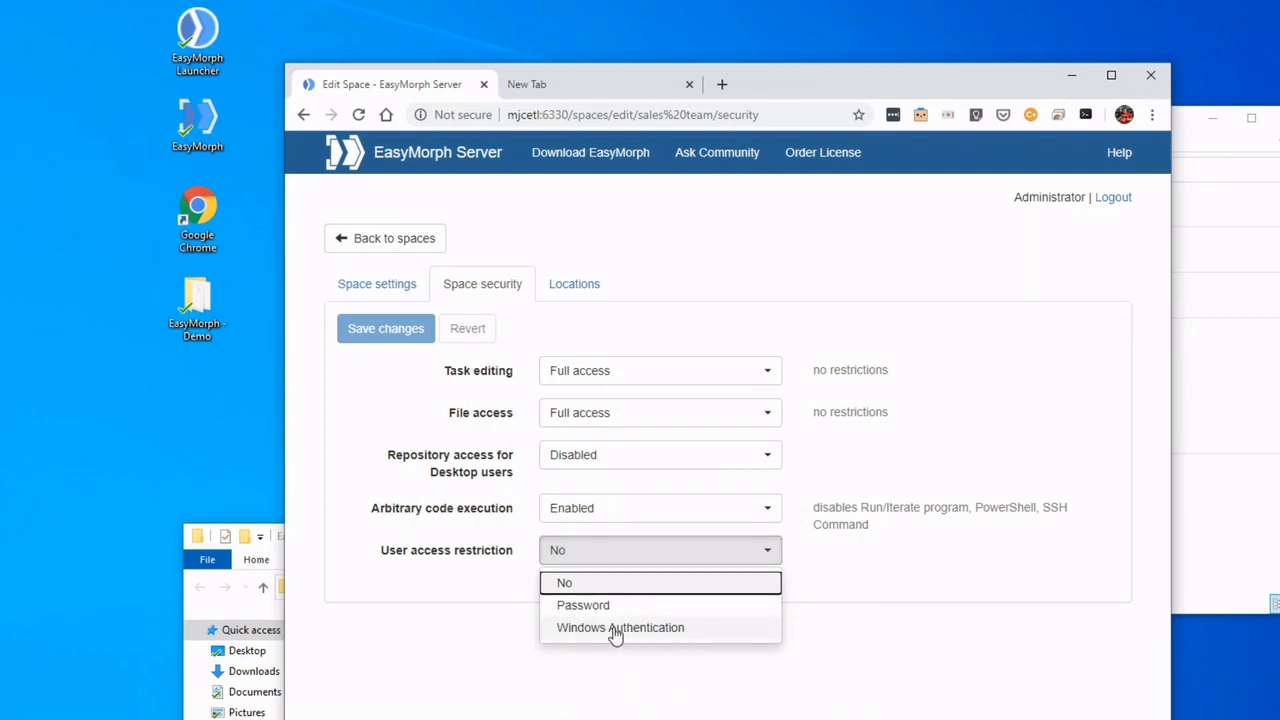
mouse_move(588, 600)
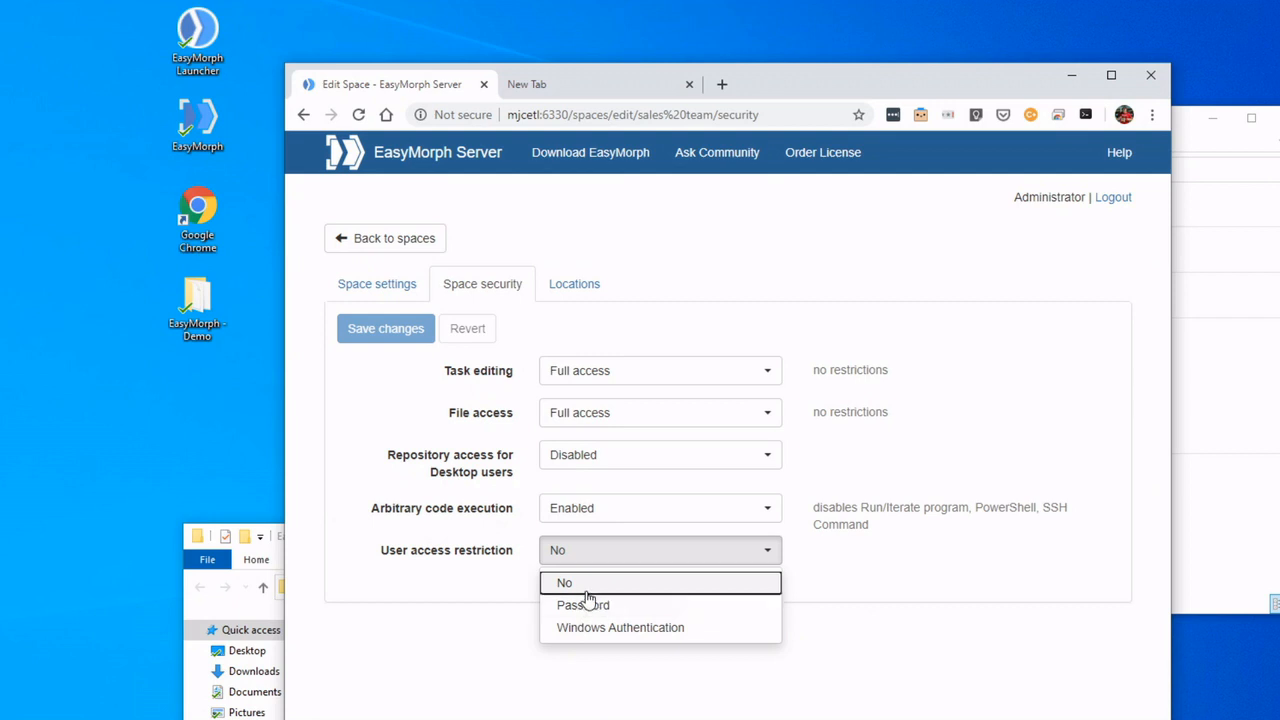
left_click(564, 582)
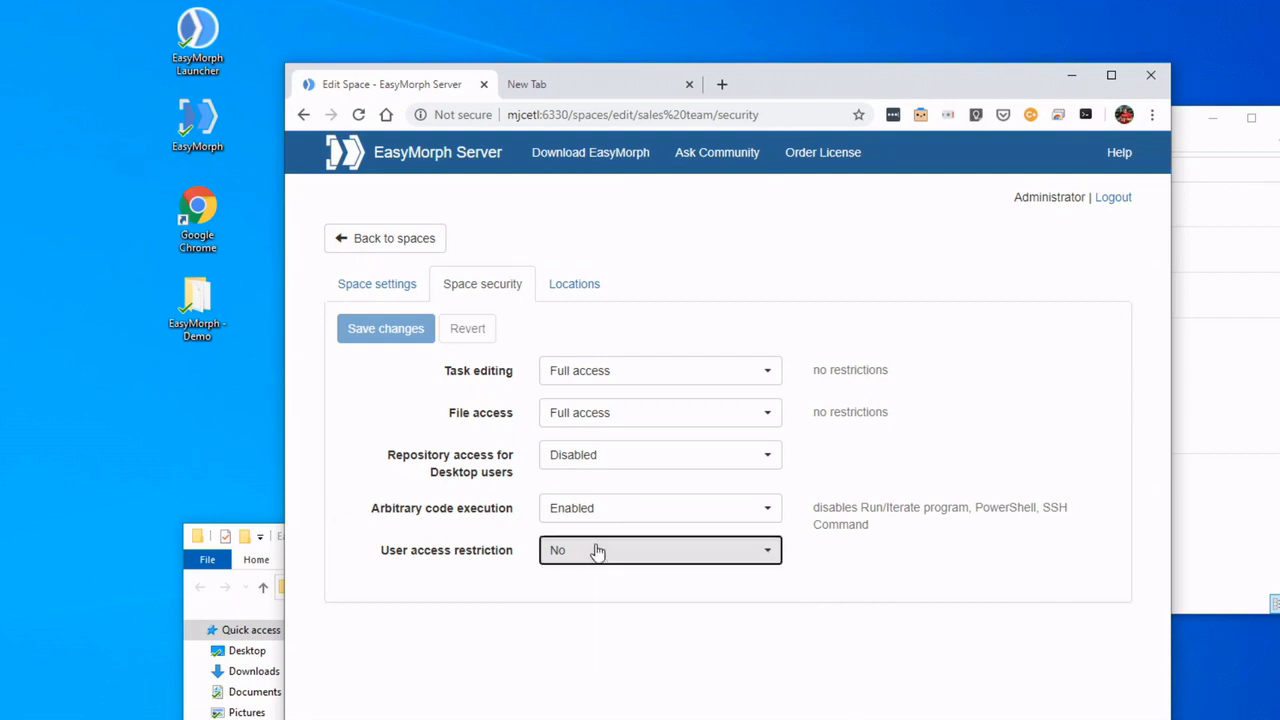
left_click(574, 283)
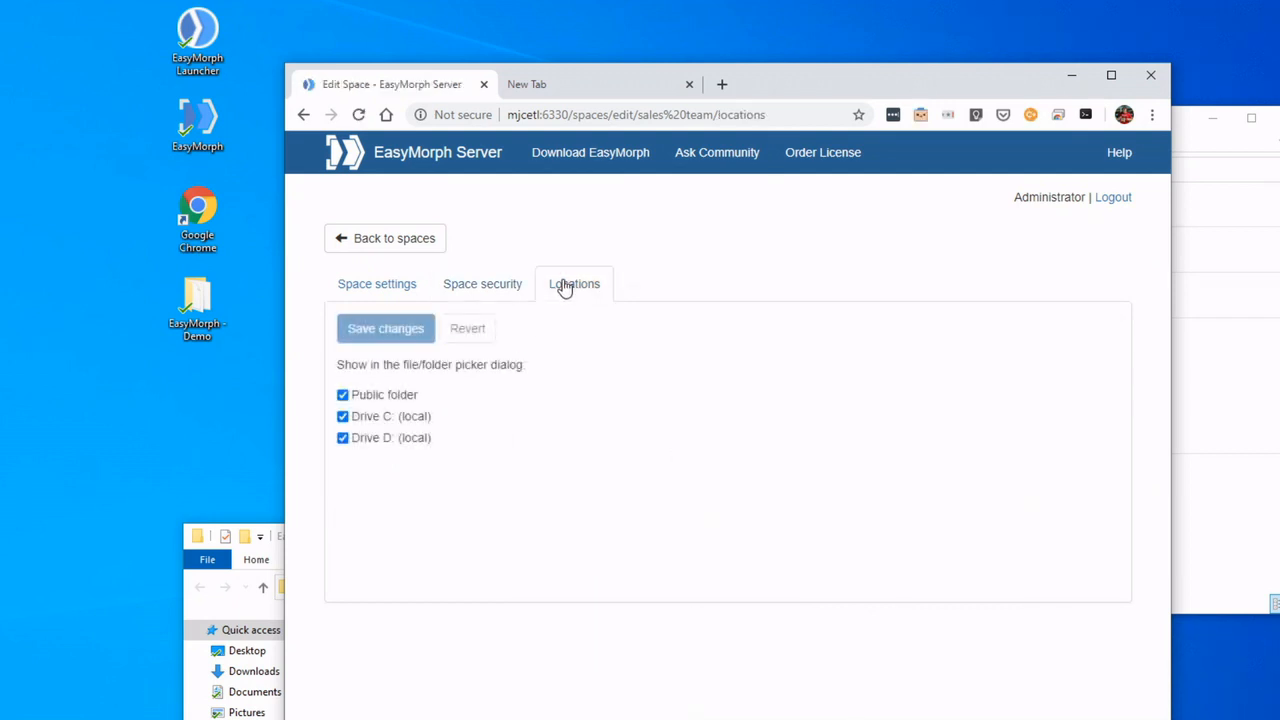
Step: Return to the spaces list and switch the space selector to Sales Team
left_click(394, 238)
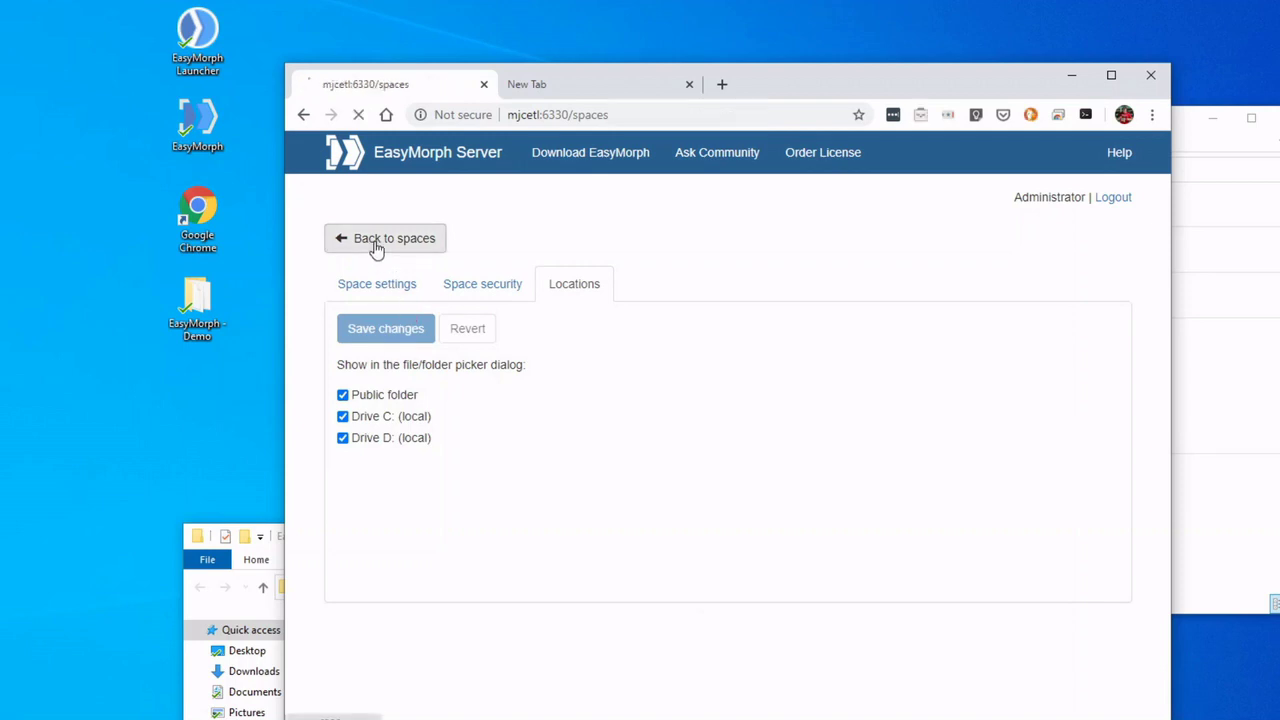
left_click(385, 238)
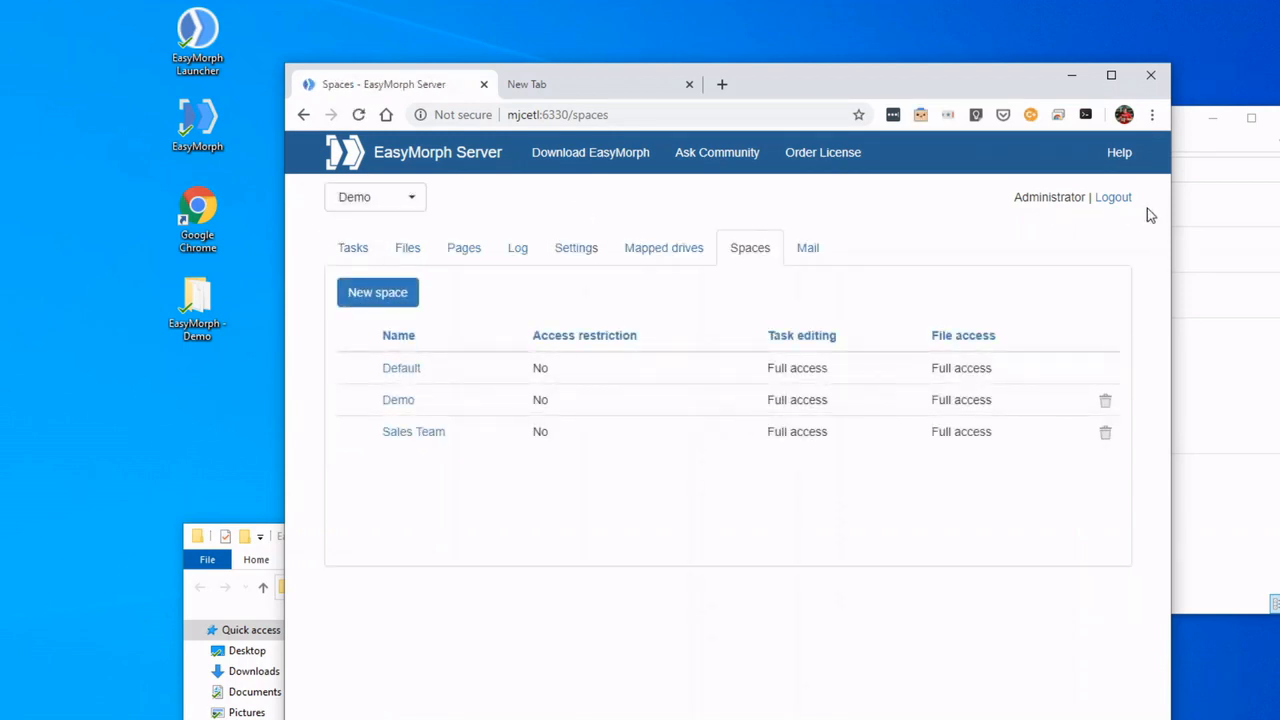
left_click(375, 197)
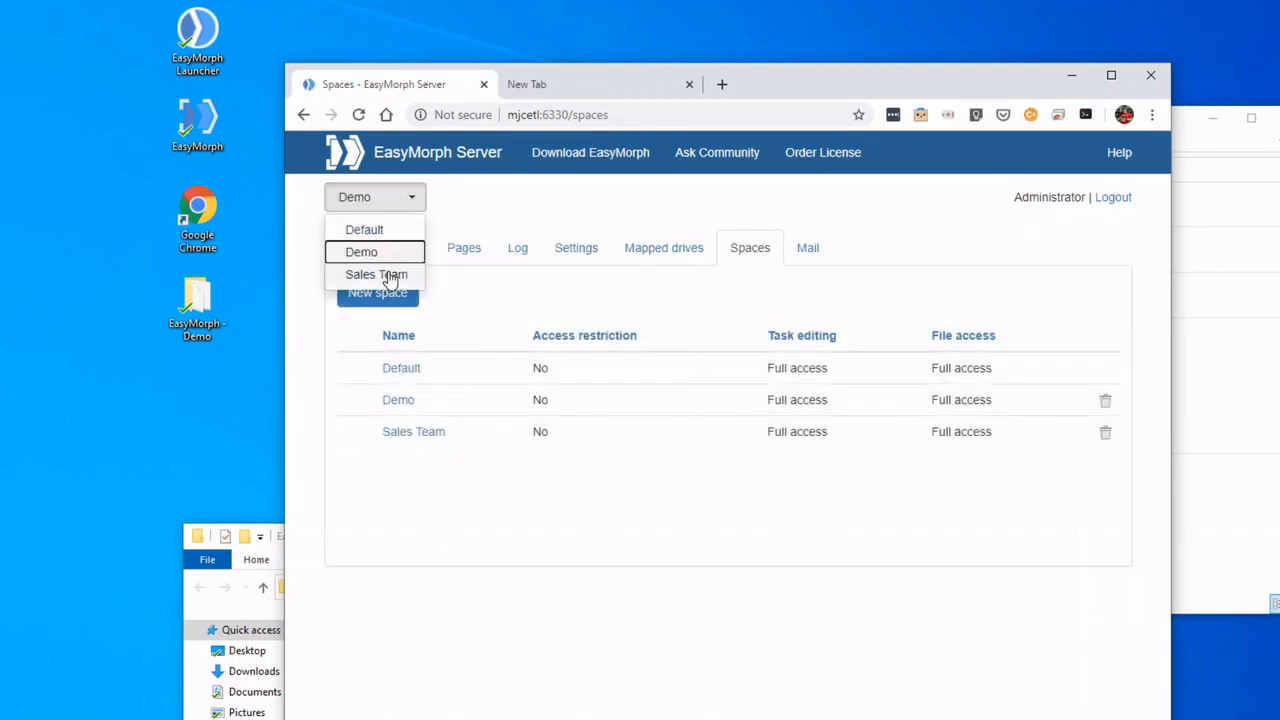
left_click(376, 274)
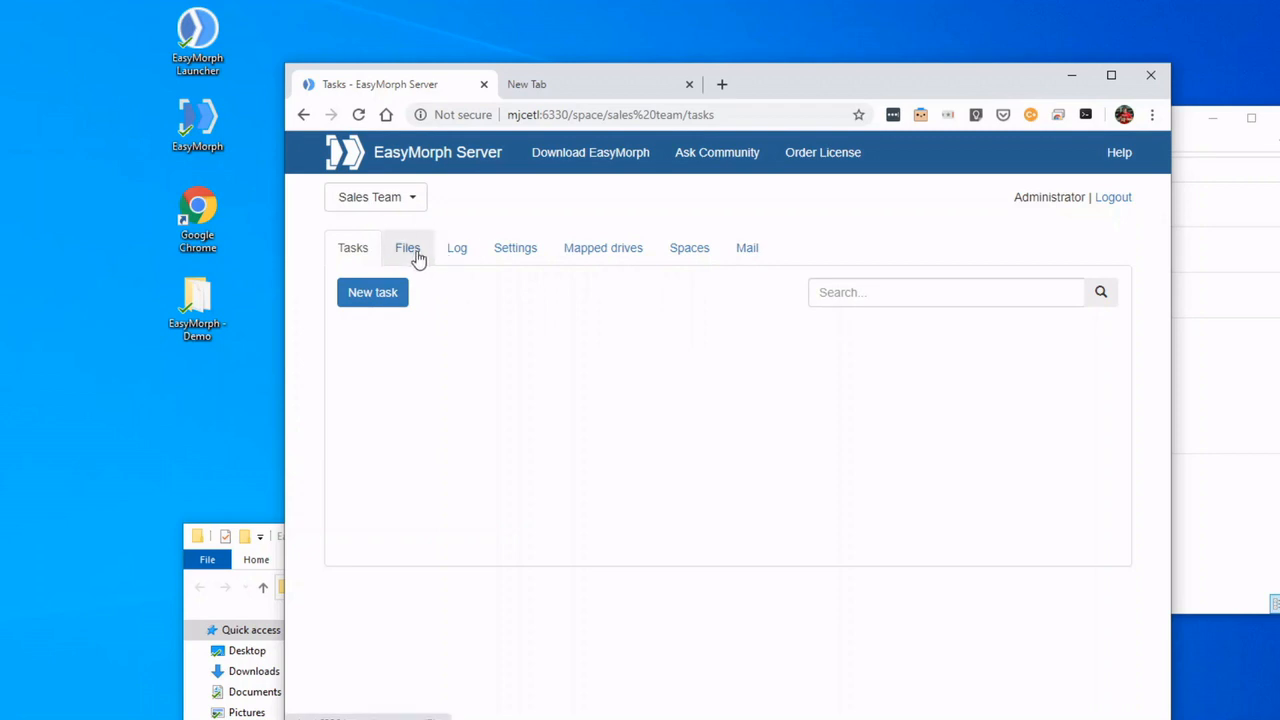
mouse_move(456, 247)
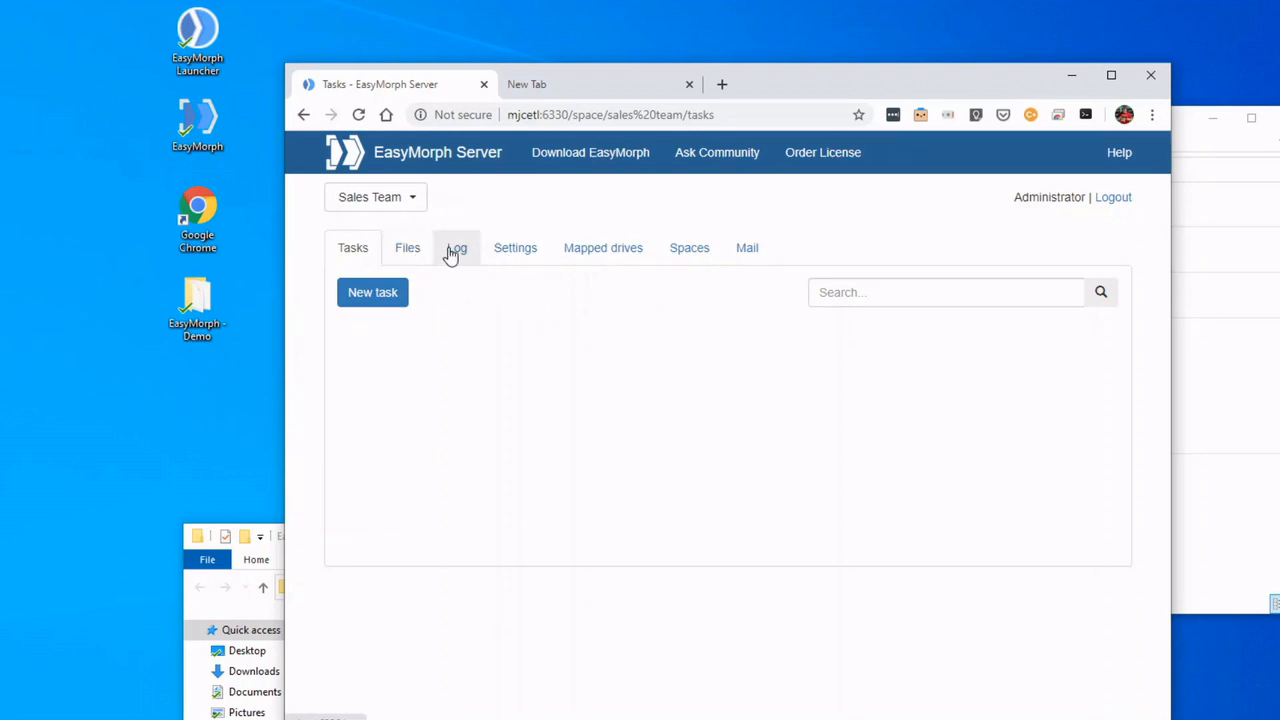
mouse_move(748, 248)
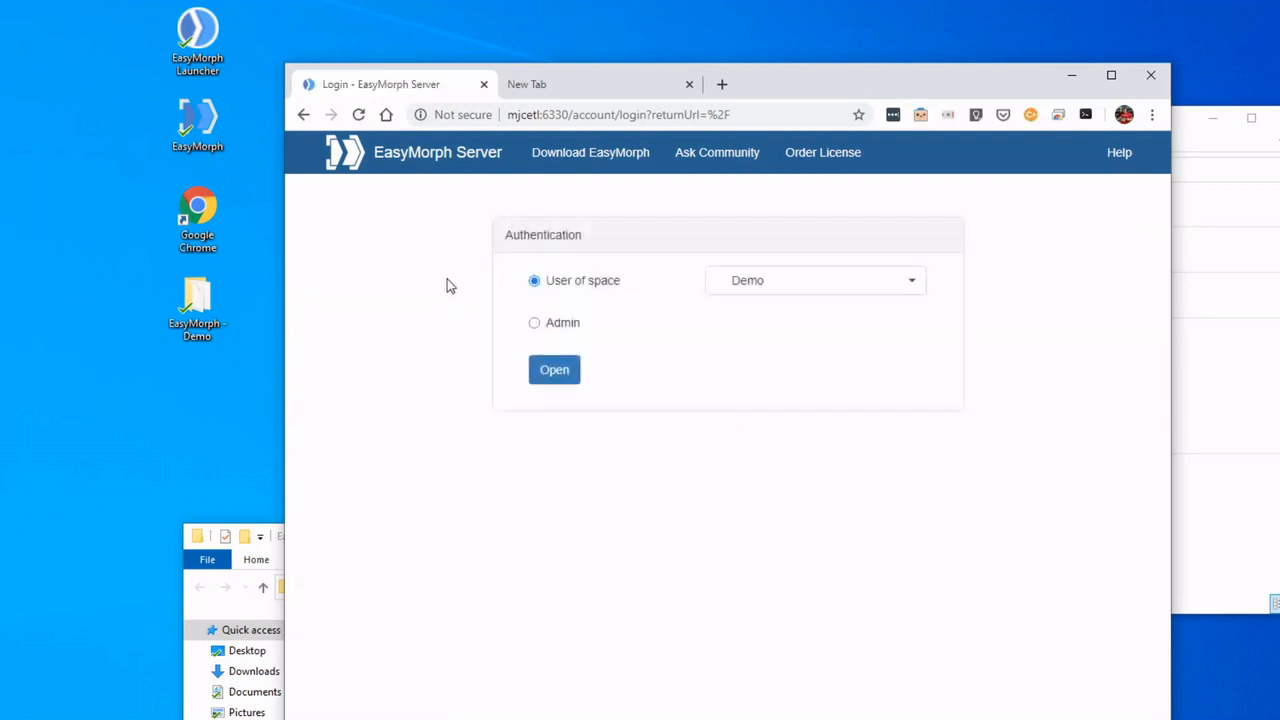
Step: Sign into the Sales Team space as a space user instead of admin
left_click(814, 280)
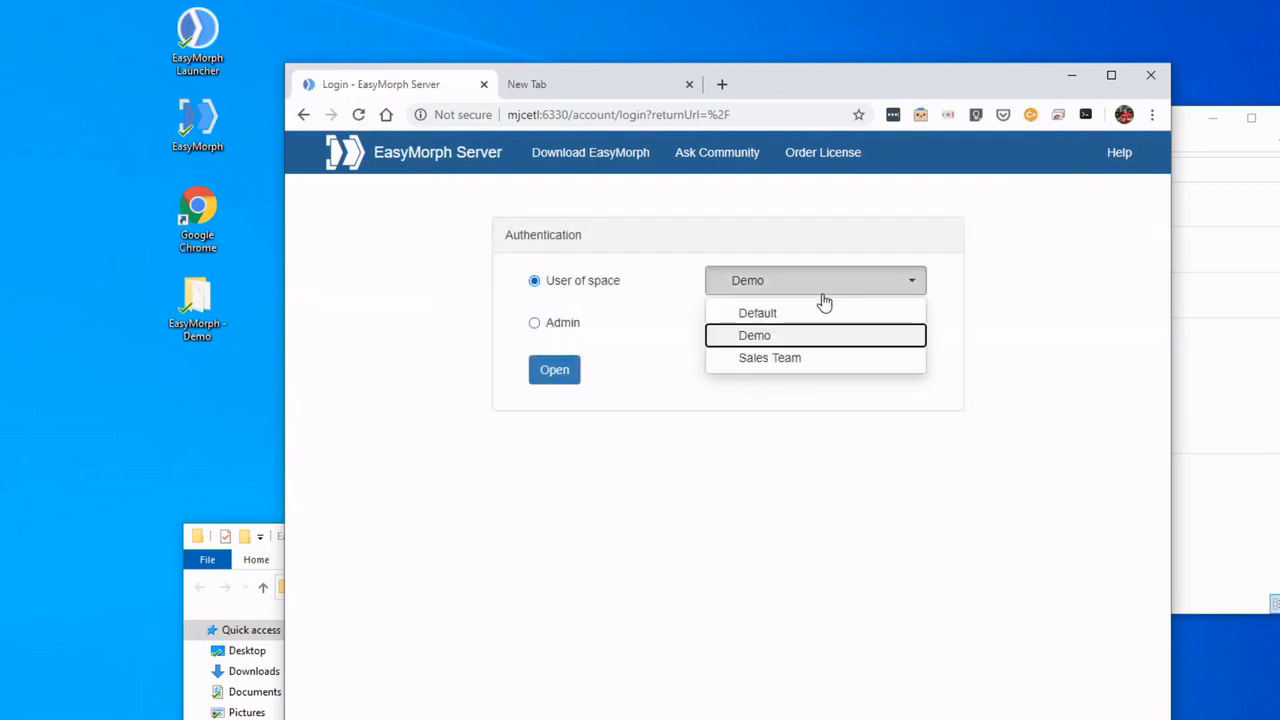
left_click(554, 370)
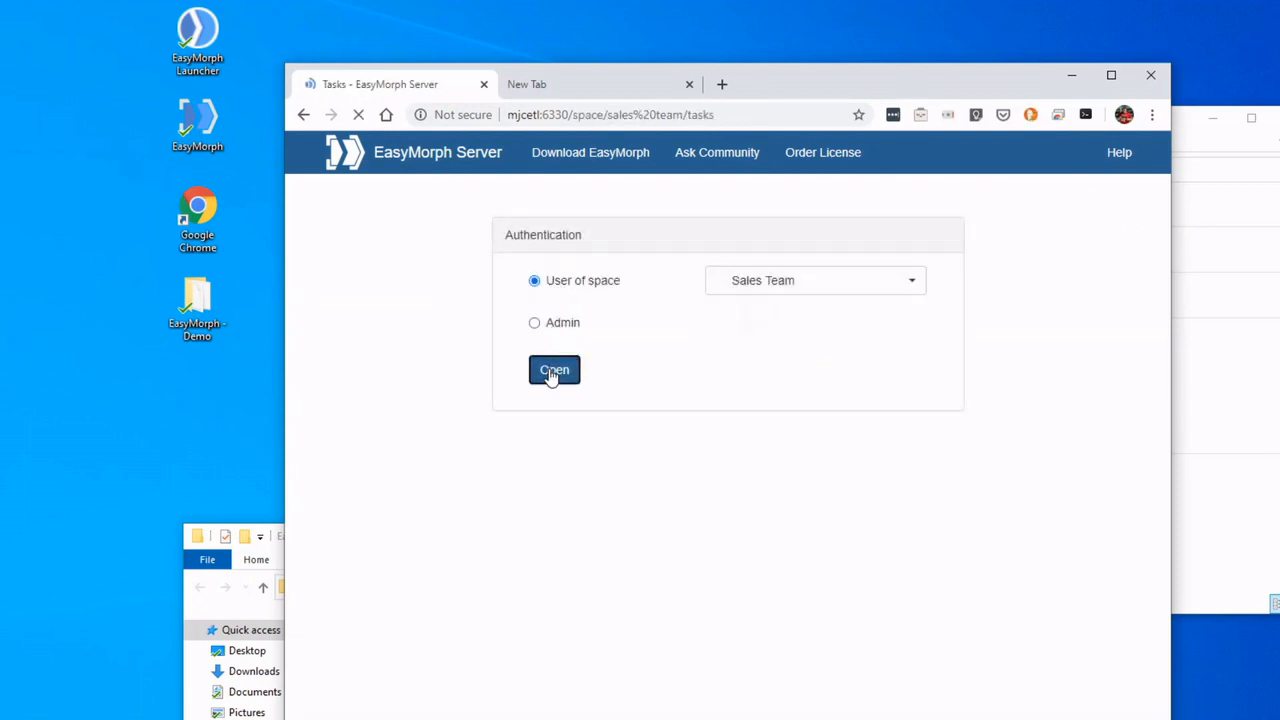
left_click(554, 370)
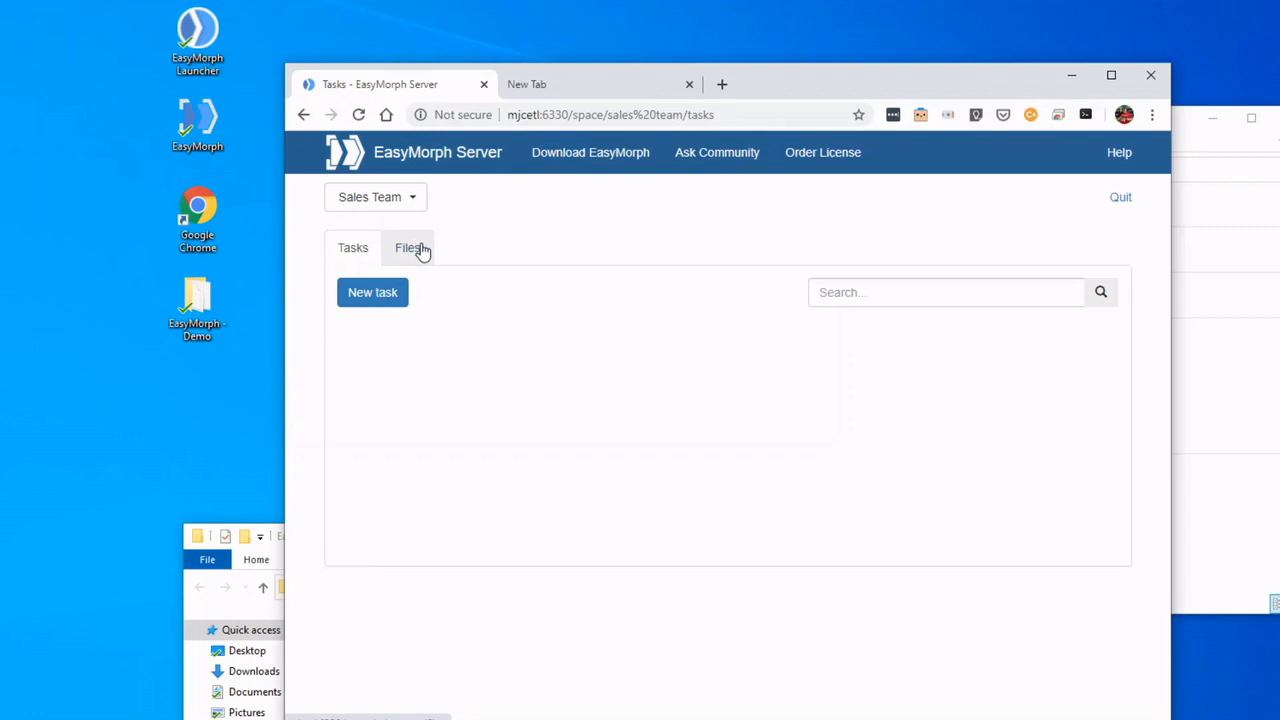
mouse_move(520, 375)
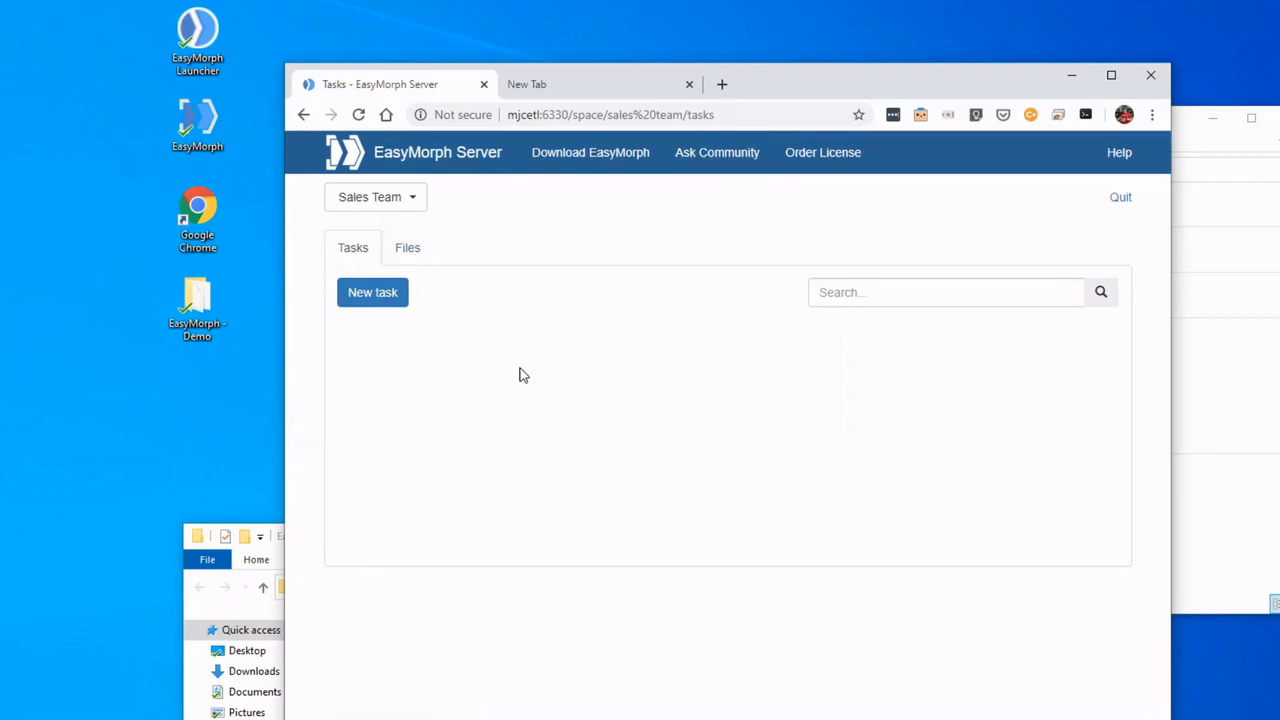
mouse_move(515, 379)
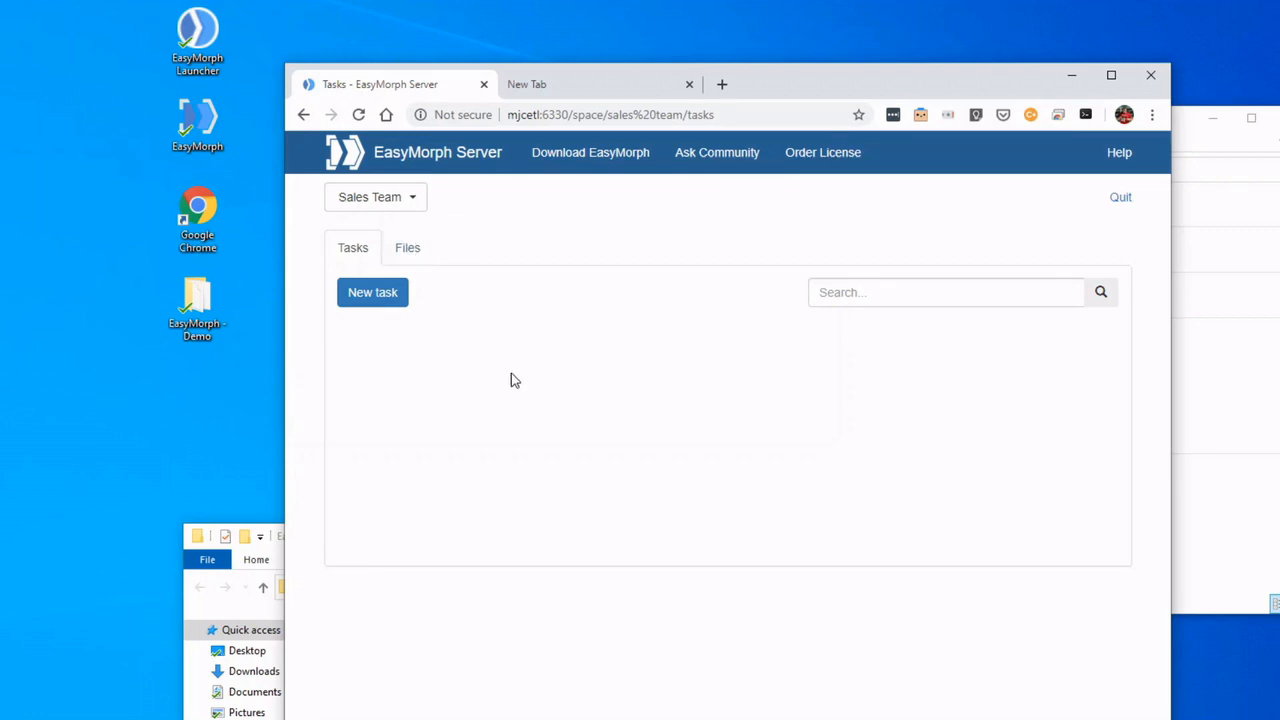